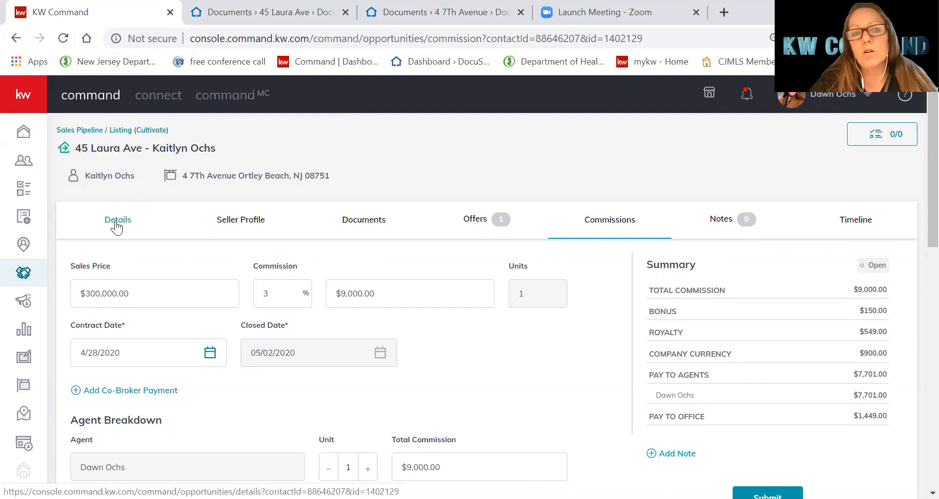
click(117, 219)
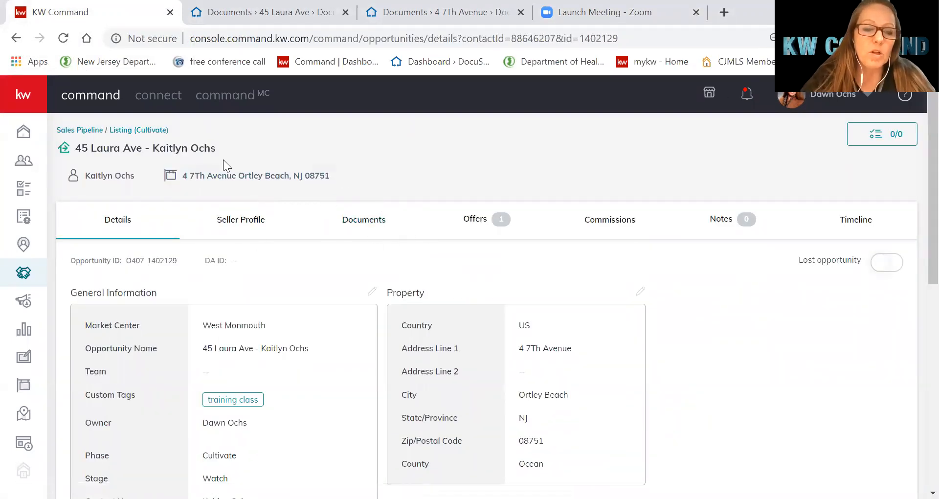
mouse_move(215, 86)
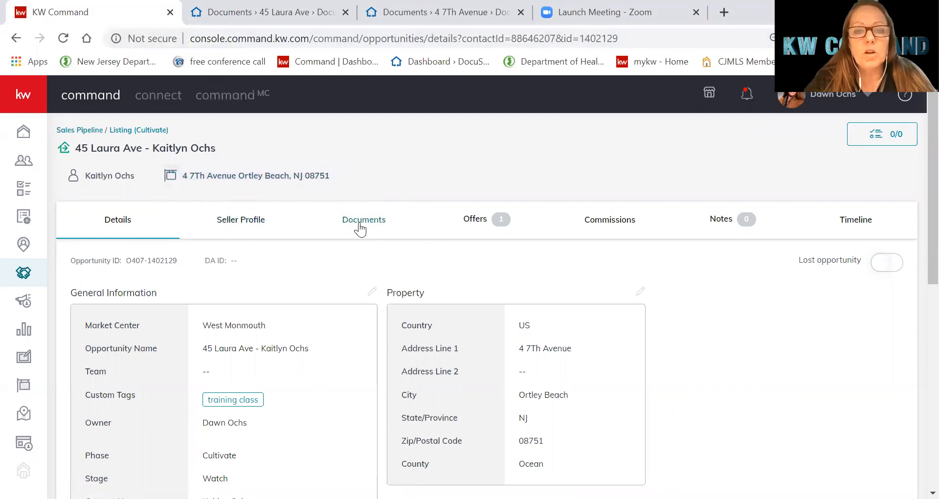
click(364, 220)
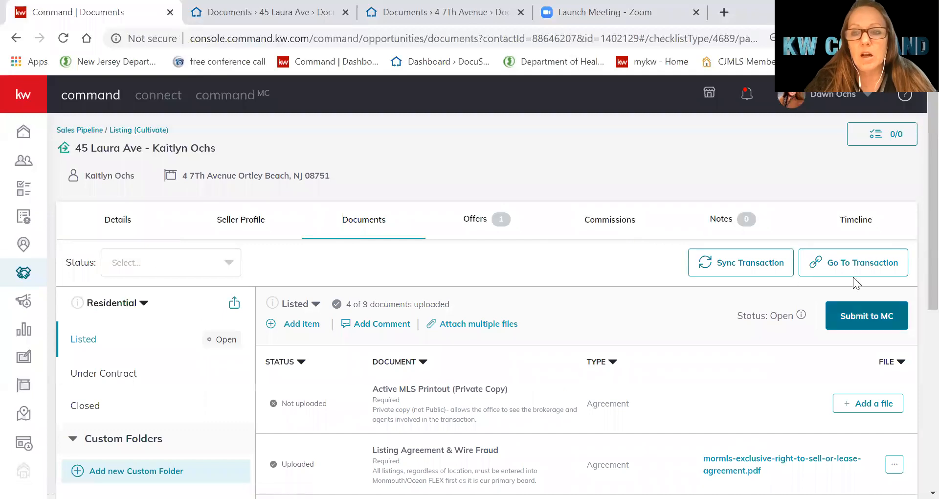
mouse_move(499, 206)
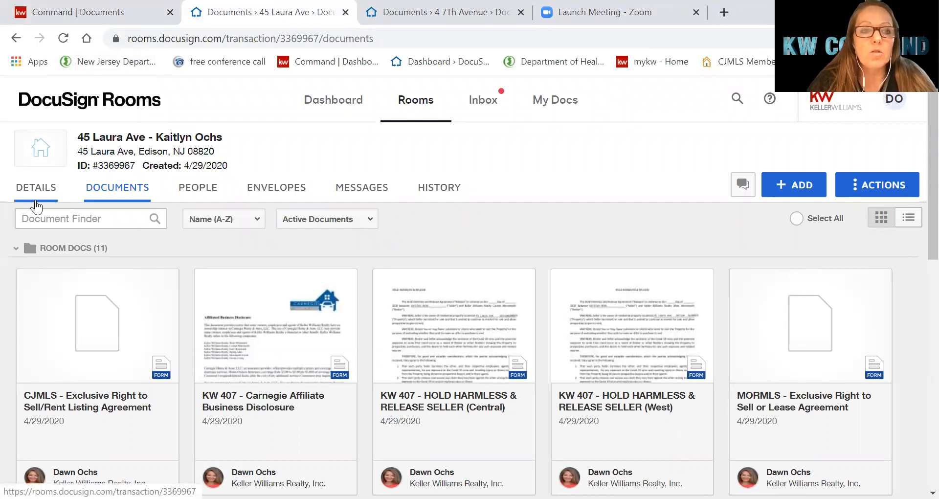
click(35, 187)
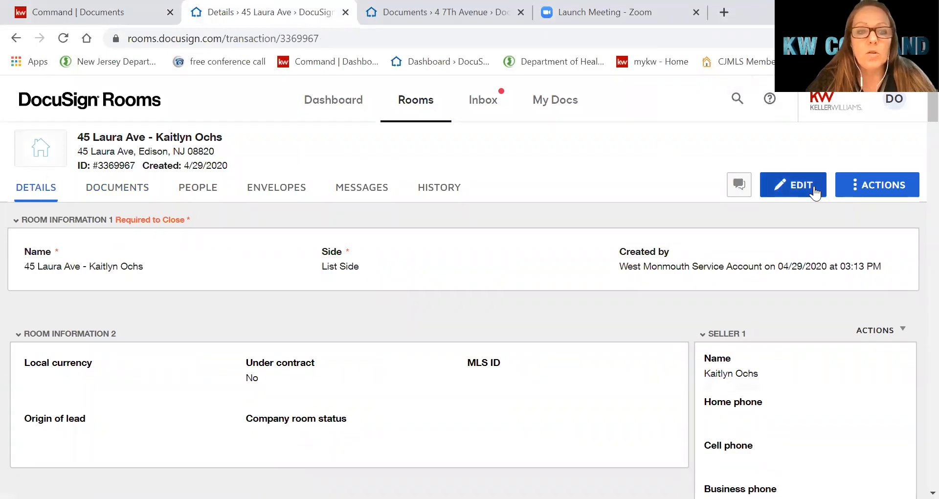
mouse_move(561, 426)
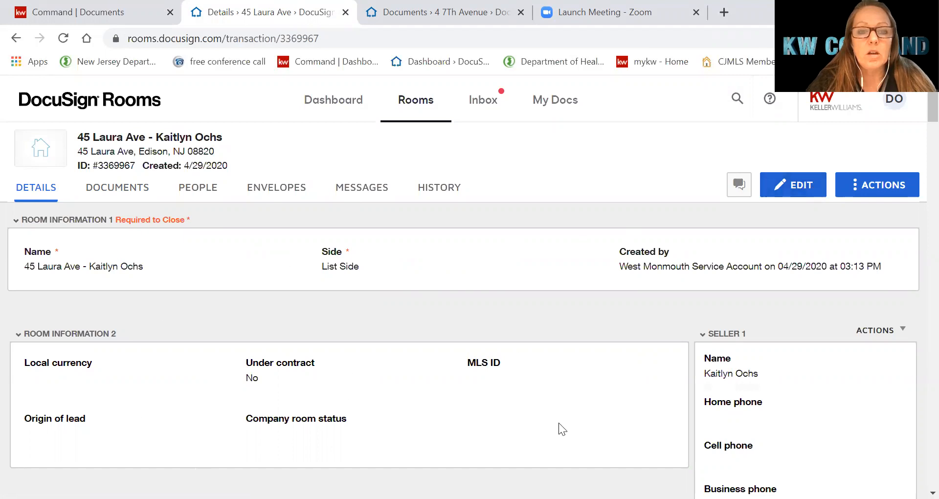
mouse_move(503, 412)
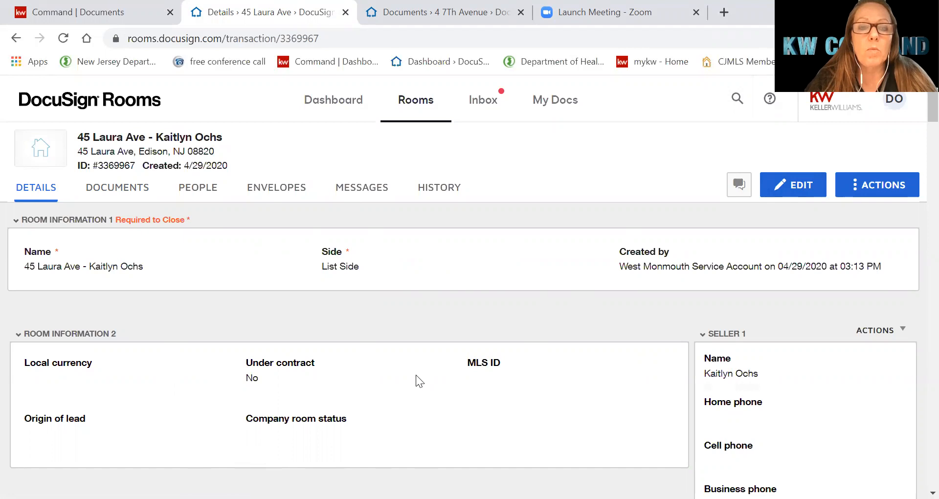
mouse_move(636, 328)
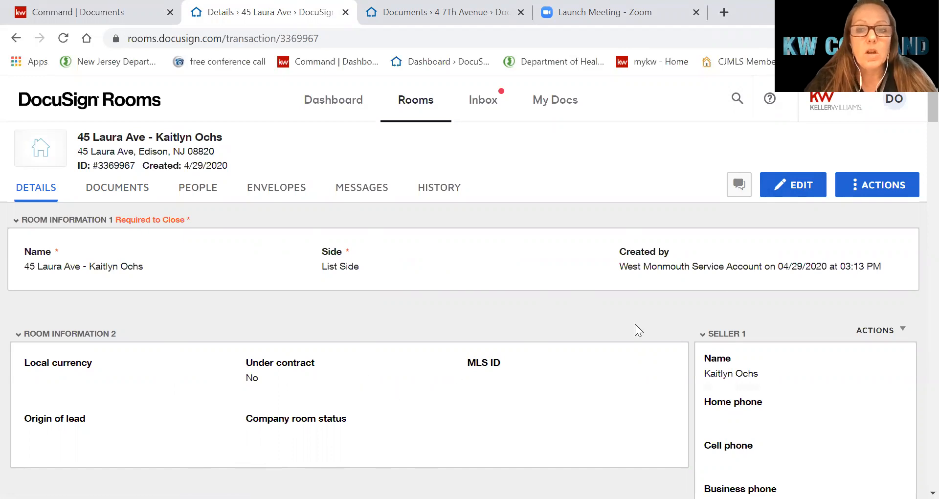
click(793, 184)
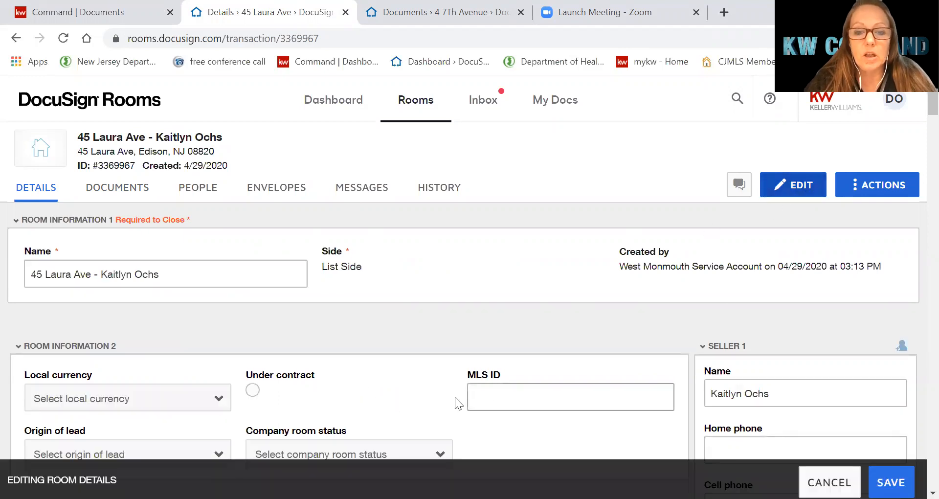
scroll(down, 3)
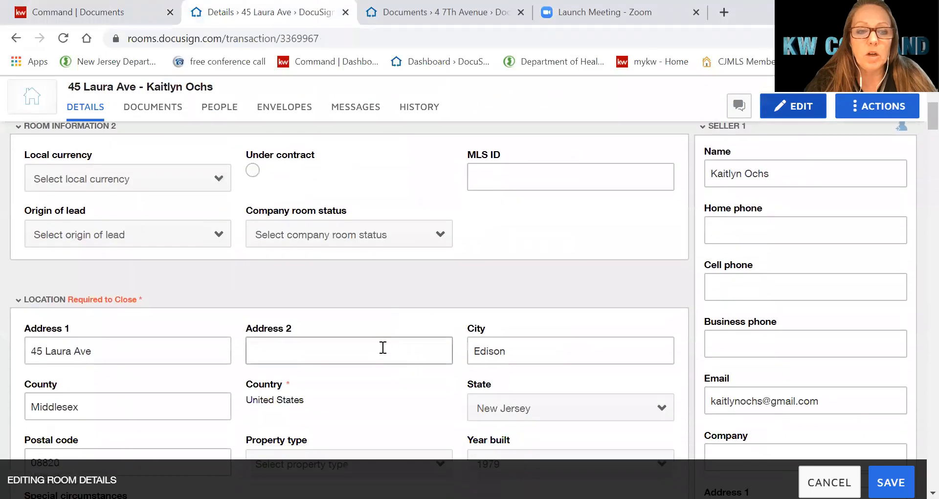
scroll(down, 3)
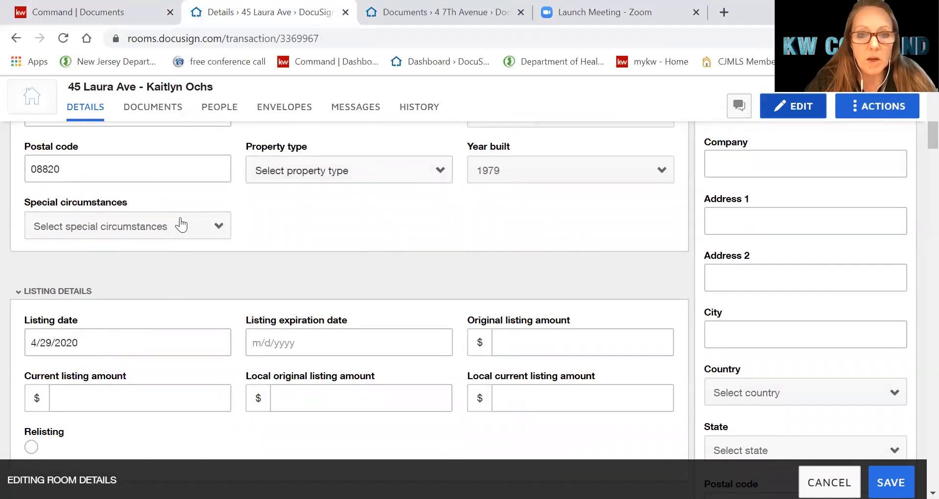
scroll(down, 3)
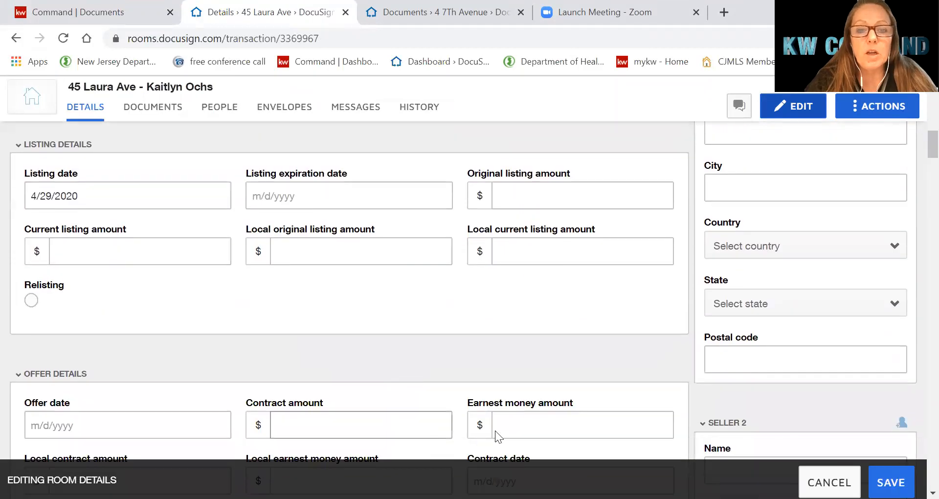
scroll(down, 3)
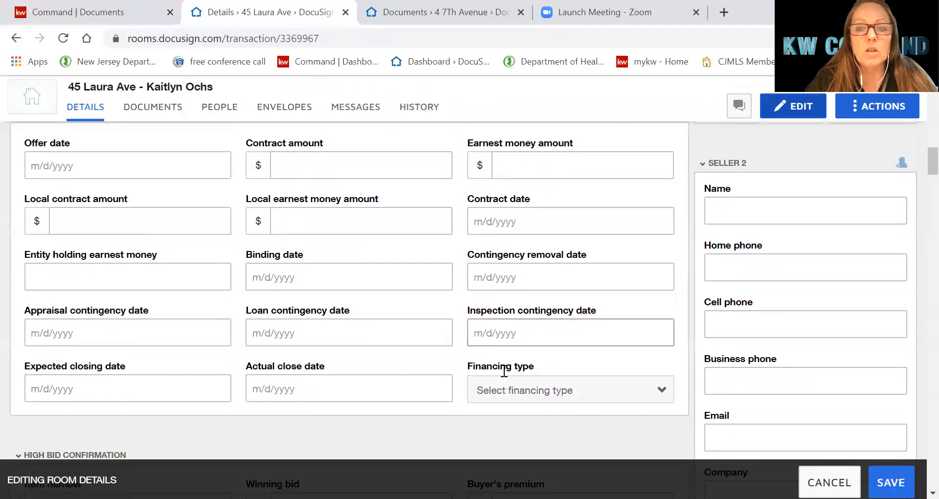
scroll(down, 3)
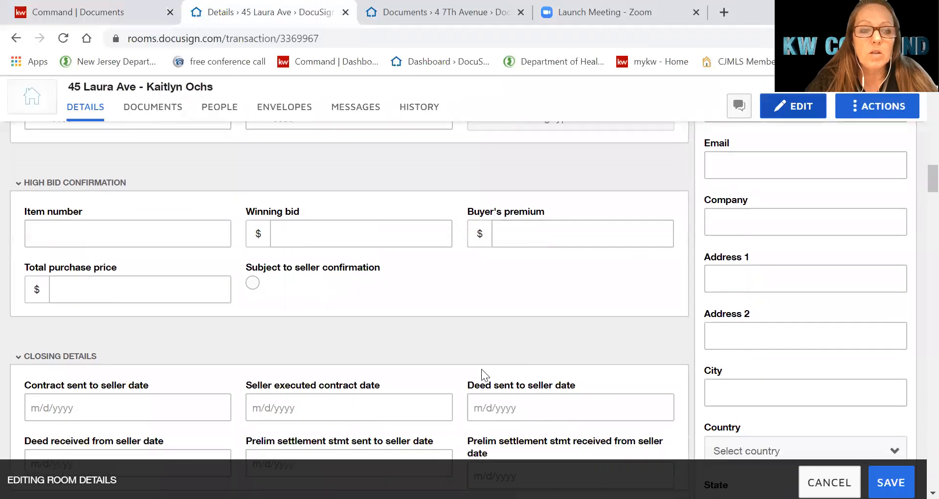
scroll(down, 3)
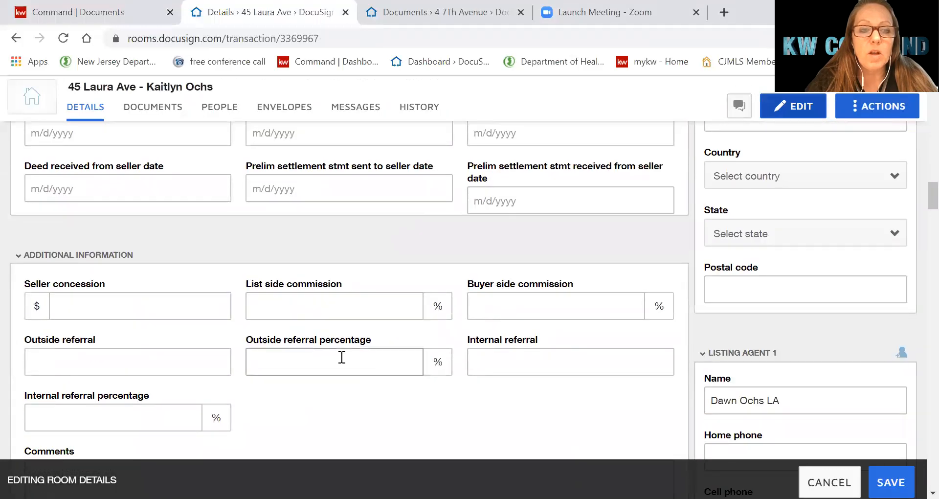
scroll(down, 3)
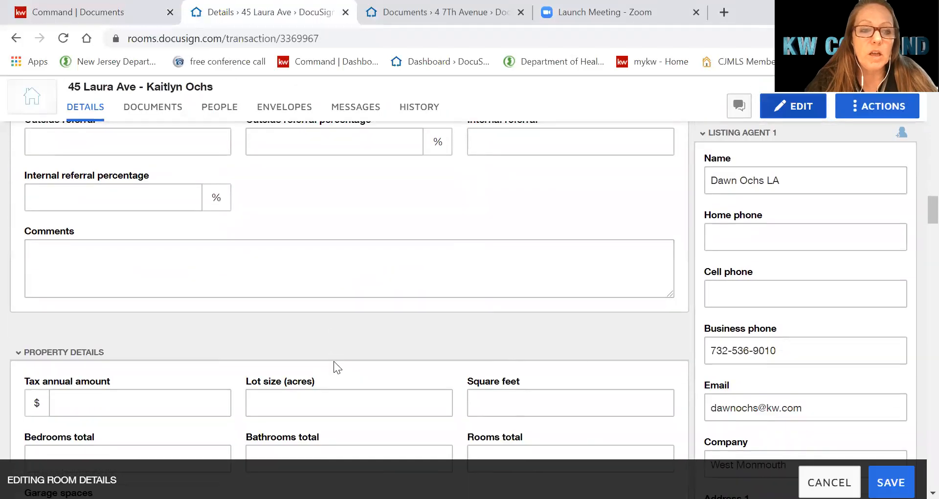
scroll(down, 3)
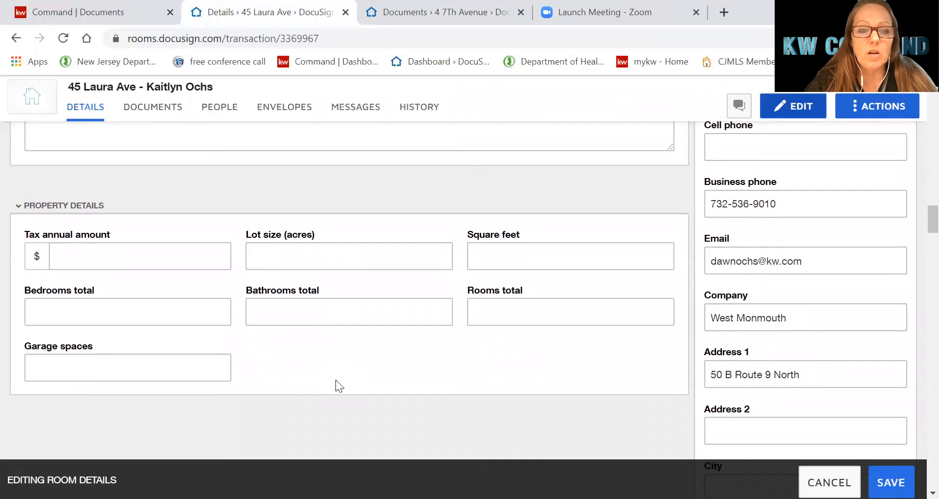
click(893, 481)
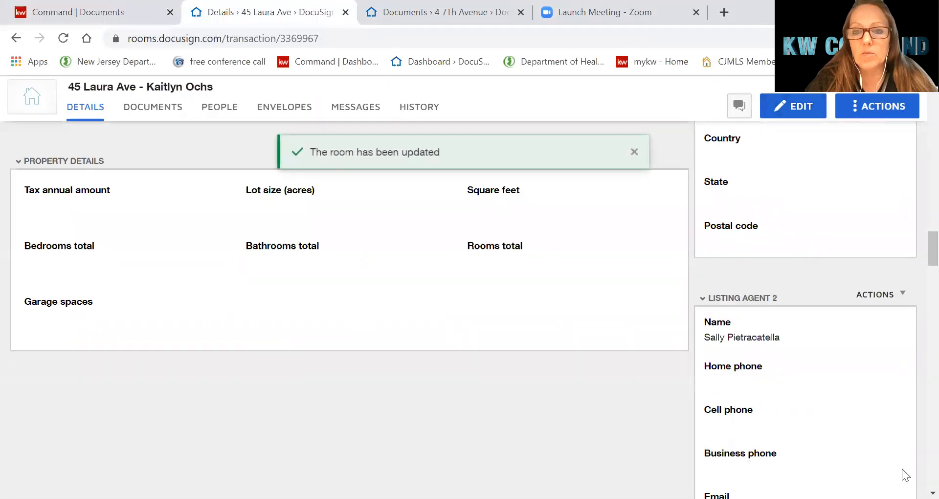
mouse_move(162, 131)
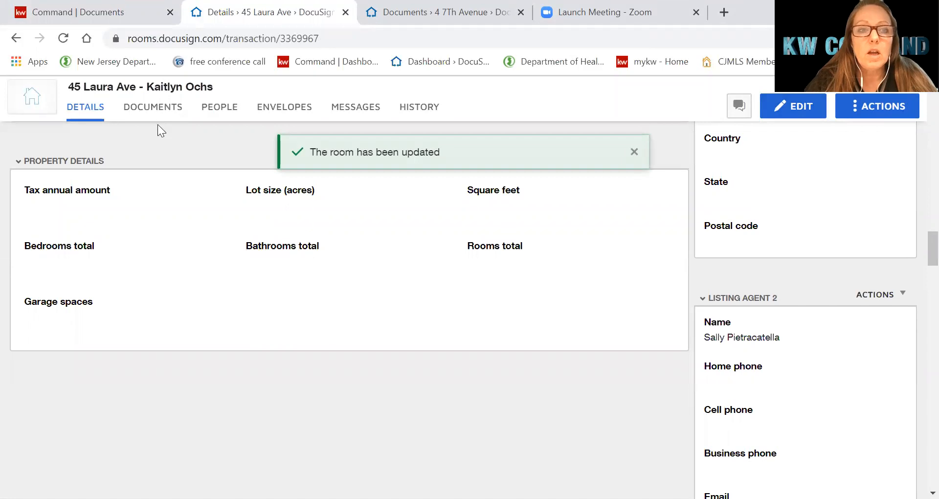
Return to the room's Documents tab and choose to add documents from DocuSign Forms
click(153, 108)
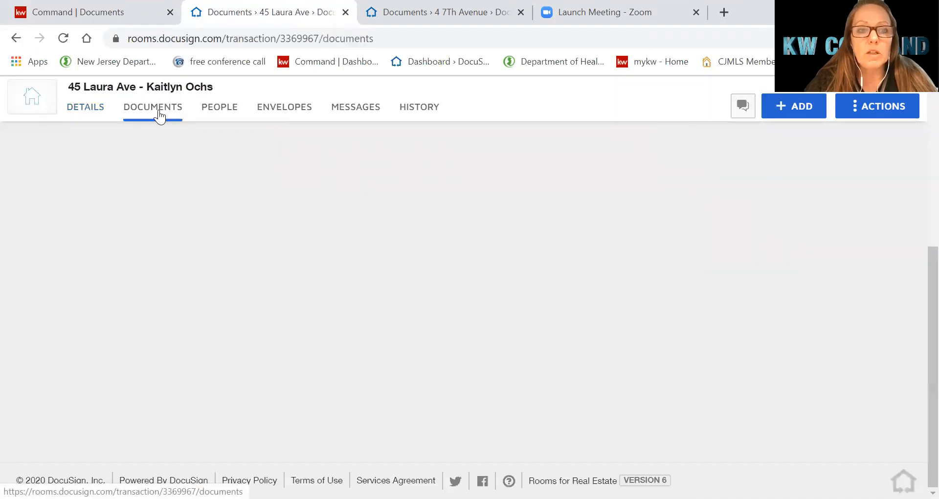
click(152, 108)
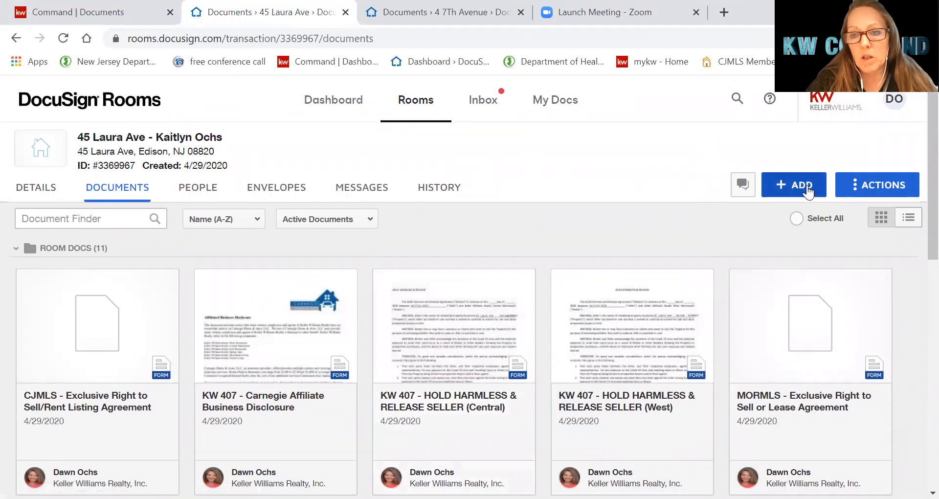
click(794, 185)
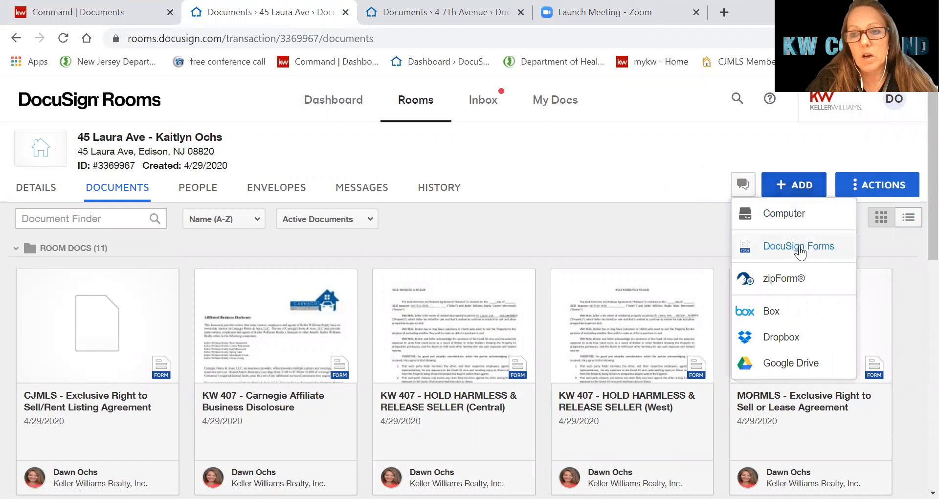
click(798, 246)
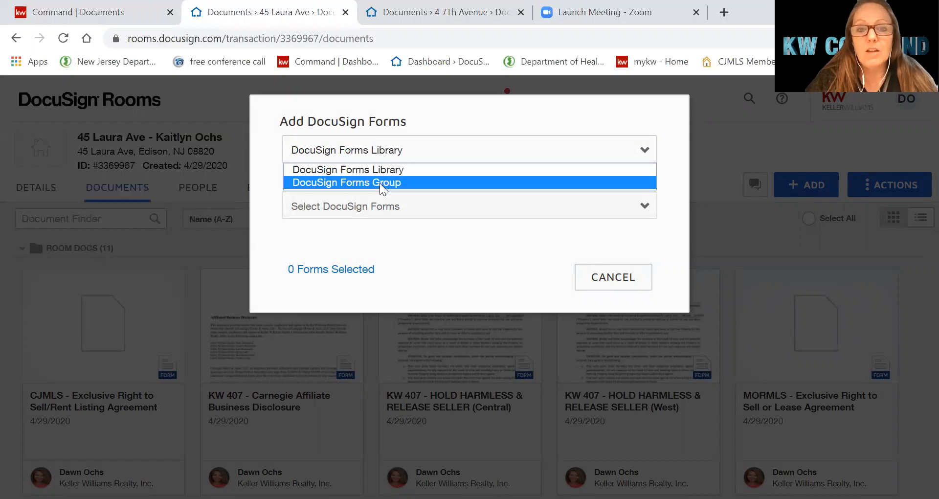
Browse the forms in the DocuSign Forms Group 'LISTING - You represent the Seller'
click(346, 183)
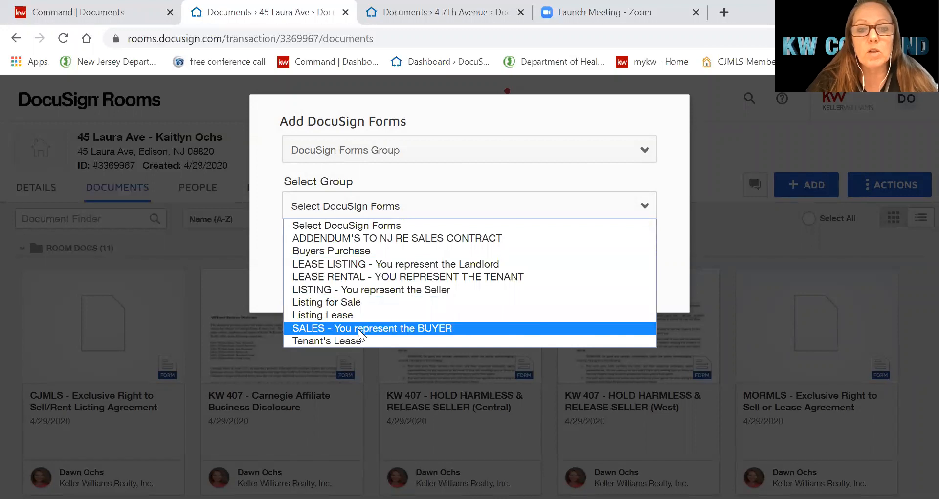
mouse_move(368, 294)
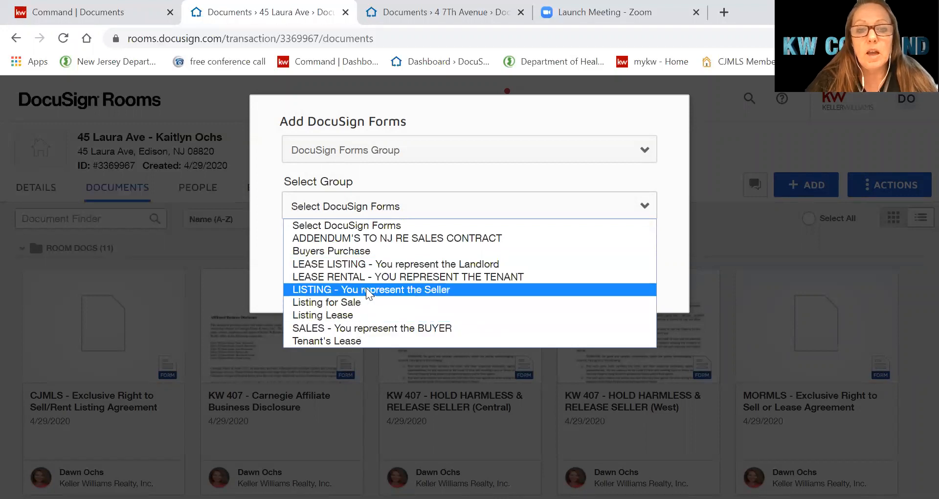
click(370, 289)
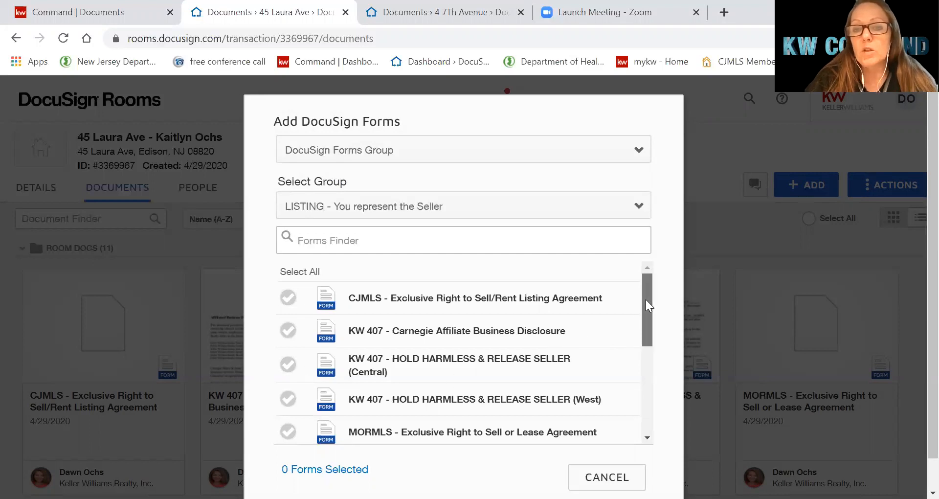
scroll(down, 3)
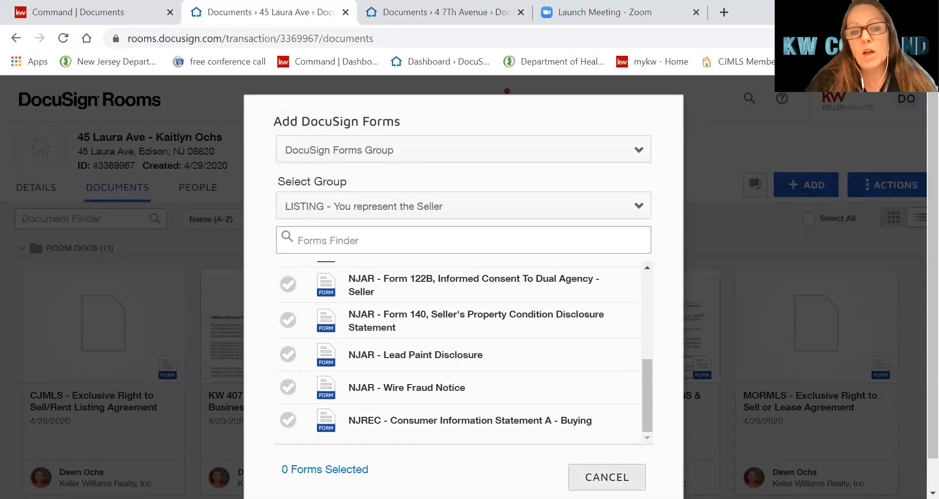
click(607, 477)
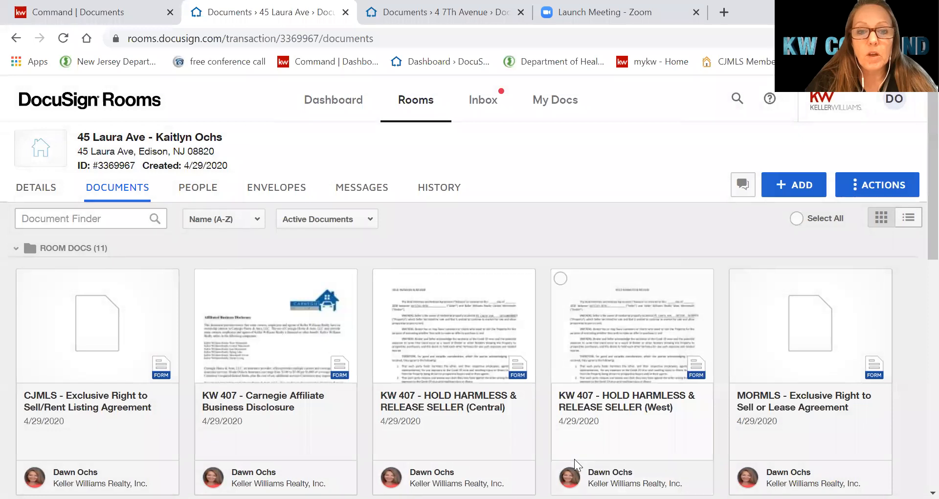
scroll(down, 3)
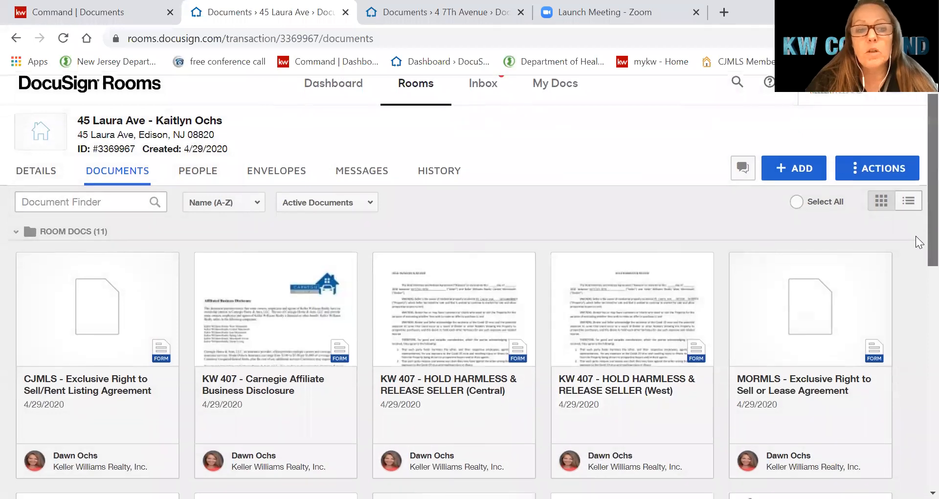
scroll(down, 3)
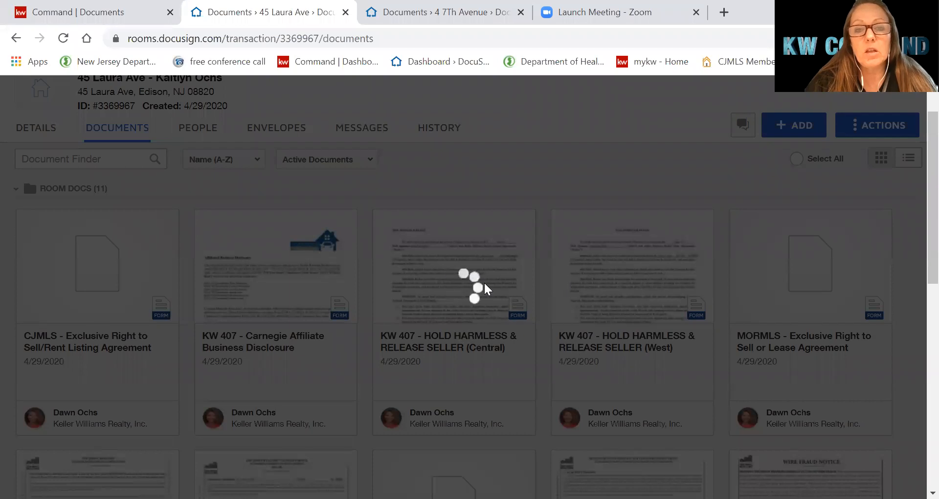
Check the Hold Harmless (Central) form's prefilled seller, property and broker fields, then save and close it
click(454, 276)
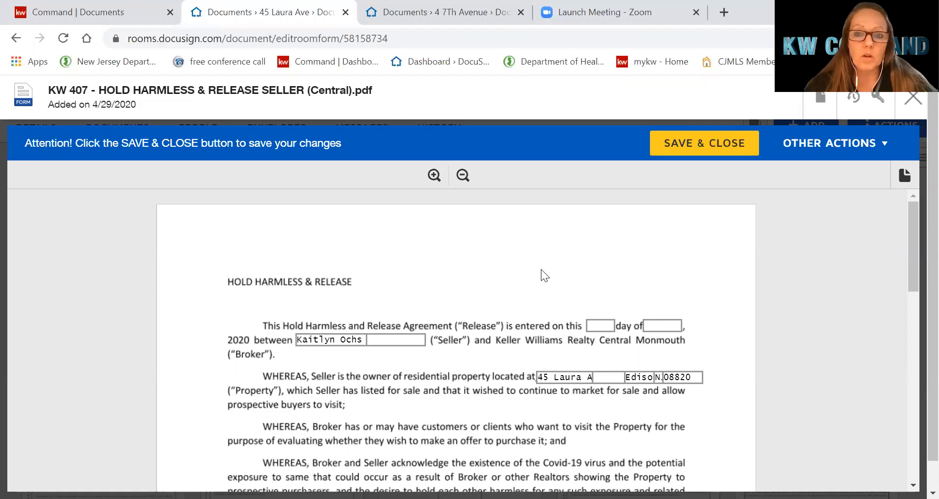
mouse_move(581, 290)
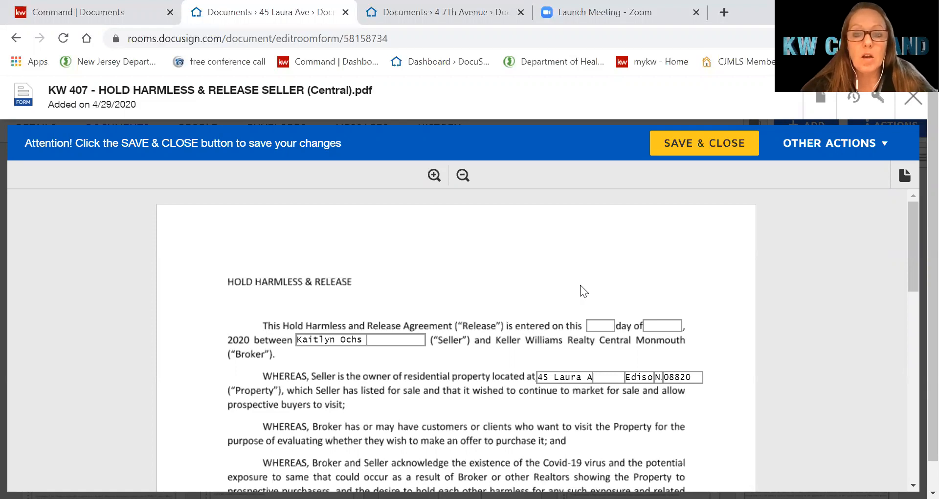
mouse_move(403, 323)
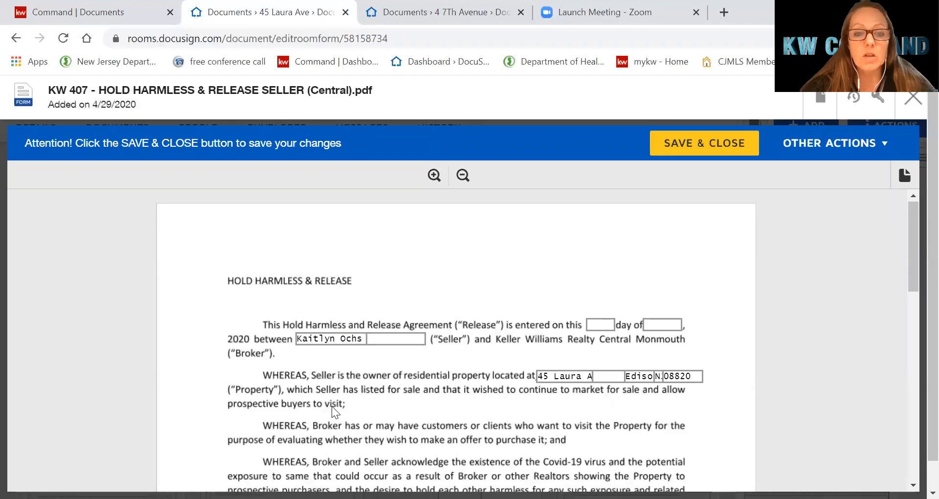
scroll(down, 3)
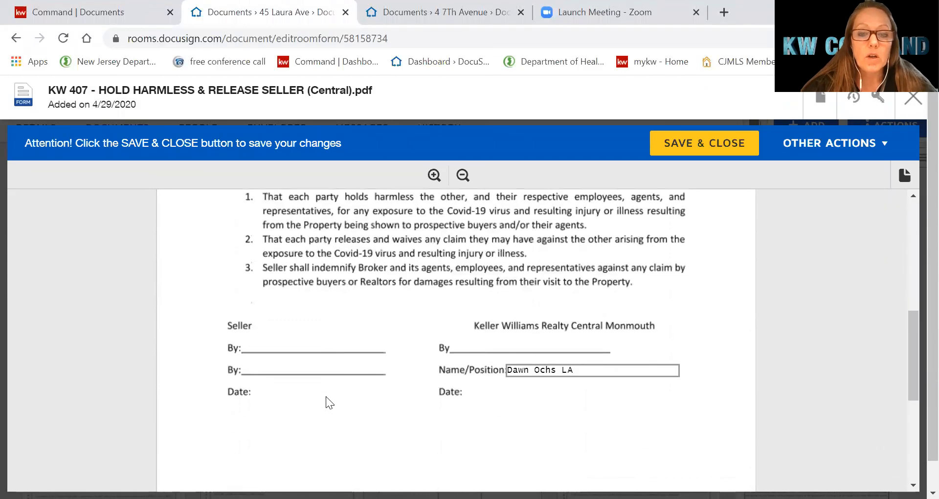
mouse_move(533, 371)
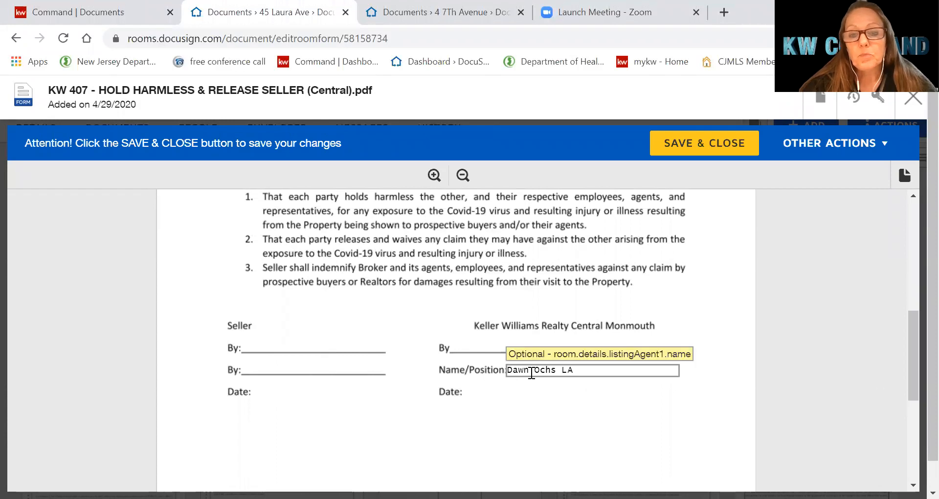
click(551, 407)
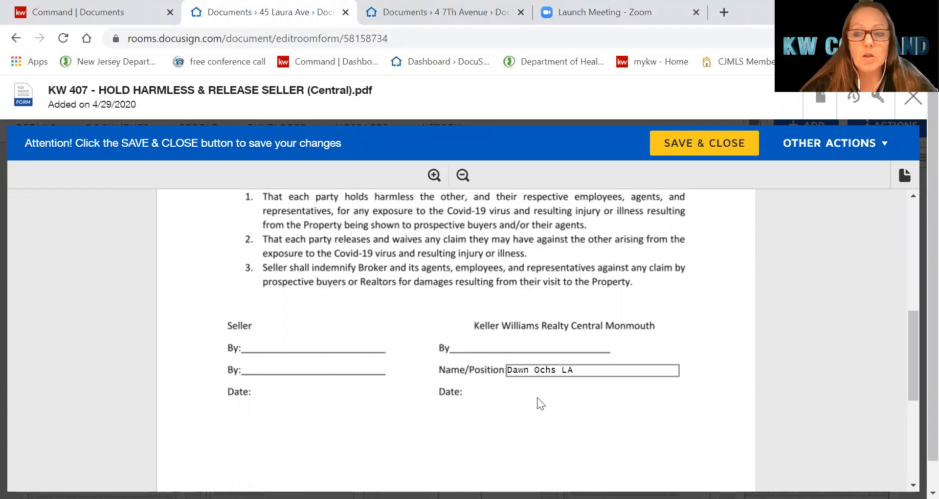
scroll(down, 3)
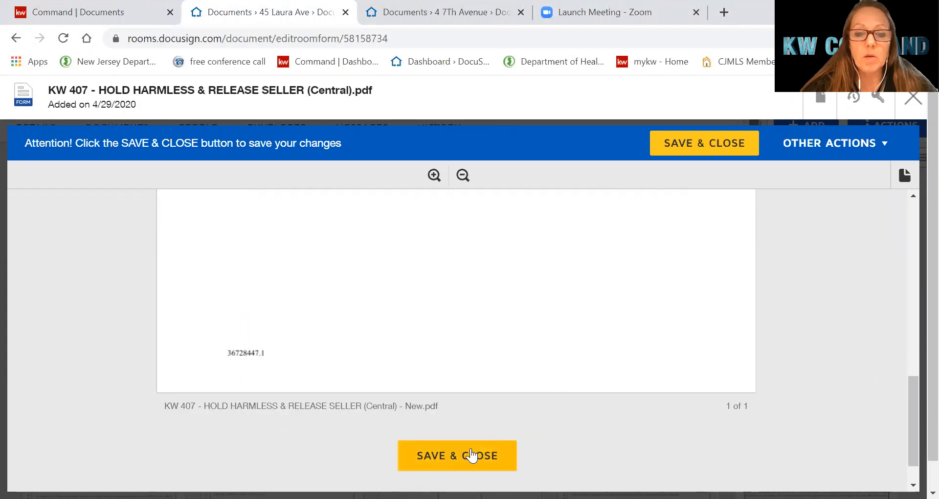
click(457, 456)
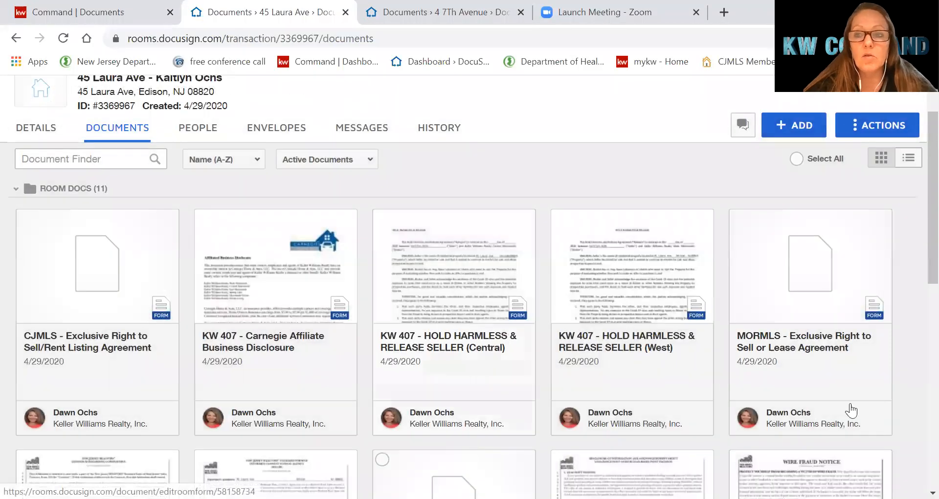
Scroll the Documents grid down to the MORMLS Exclusive Right to Sell or Lease Agreement card
scroll(down, 3)
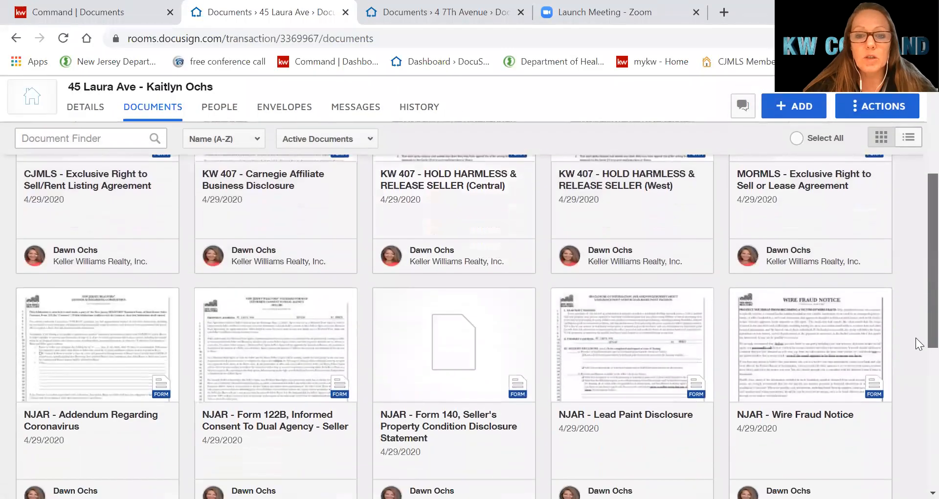
scroll(down, 3)
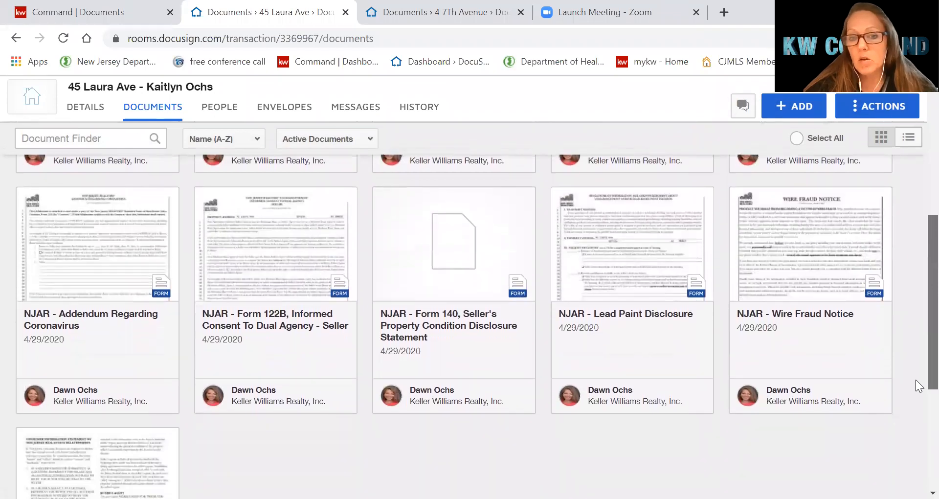
scroll(down, 3)
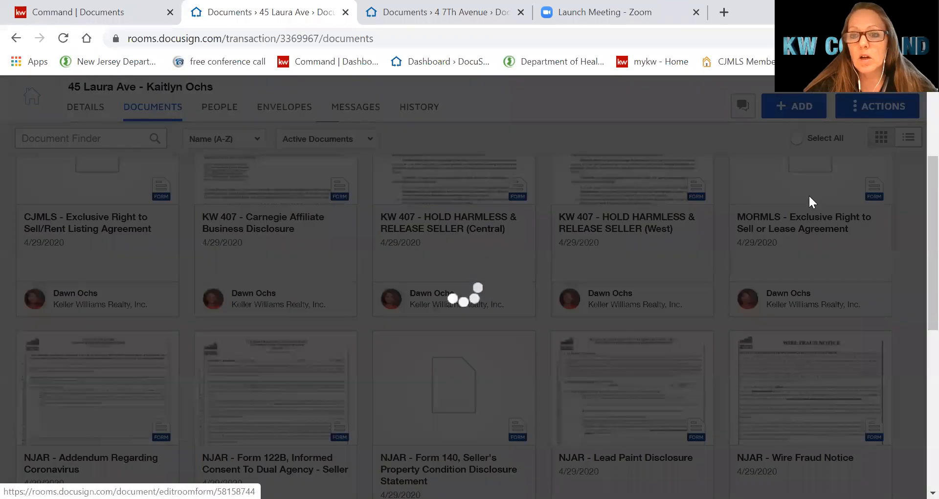
mouse_move(654, 205)
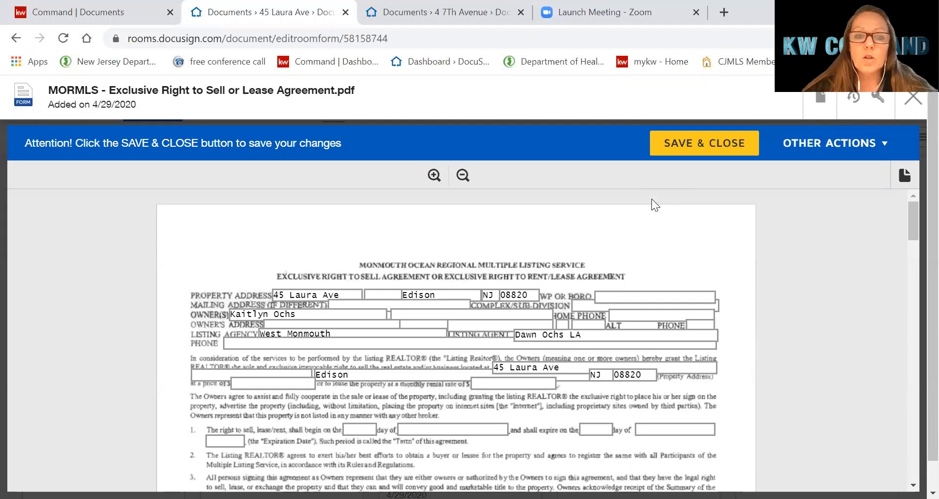
mouse_move(479, 336)
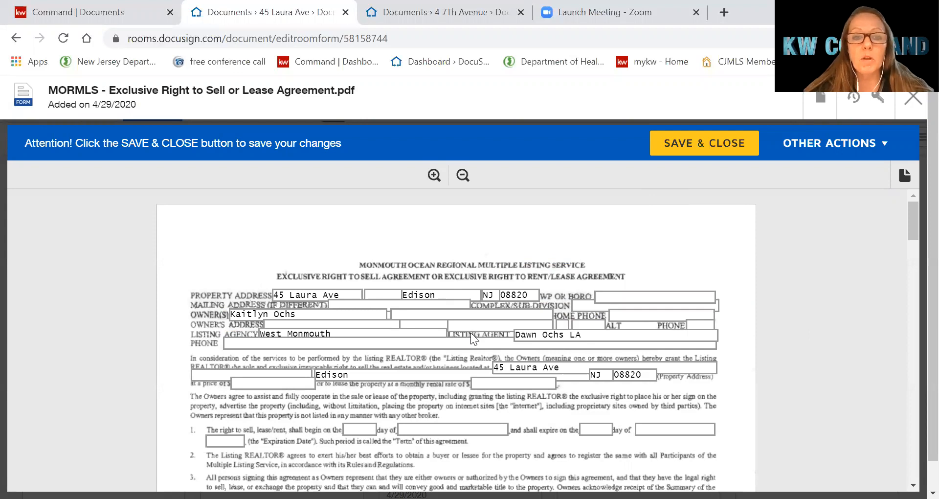
mouse_move(910, 222)
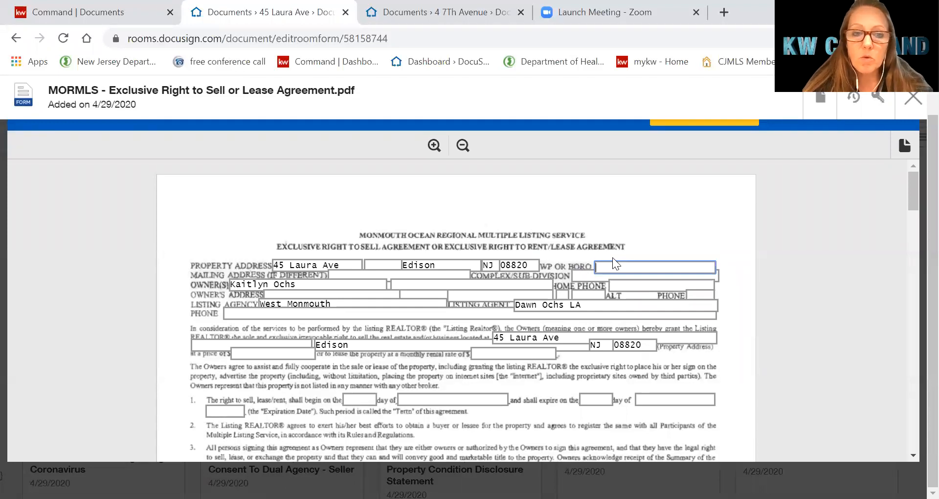
text(m)
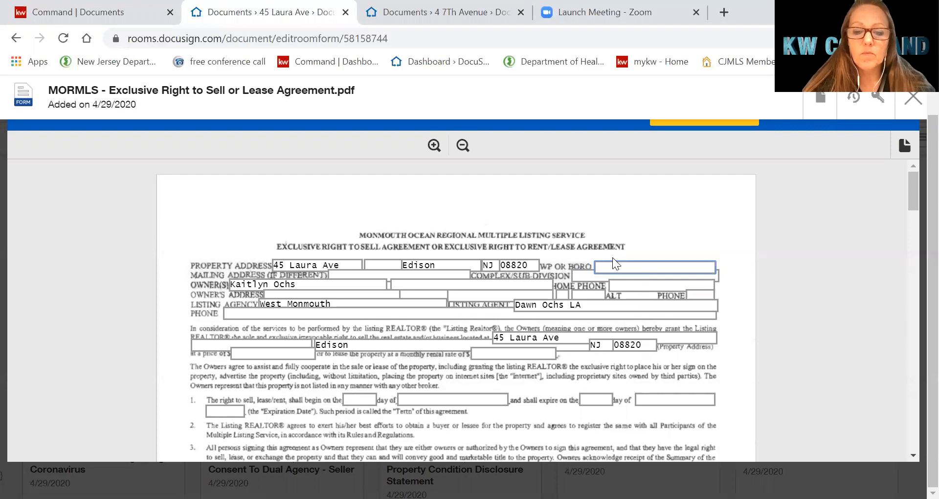
text(Middlesex)
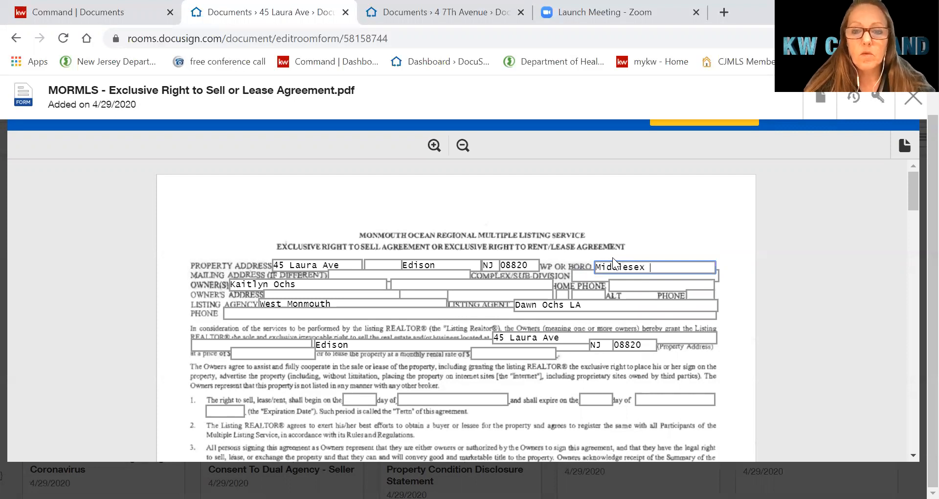
text(County)
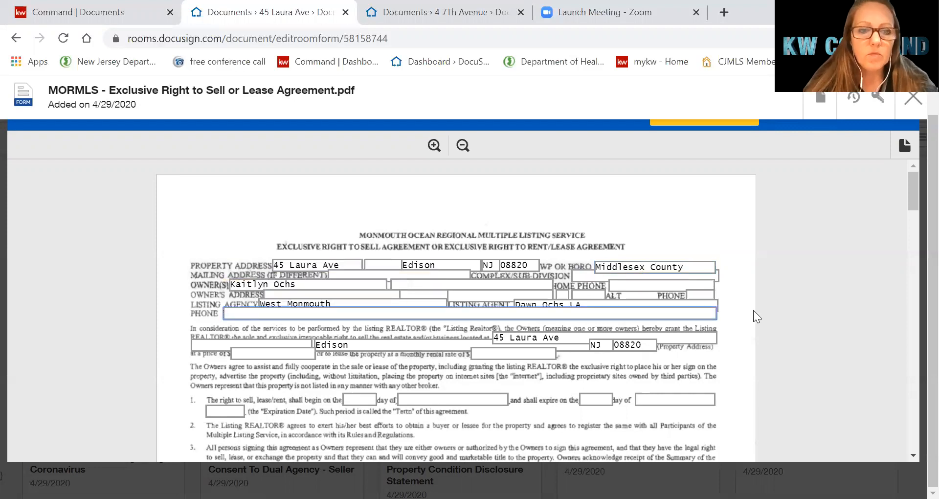
text(7)
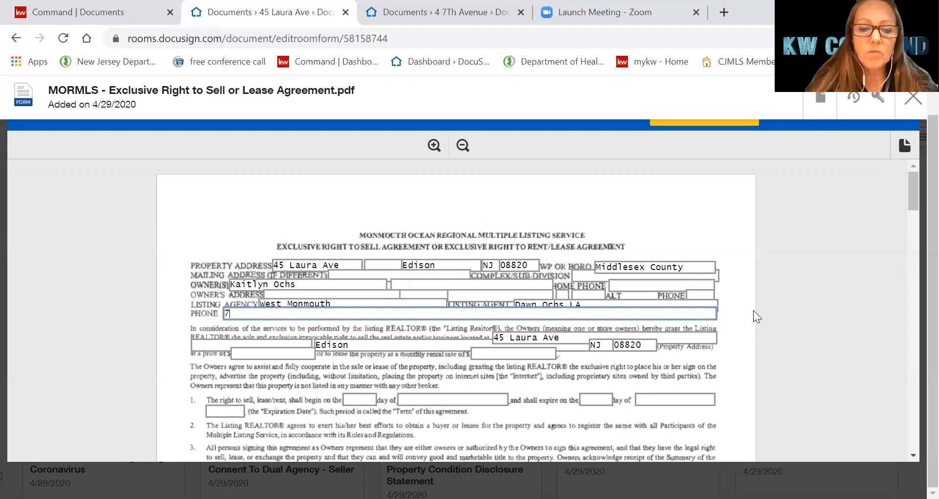
text(32-)
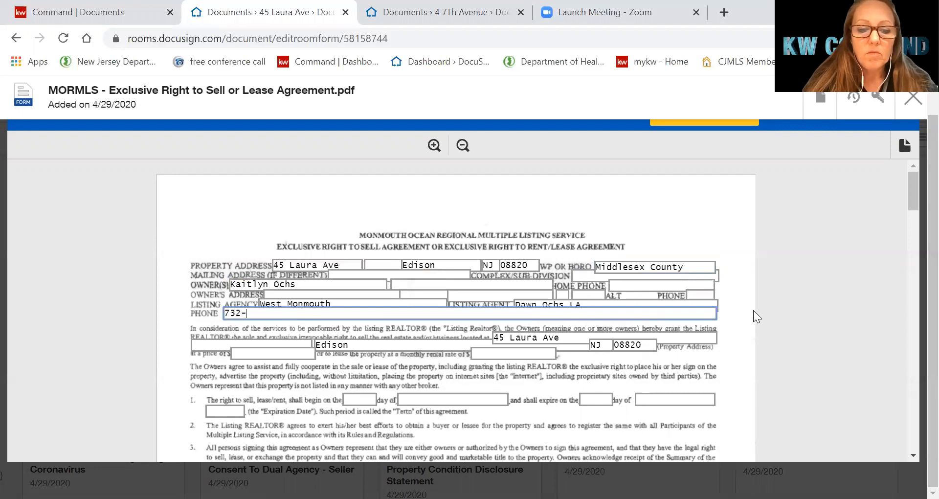
text(560-1836)
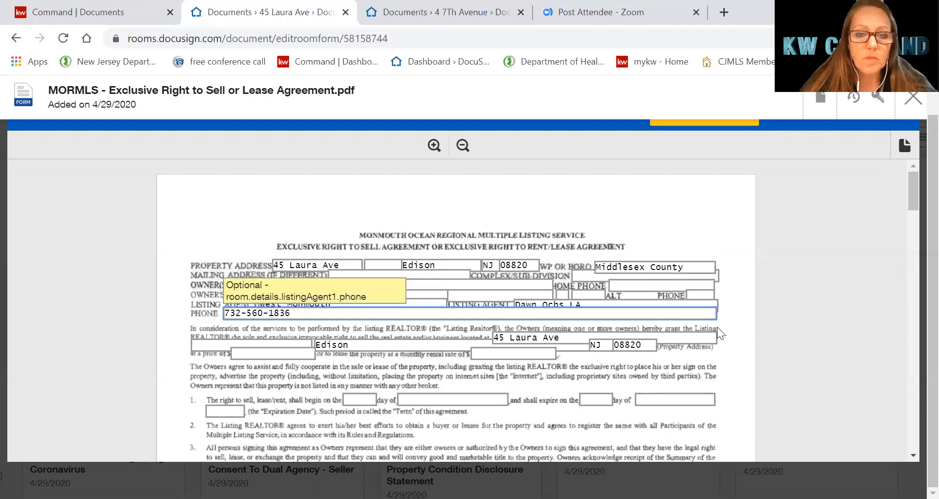
Enter a $500,000 price and a listing term from 28 April 2020 to 31 Oct 2020
scroll(down, 3)
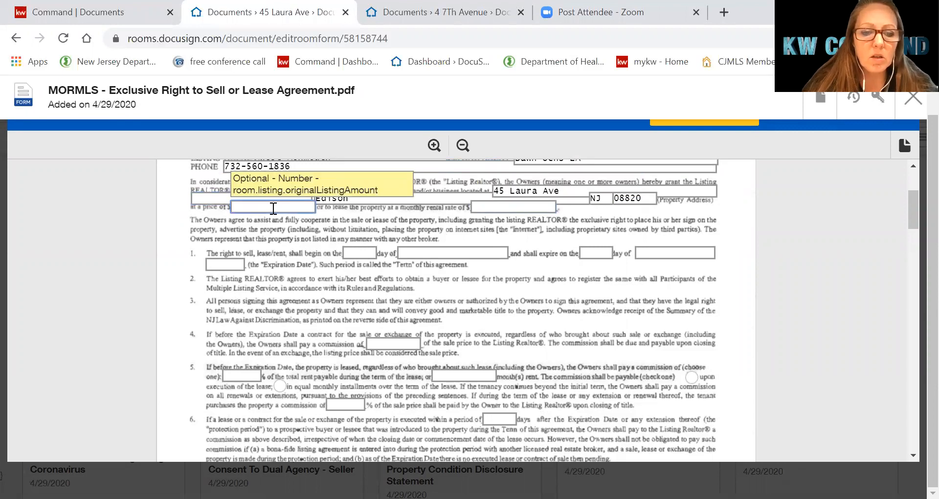
text(500,000)
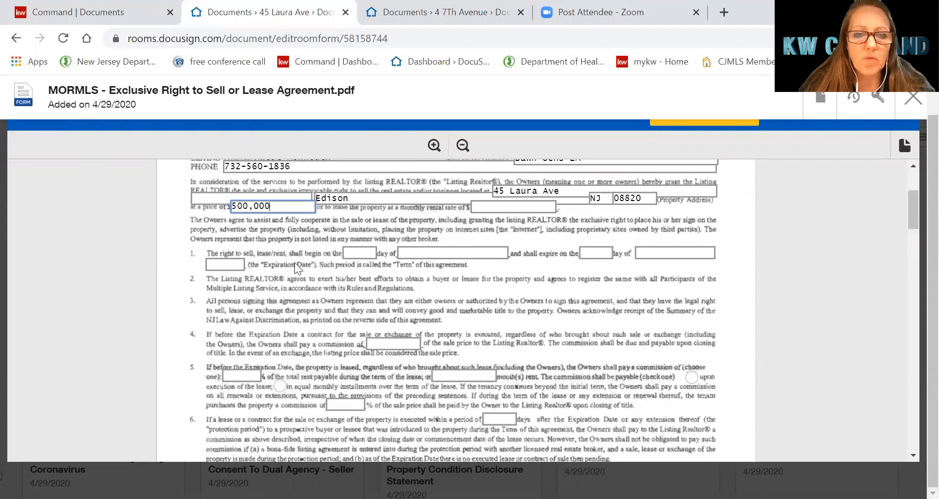
mouse_move(363, 253)
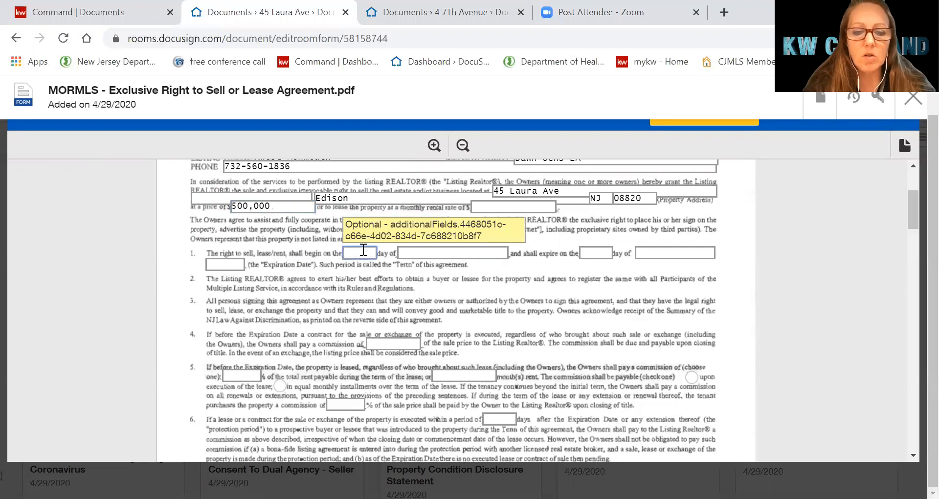
text(28)
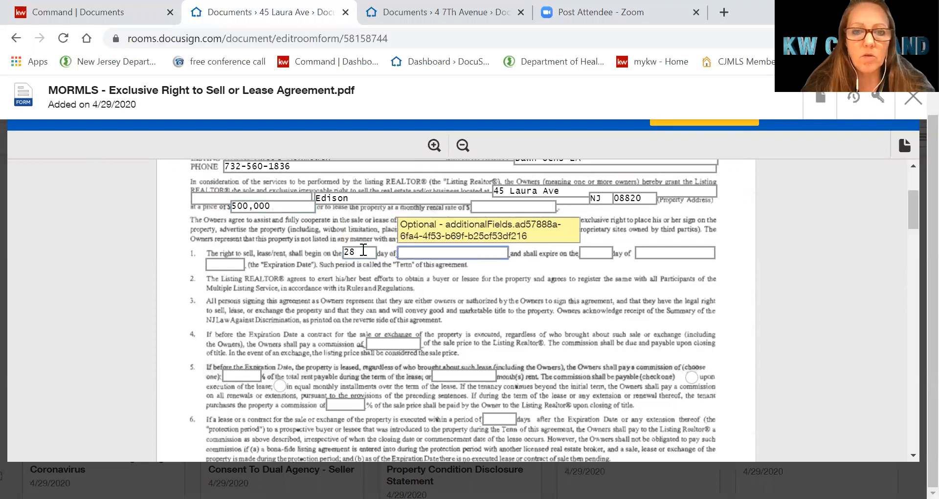
text(April 2020)
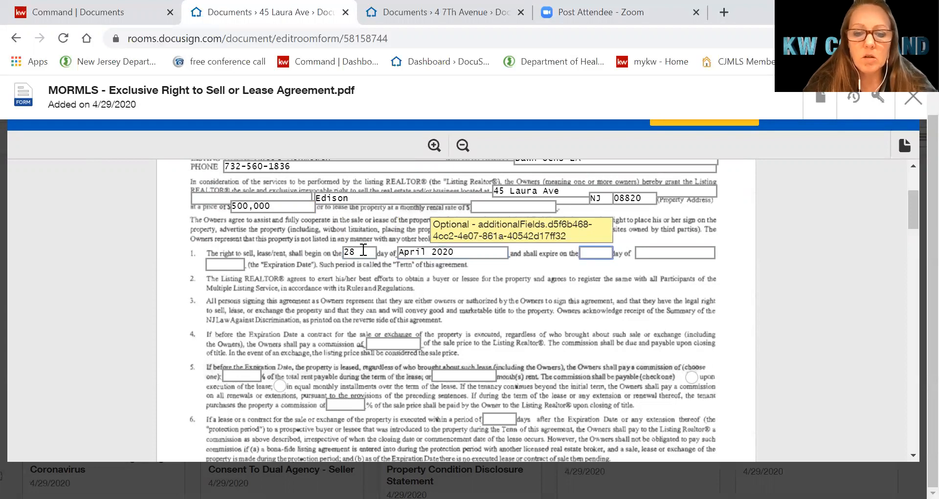
text(31)
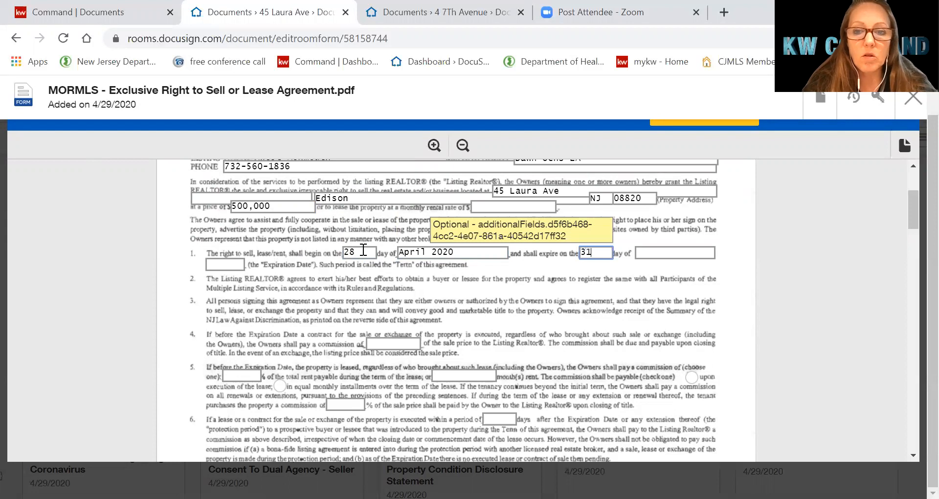
text(Oct)
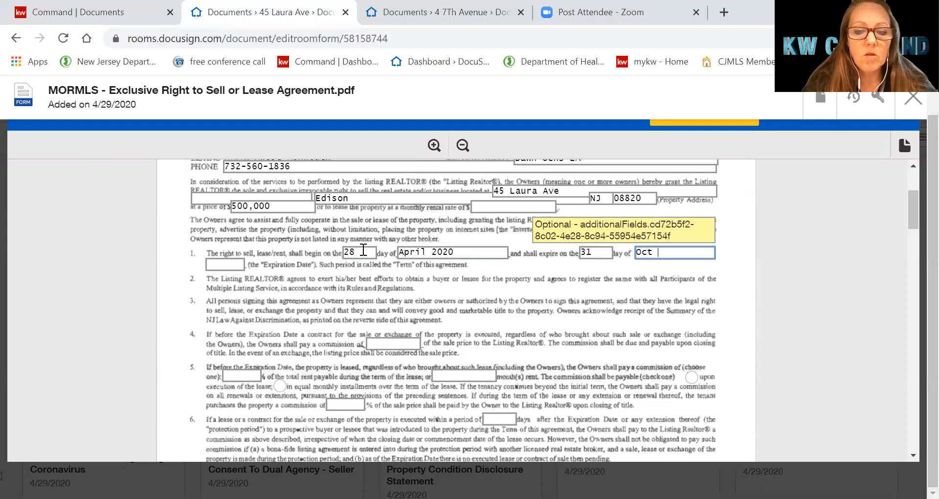
text(2020)
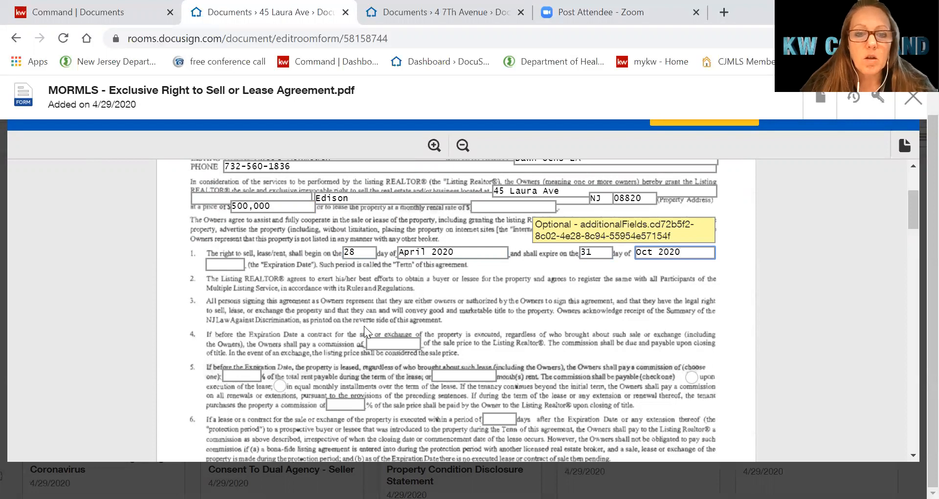
Mark section 8 so the owners agree to permit both a lock box and internet posting of the street address
scroll(down, 3)
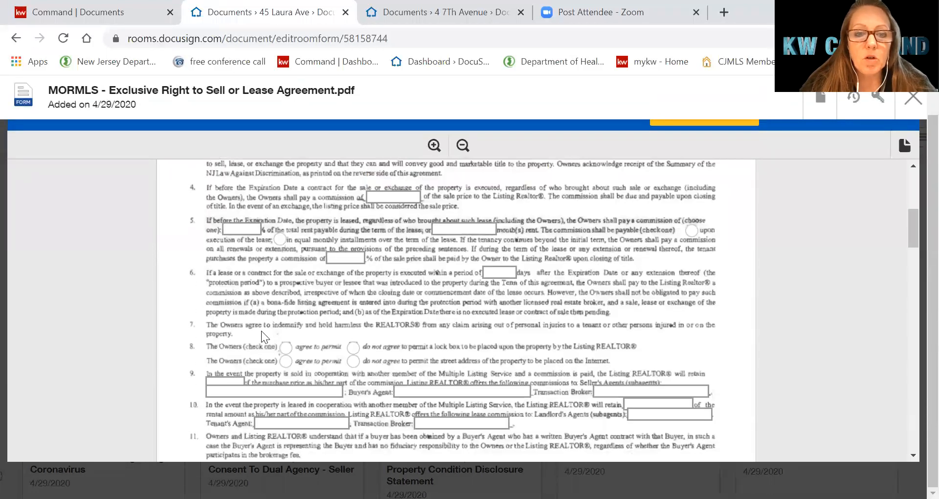
click(285, 346)
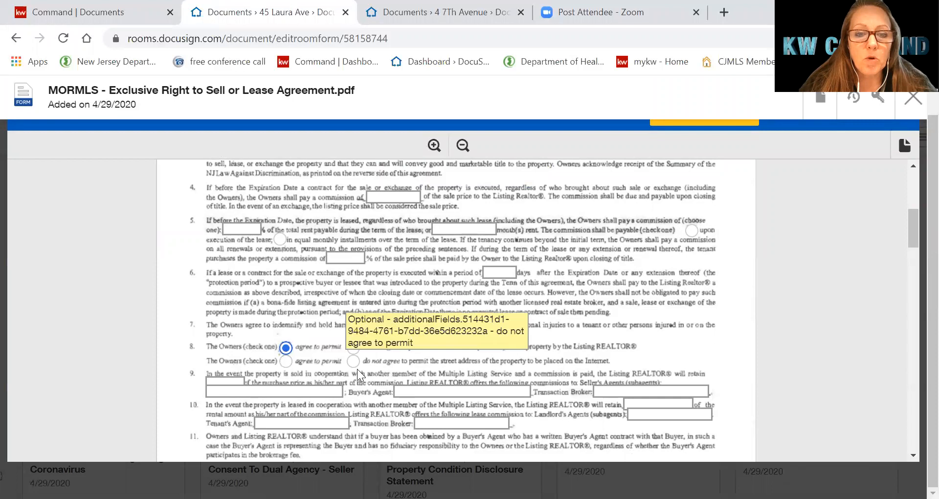
click(353, 361)
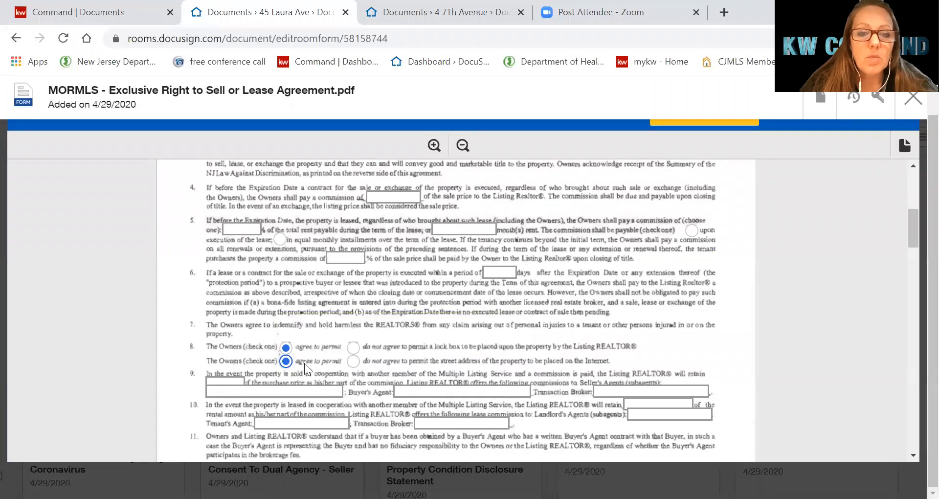
click(353, 361)
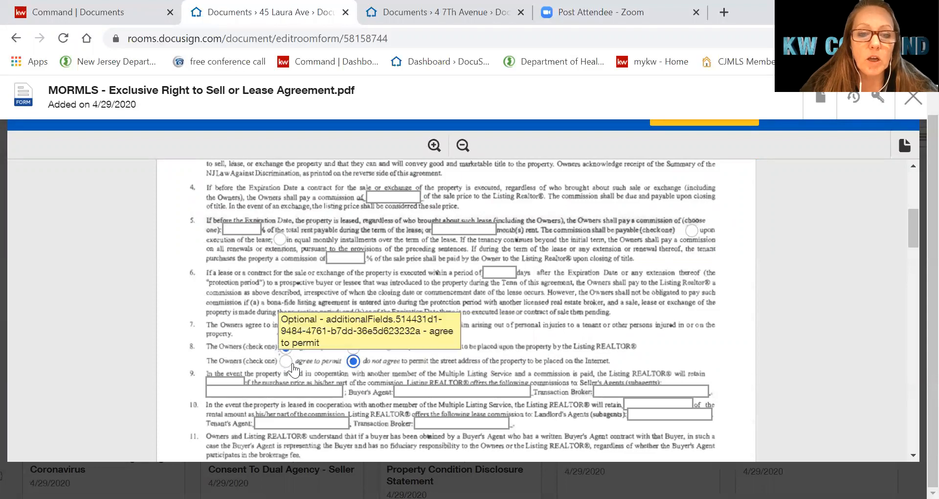
click(285, 348)
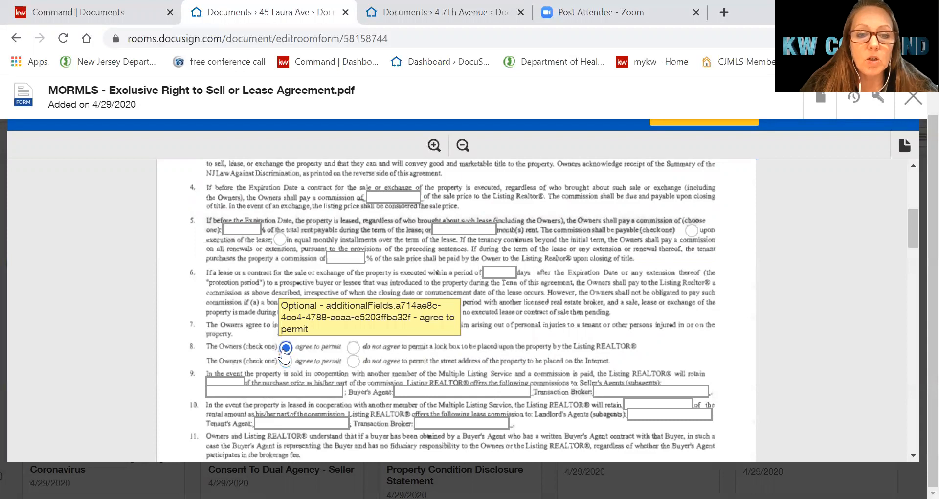
click(352, 346)
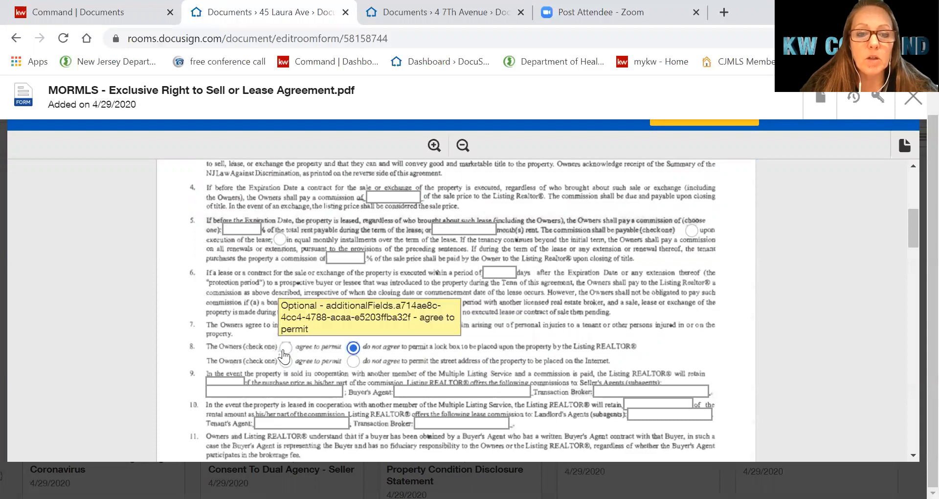
click(286, 346)
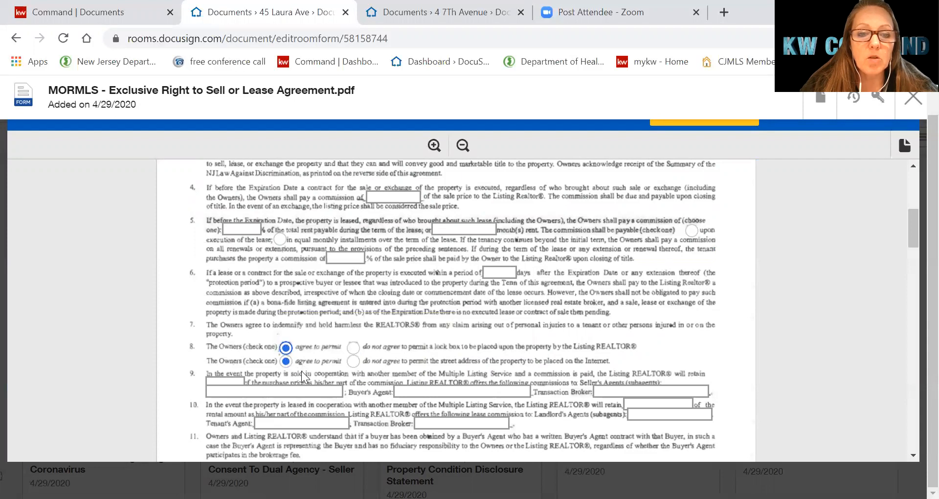
Enter 'Chandelier excluded' on the remarks line of the MORMLS agreement
scroll(down, 3)
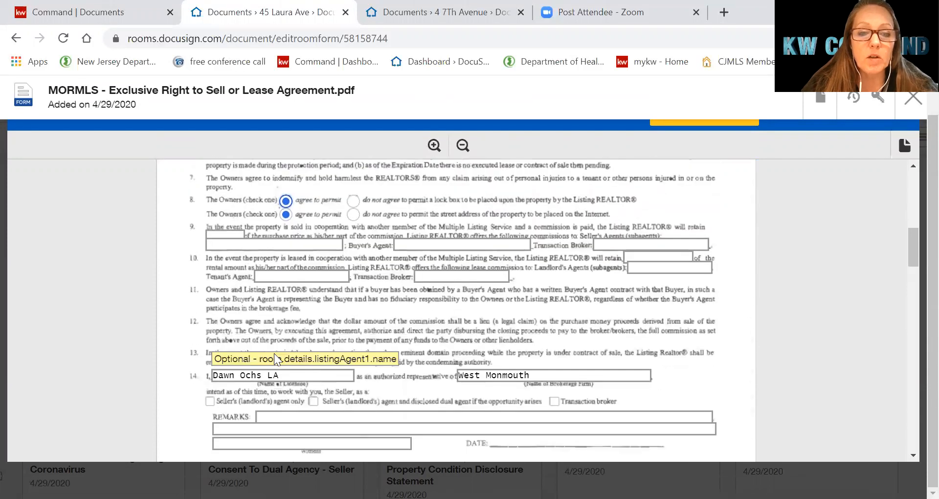
mouse_move(293, 280)
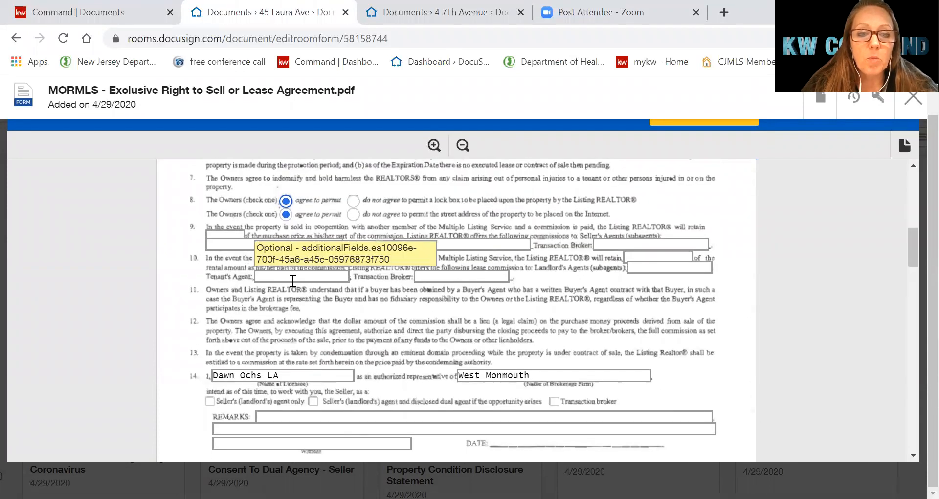
scroll(down, 3)
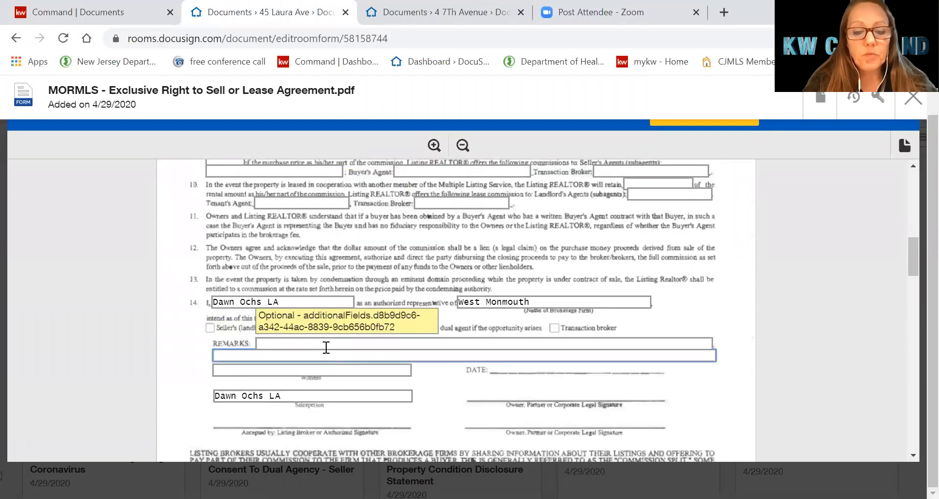
text(Chandelier)
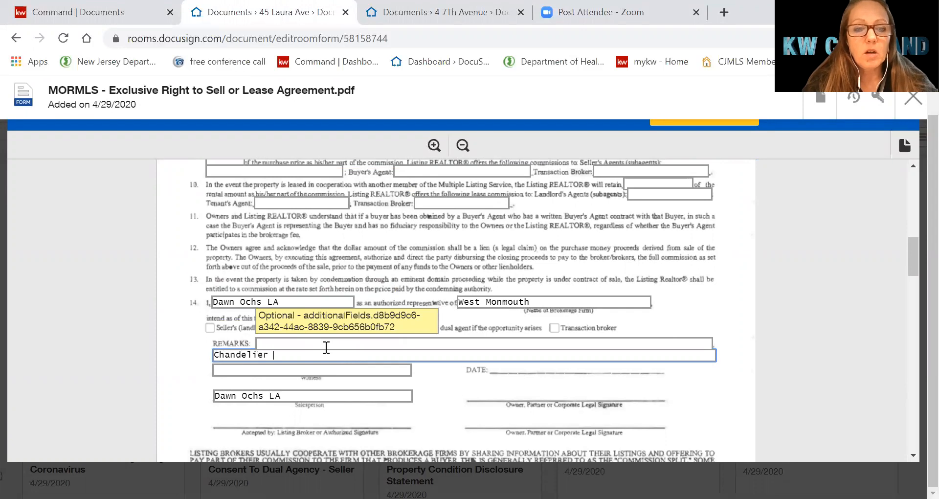
text(excluded)
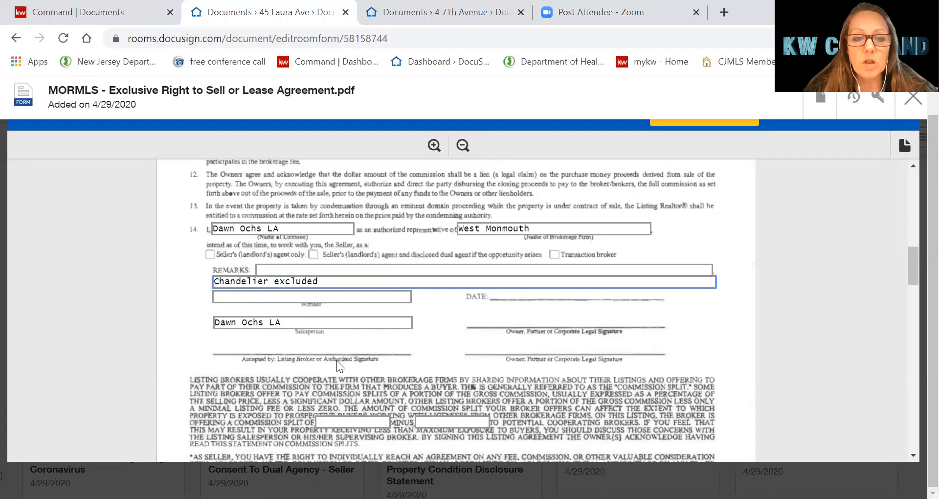
mouse_move(534, 311)
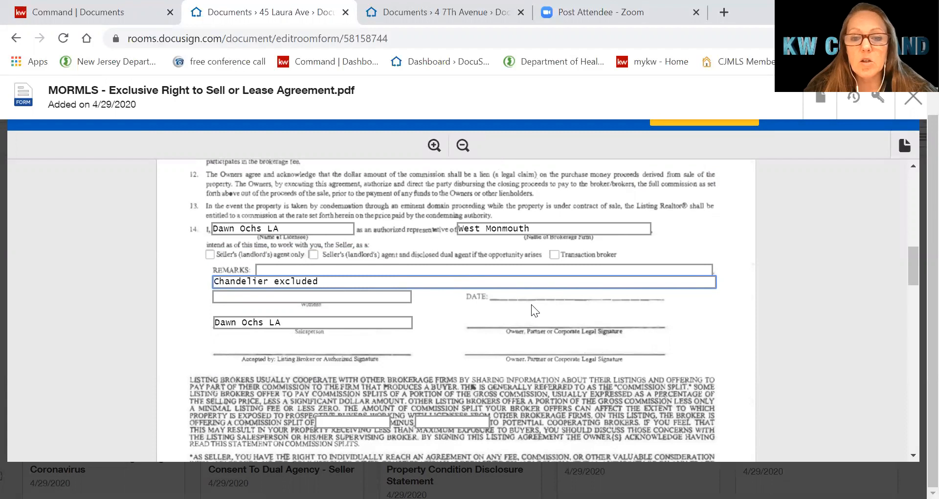
mouse_move(569, 385)
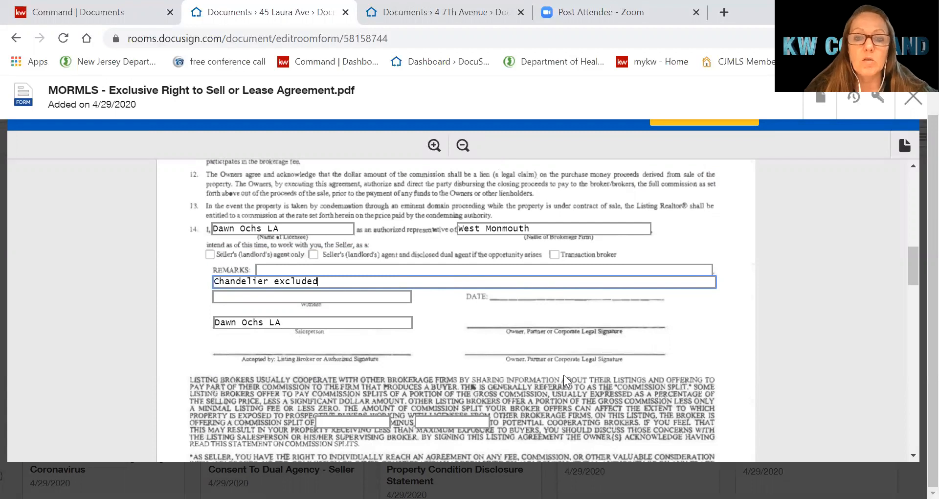
Save the MORMLS agreement's changes and close the form from the attention bar
scroll(down, 3)
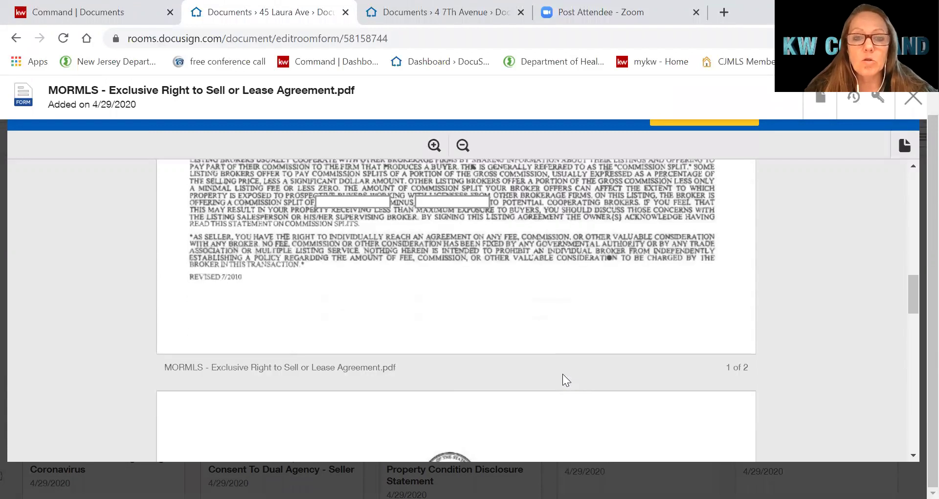
scroll(down, 3)
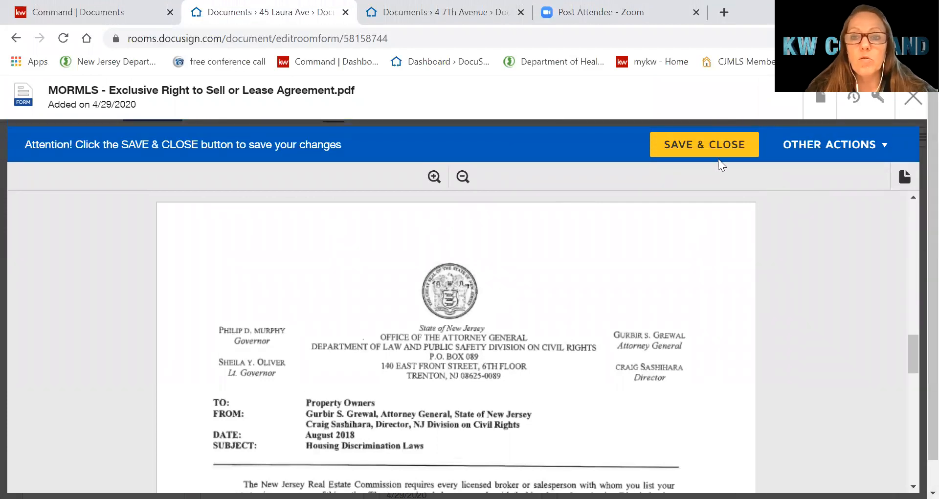
click(704, 144)
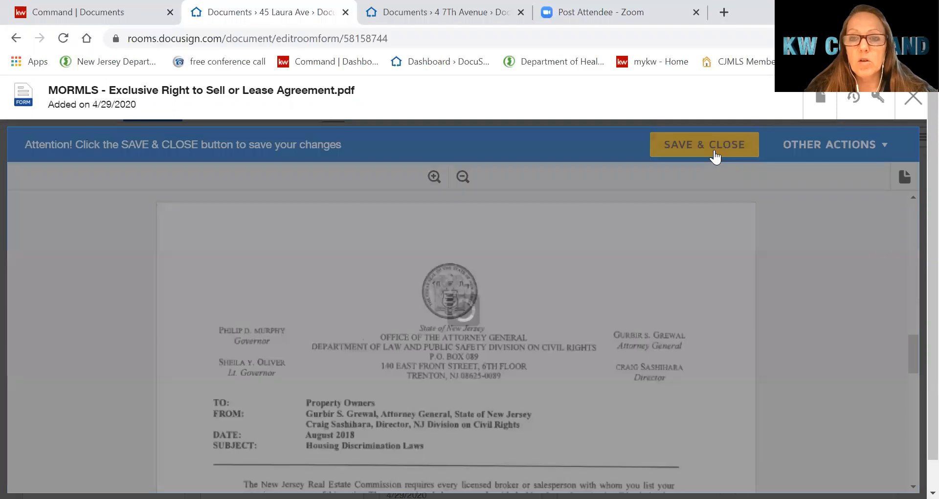
mouse_move(474, 381)
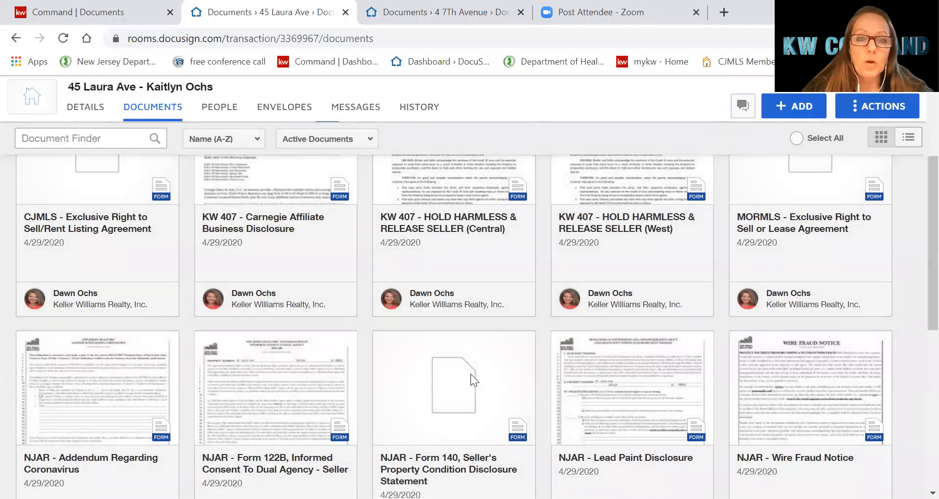
mouse_move(918, 300)
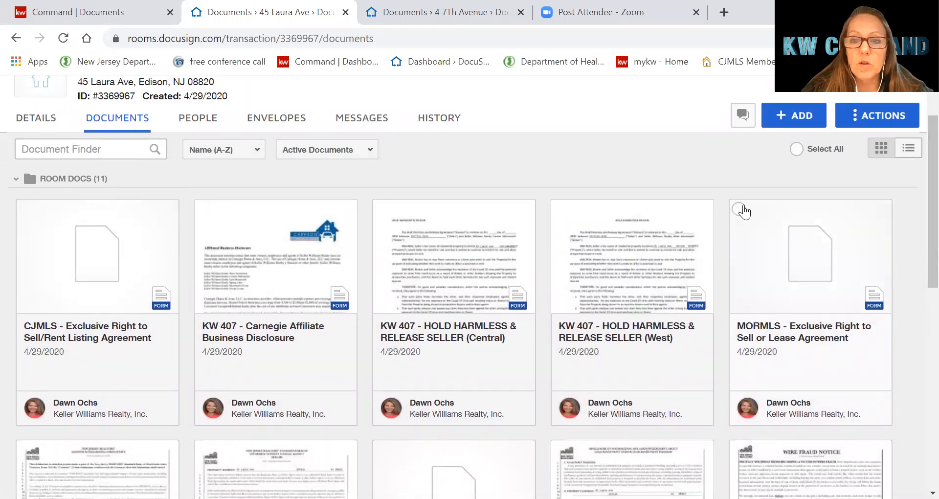
mouse_move(503, 217)
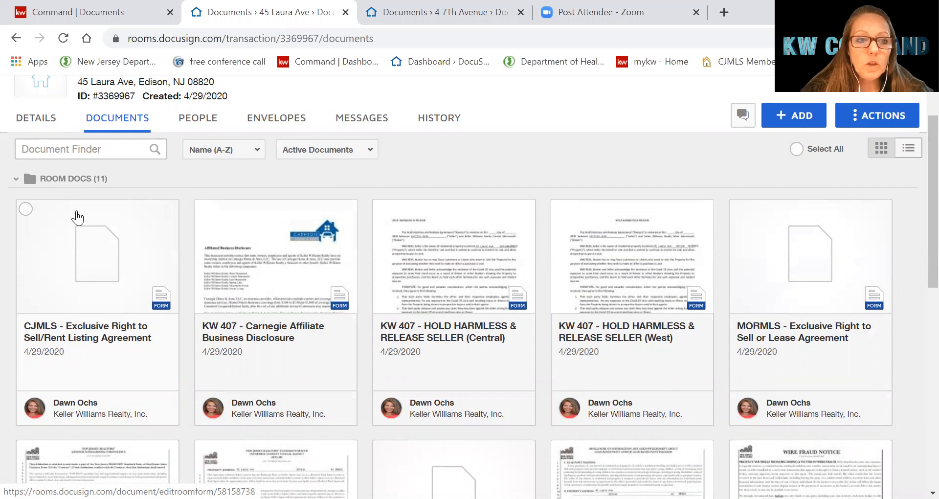
mouse_move(203, 215)
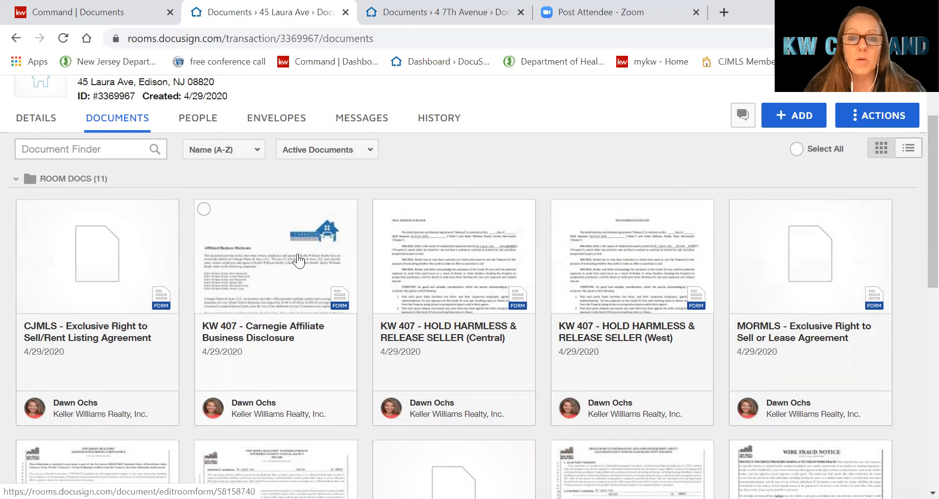
mouse_move(218, 216)
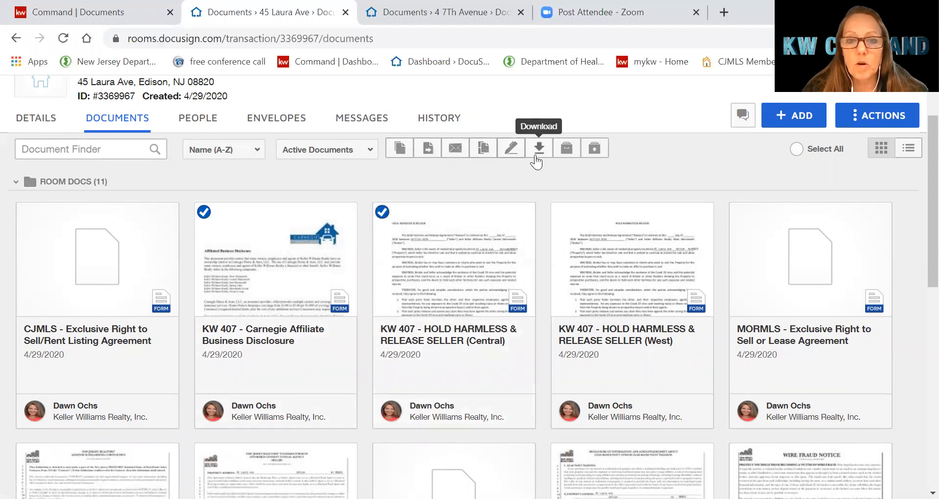
mouse_move(370, 168)
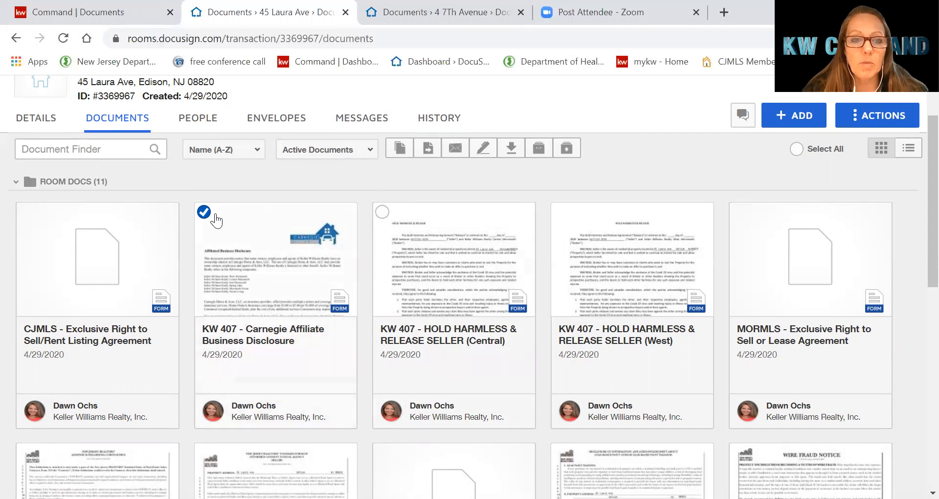
Tick the KW 407 - Carnegie Affiliate Business Disclosure card as a document to send
click(203, 212)
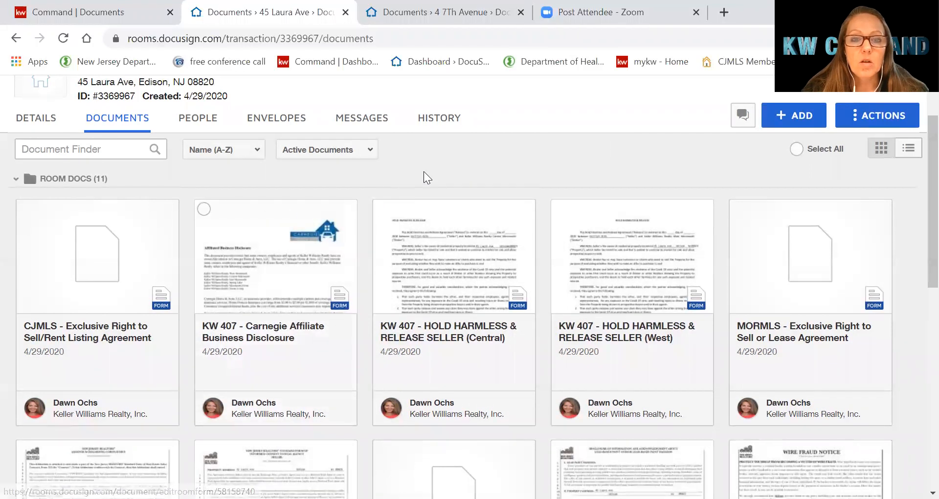
mouse_move(202, 219)
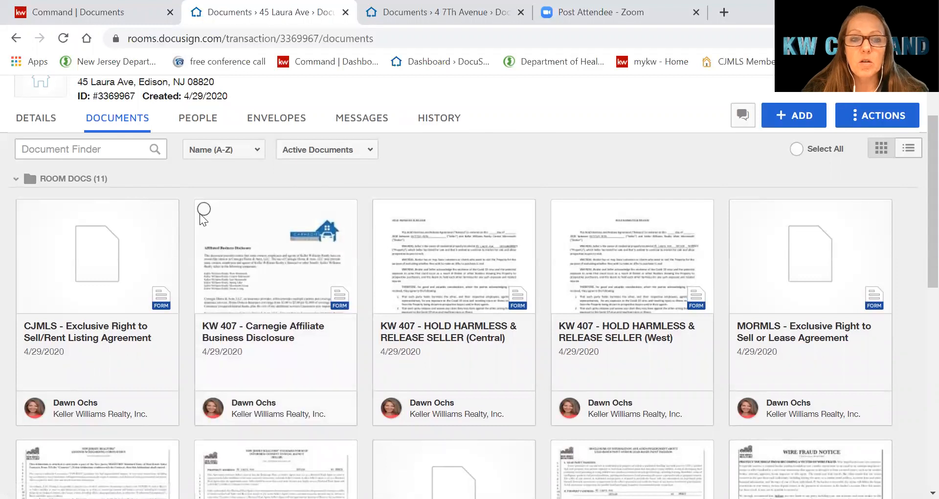
click(204, 211)
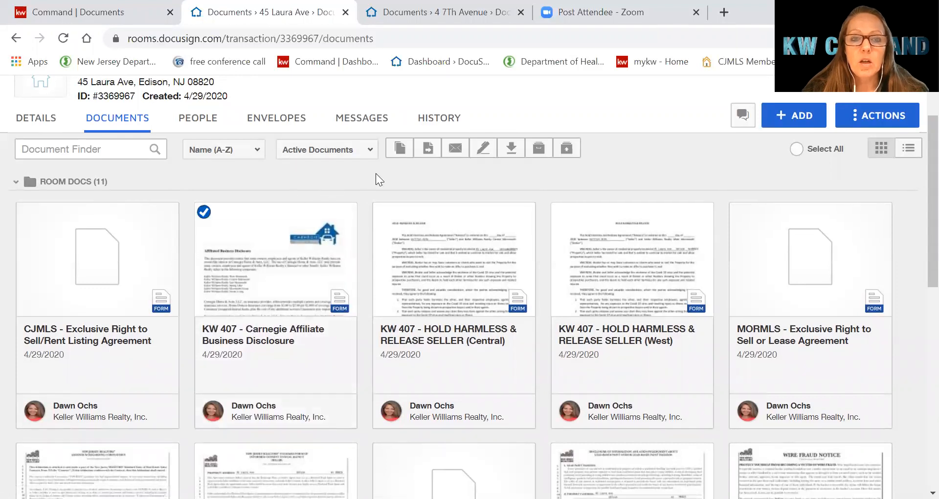
mouse_move(399, 149)
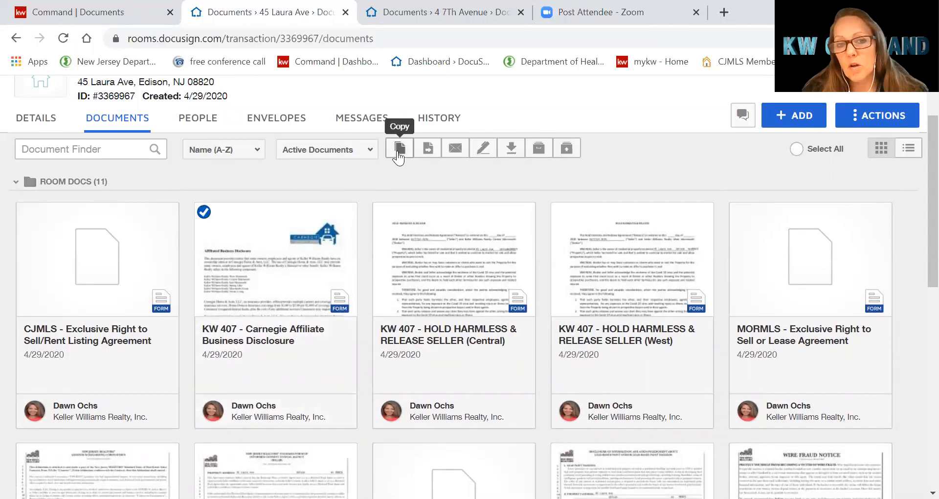
mouse_move(444, 158)
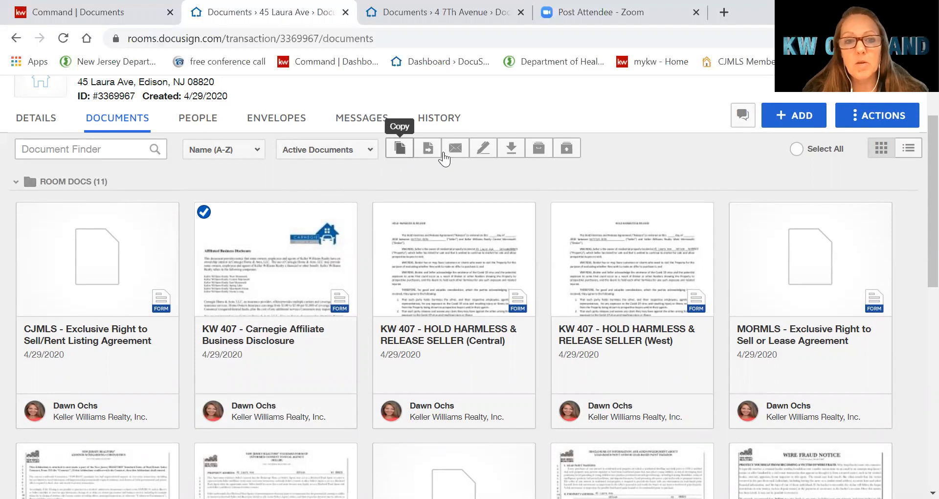
mouse_move(456, 152)
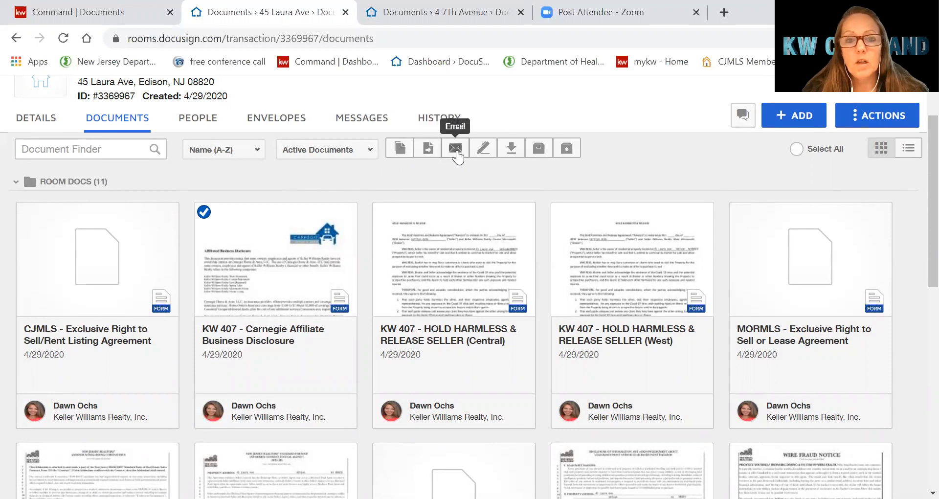
mouse_move(483, 156)
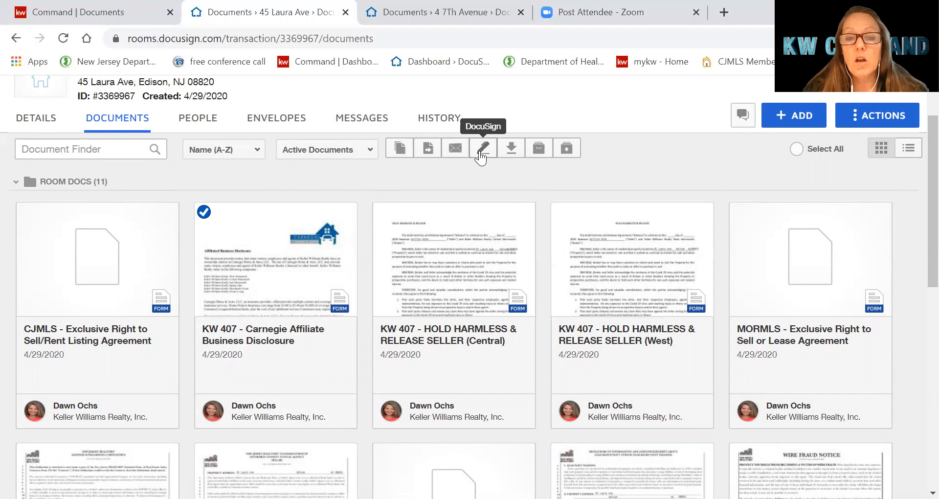
mouse_move(511, 152)
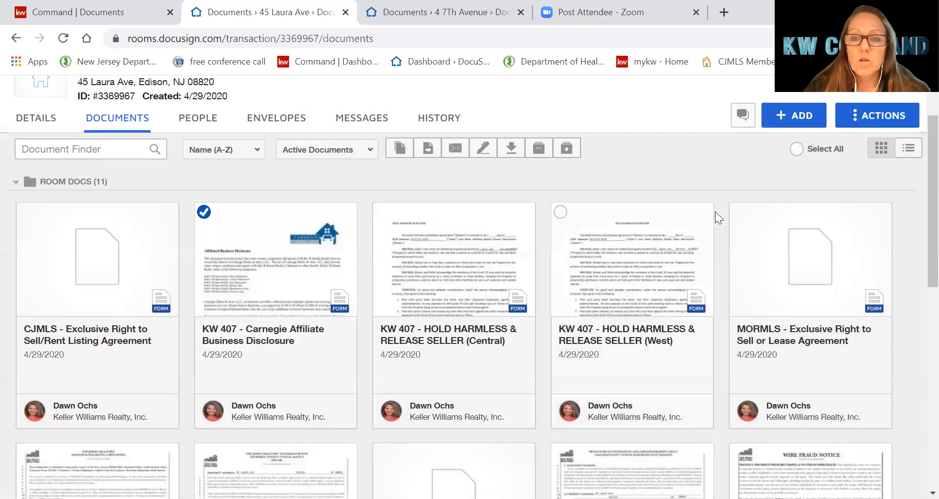
Add the MORMLS - Exclusive Right to Sell or Lease Agreement card to the selection
click(739, 212)
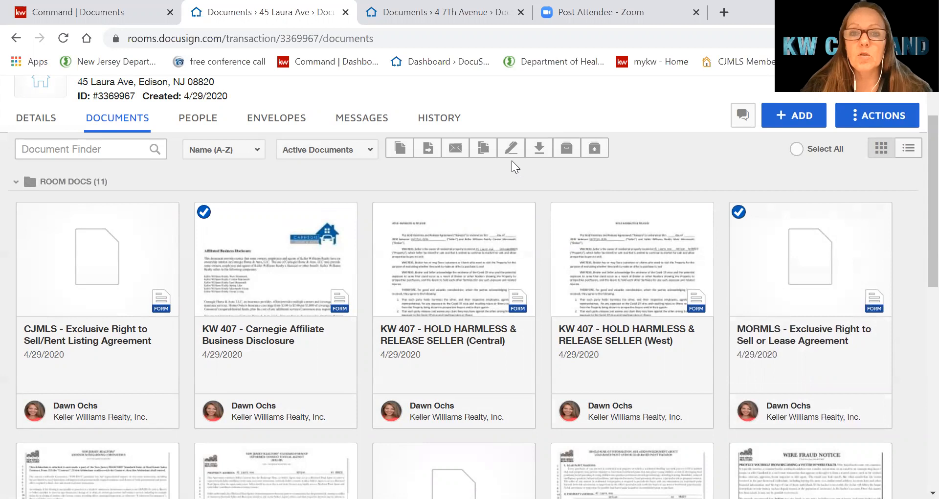
mouse_move(511, 148)
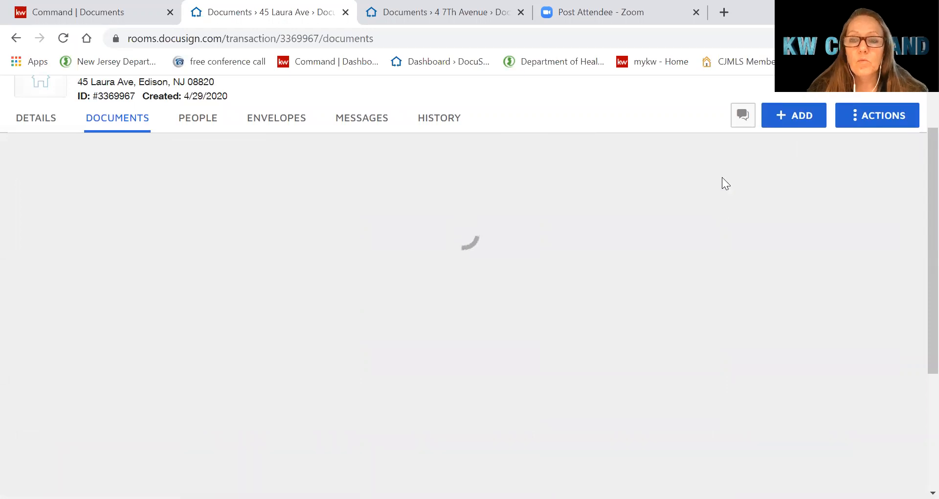
mouse_move(688, 229)
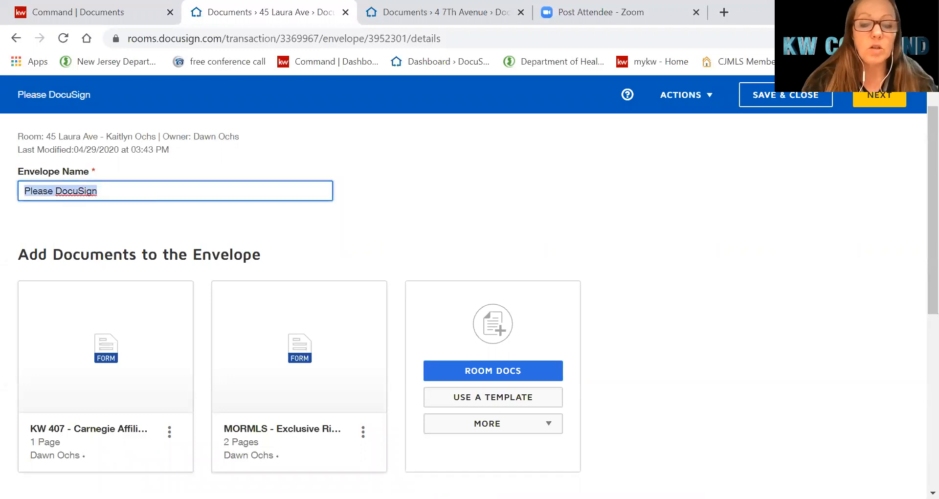
Name the envelope Training April 29 and move down to the recipients area
text(Training)
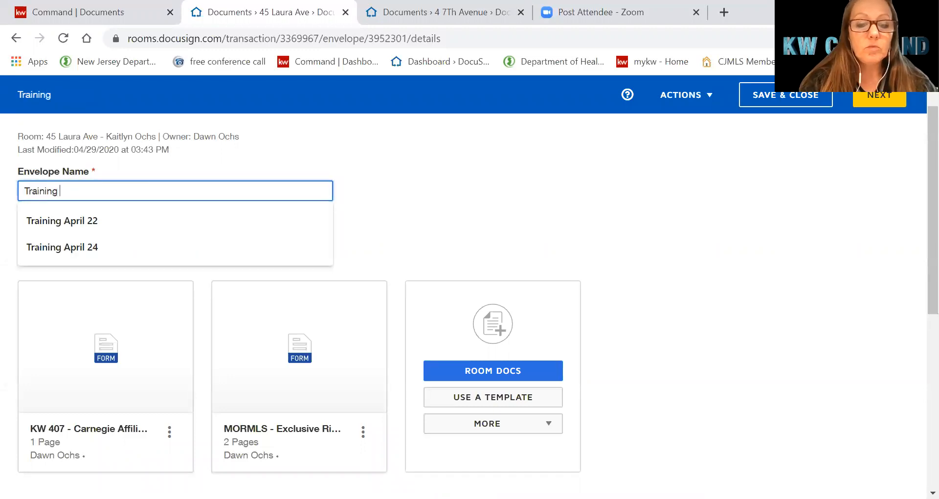
text(April 29)
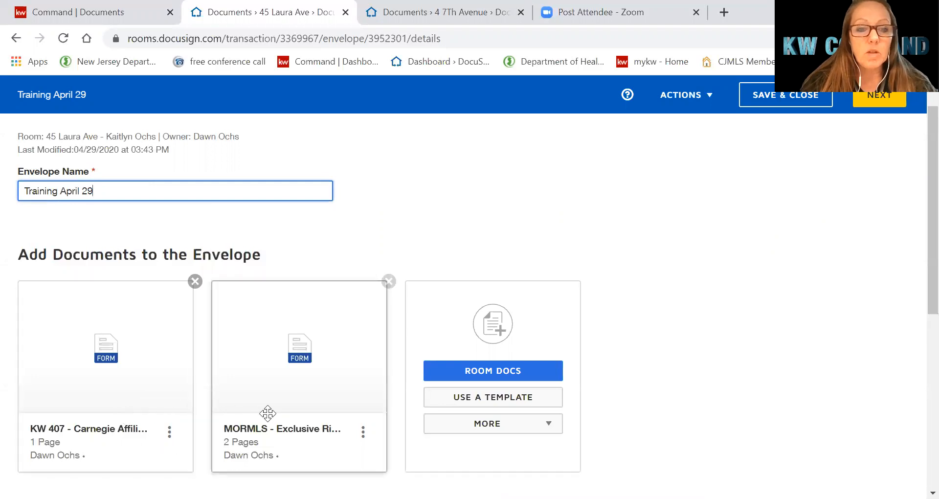
mouse_move(278, 412)
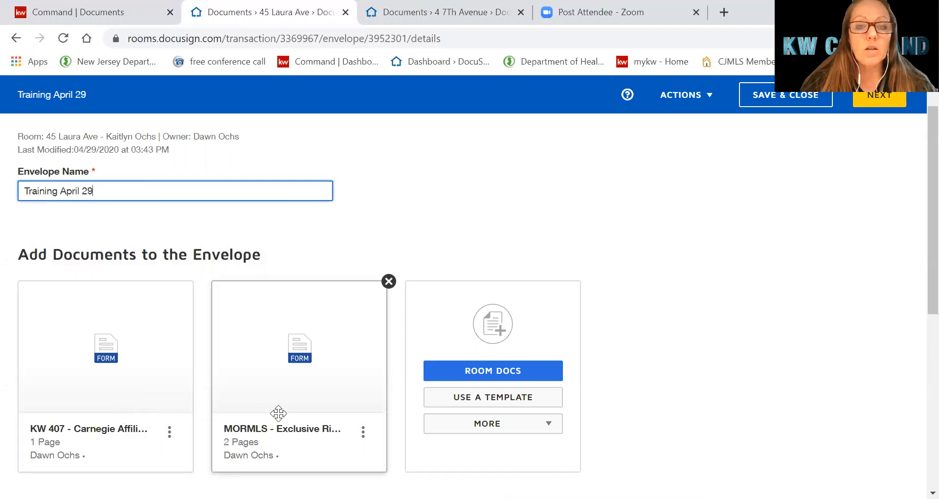
scroll(down, 3)
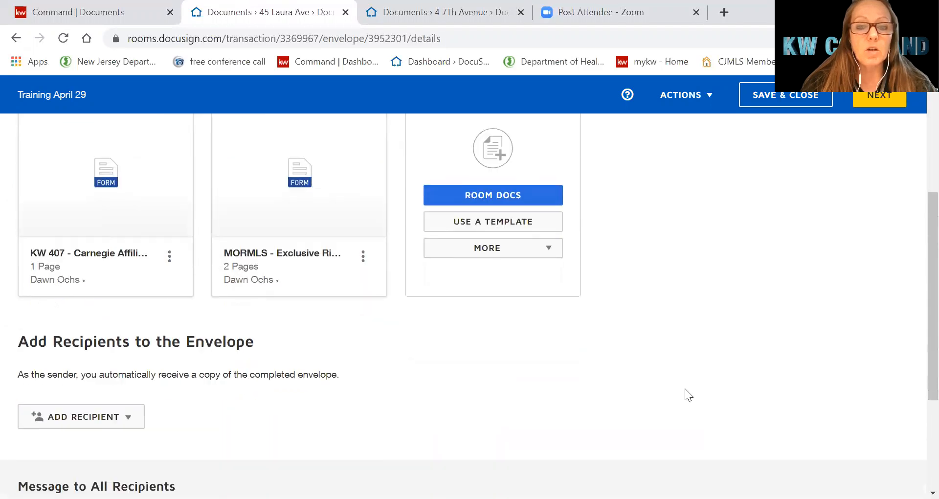
scroll(down, 3)
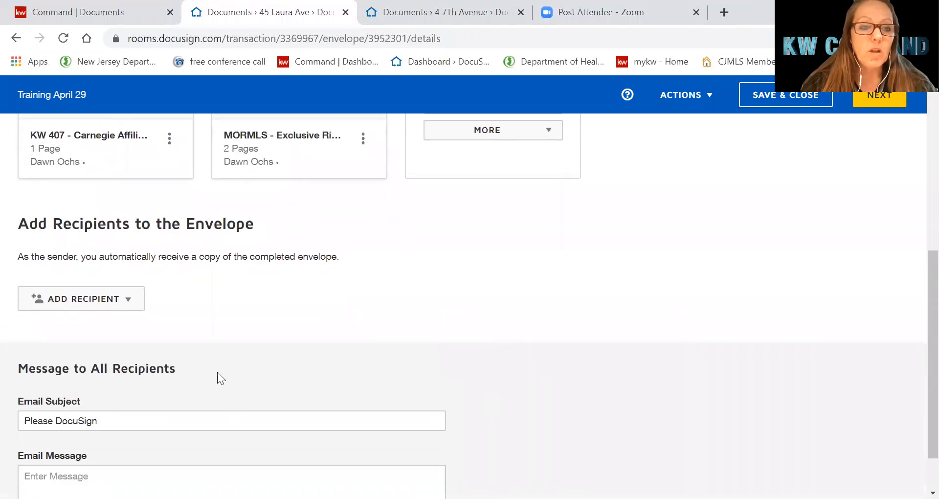
mouse_move(130, 304)
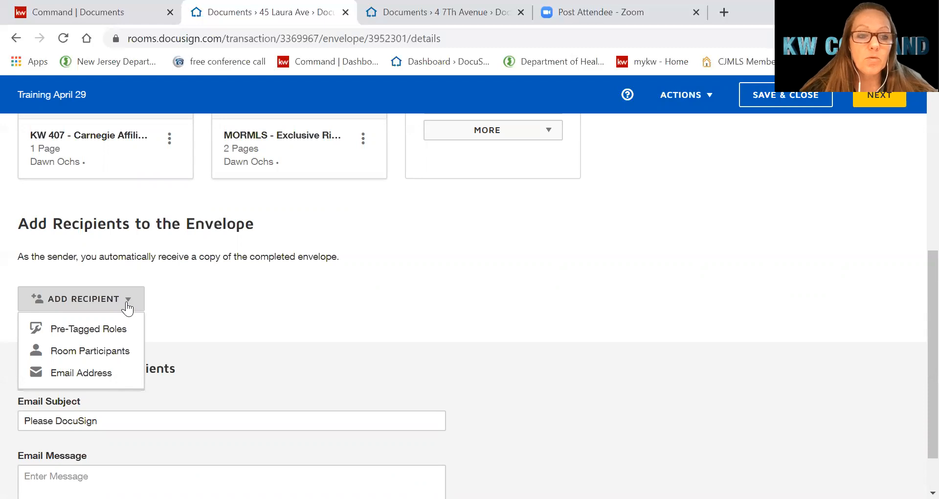
mouse_move(98, 329)
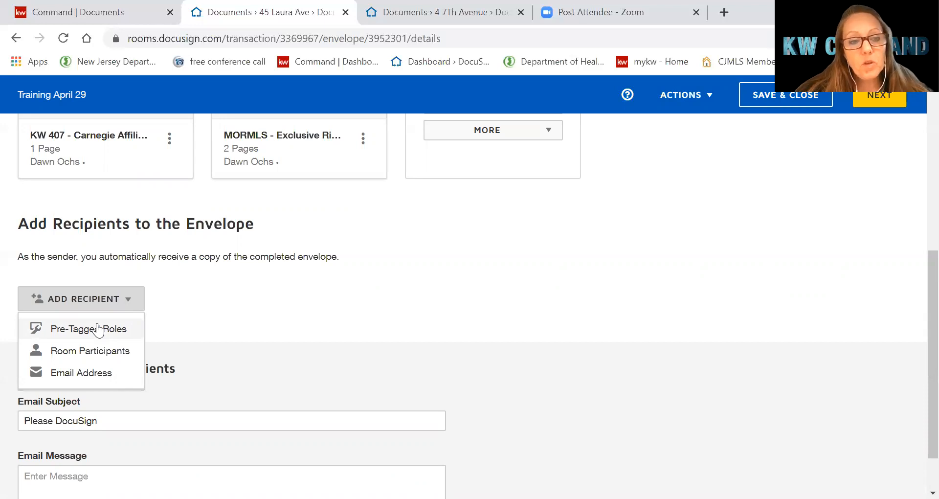
From Pre-Tagged Roles, check Applicant/Borrower One and Seller One and assign the room's client to each
click(88, 328)
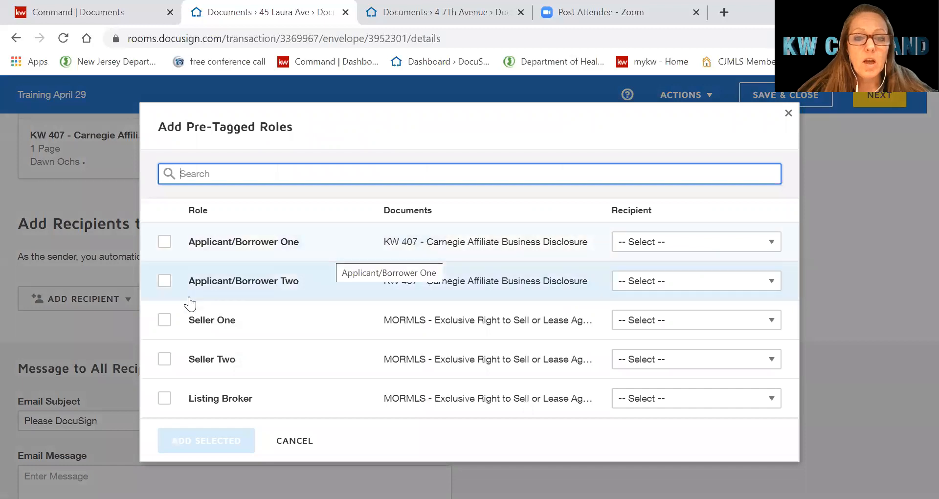
mouse_move(420, 415)
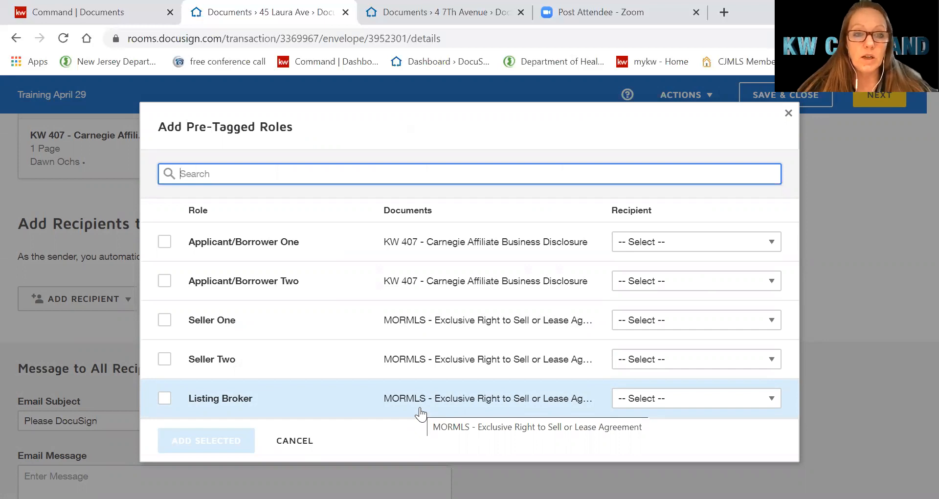
mouse_move(421, 307)
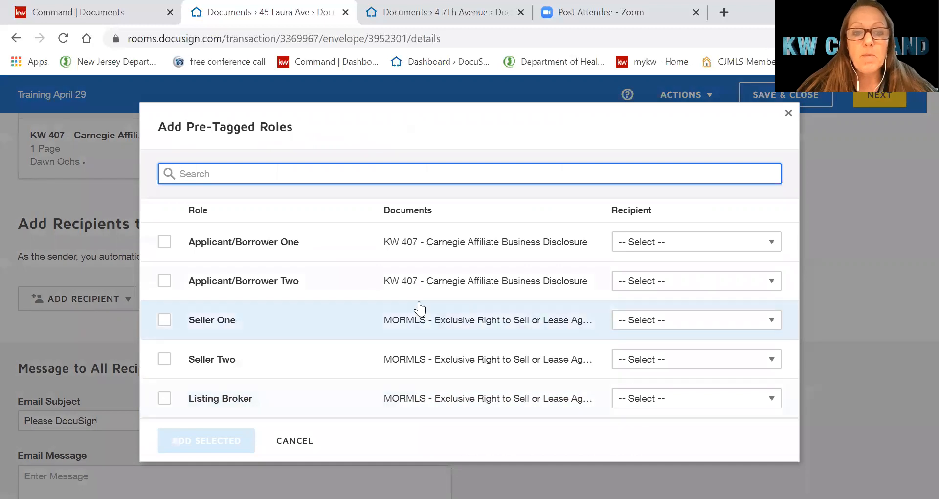
mouse_move(283, 296)
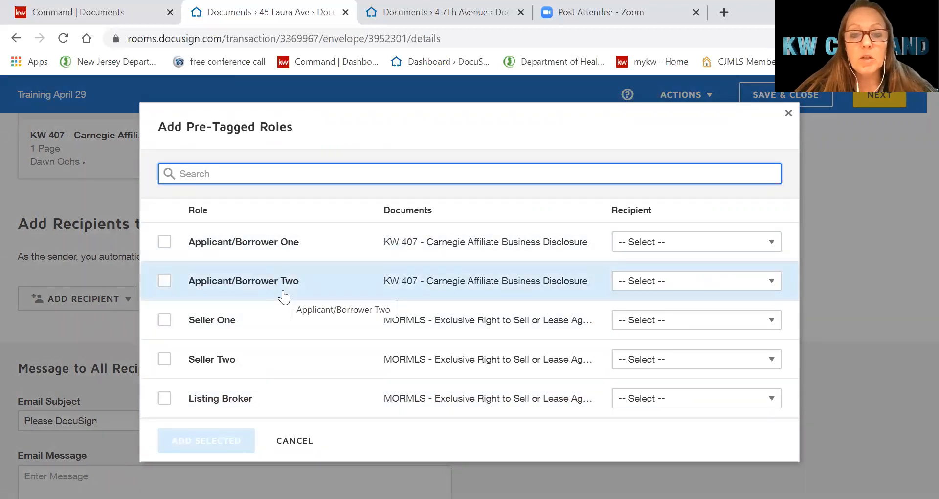
mouse_move(528, 255)
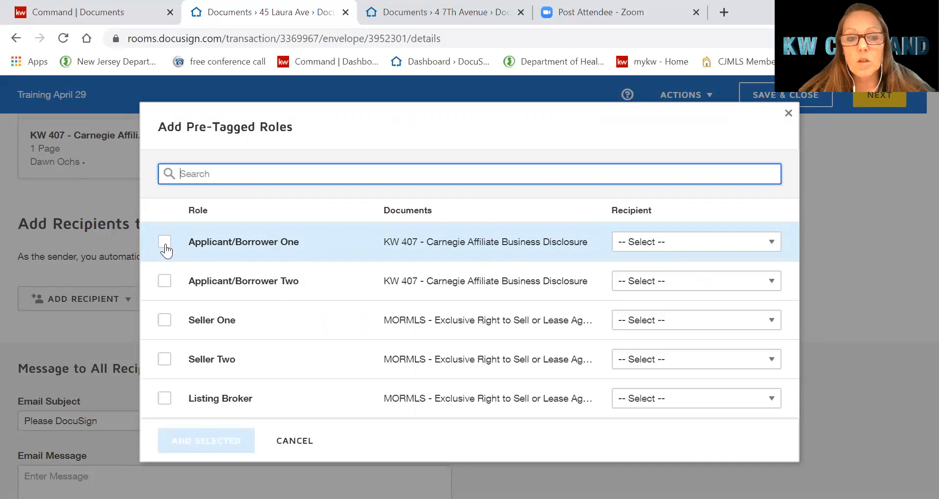
click(164, 242)
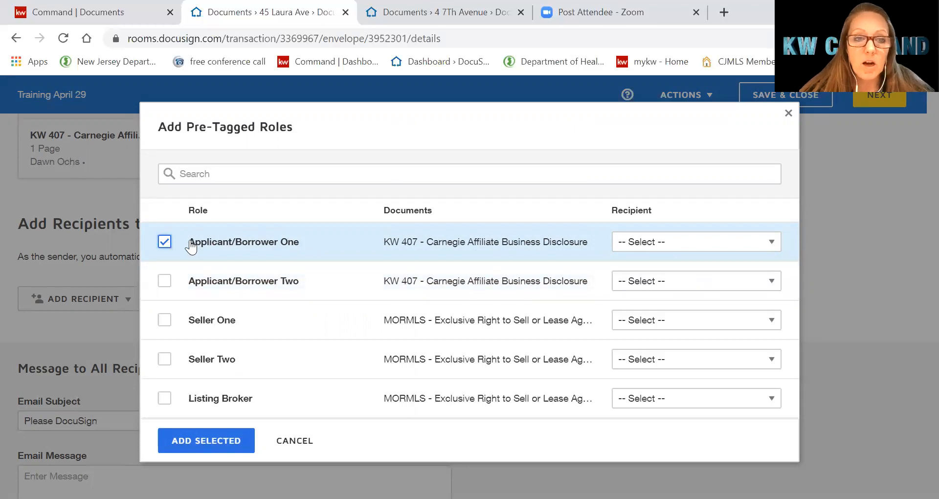
click(695, 242)
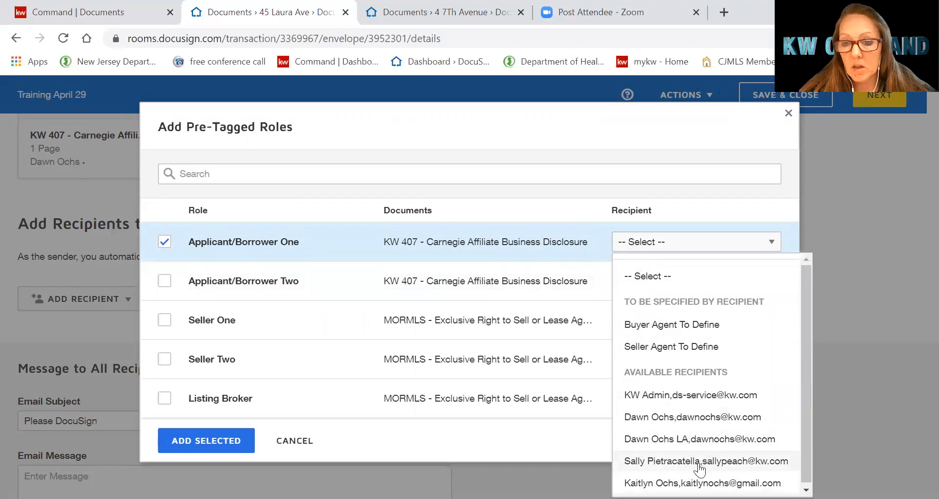
click(703, 496)
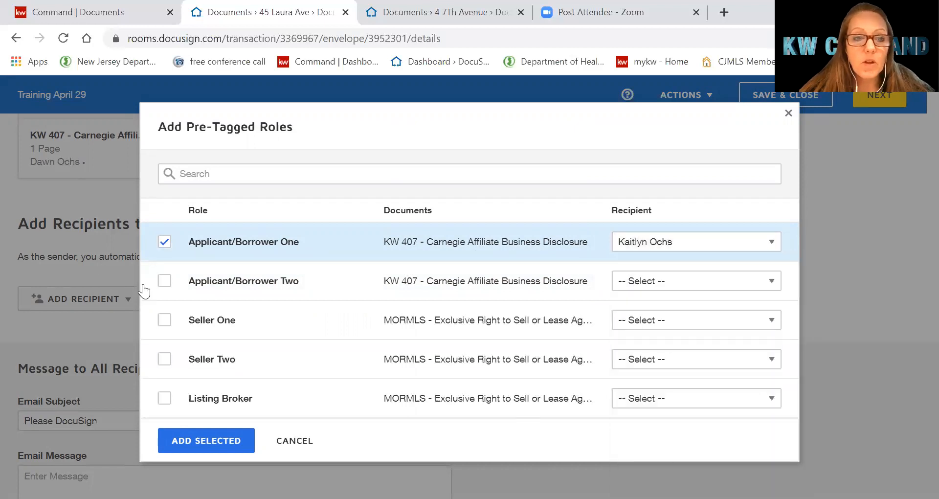
click(164, 320)
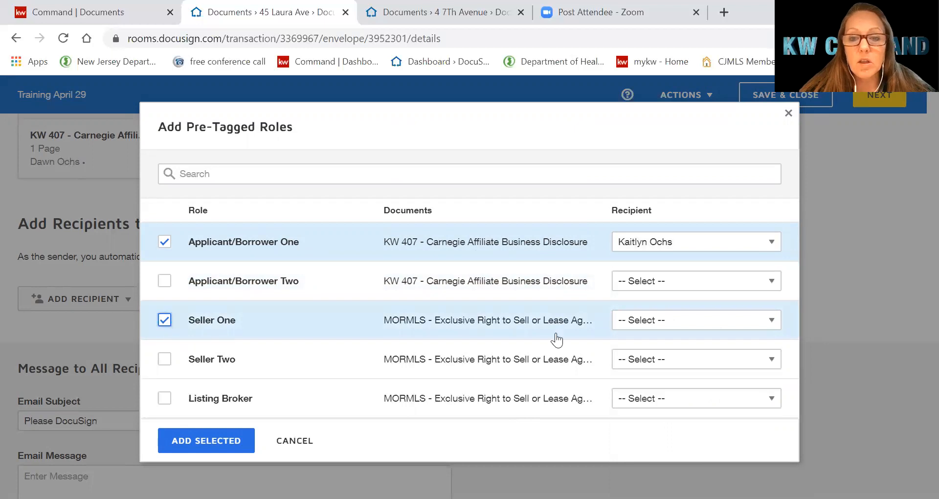
click(697, 320)
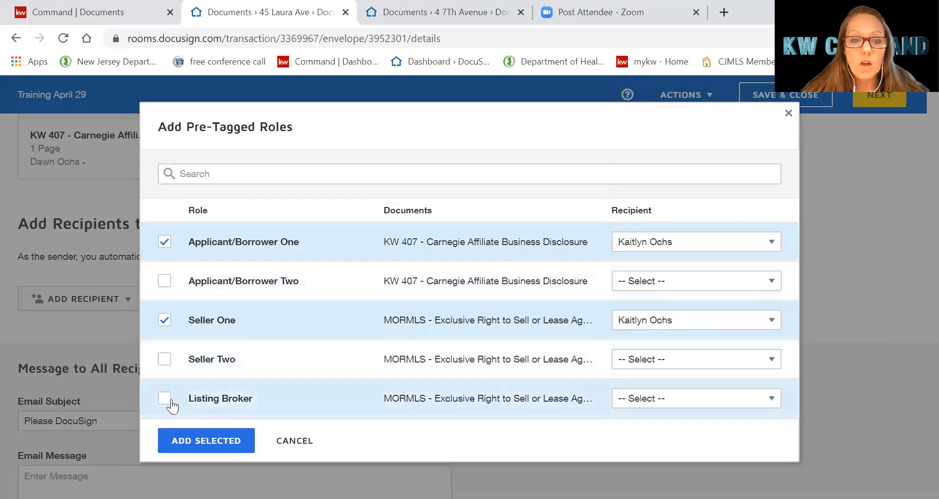
click(165, 398)
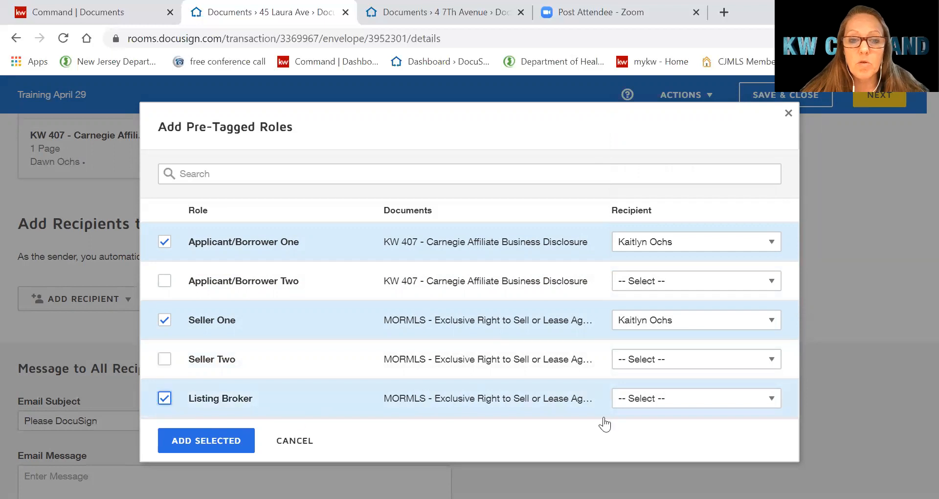
click(696, 398)
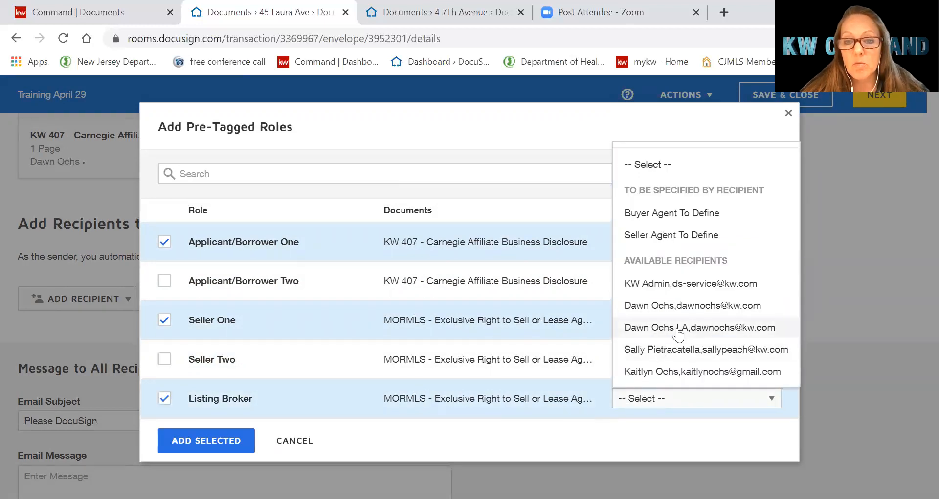
mouse_move(646, 342)
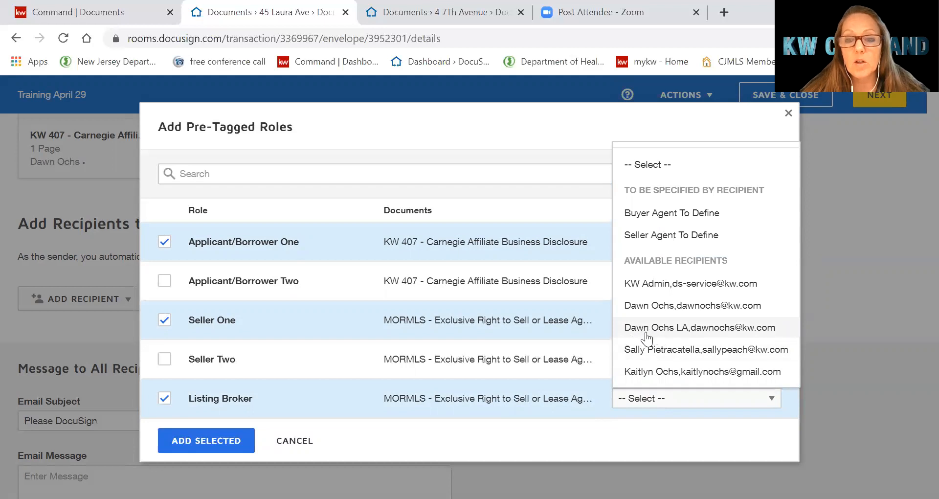
mouse_move(691, 331)
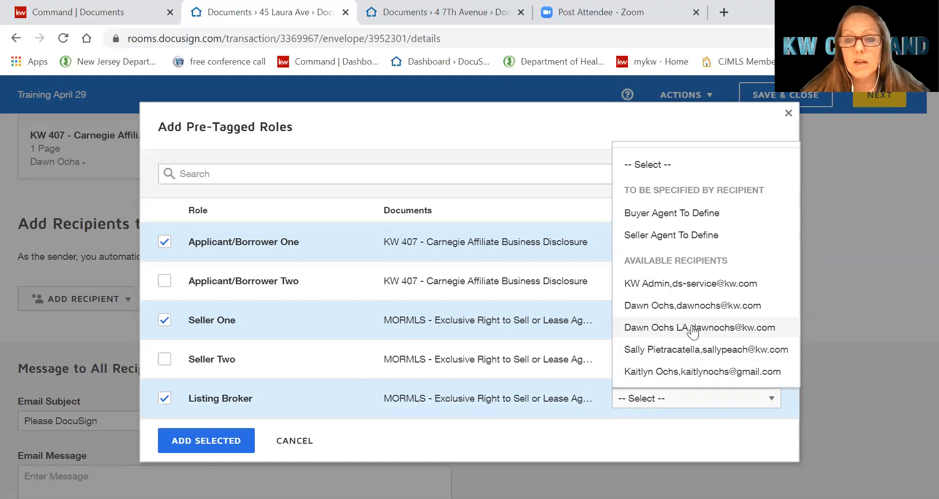
mouse_move(683, 335)
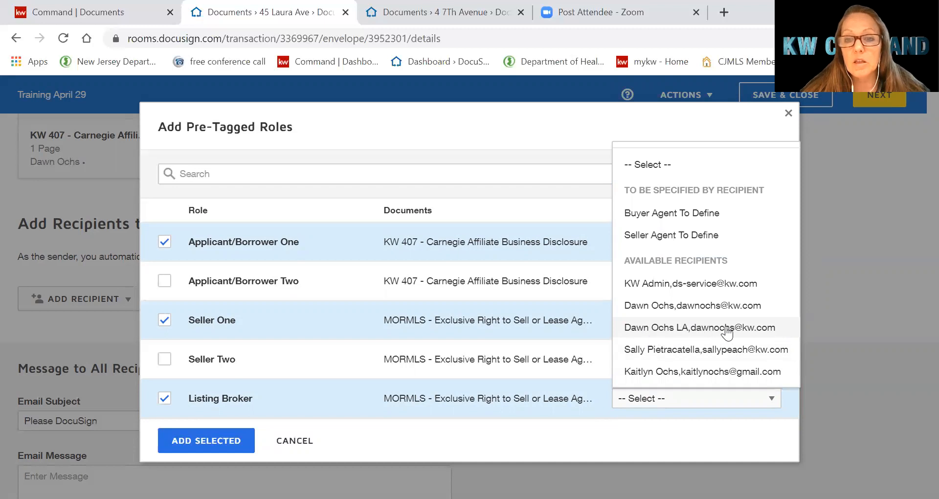
mouse_move(722, 332)
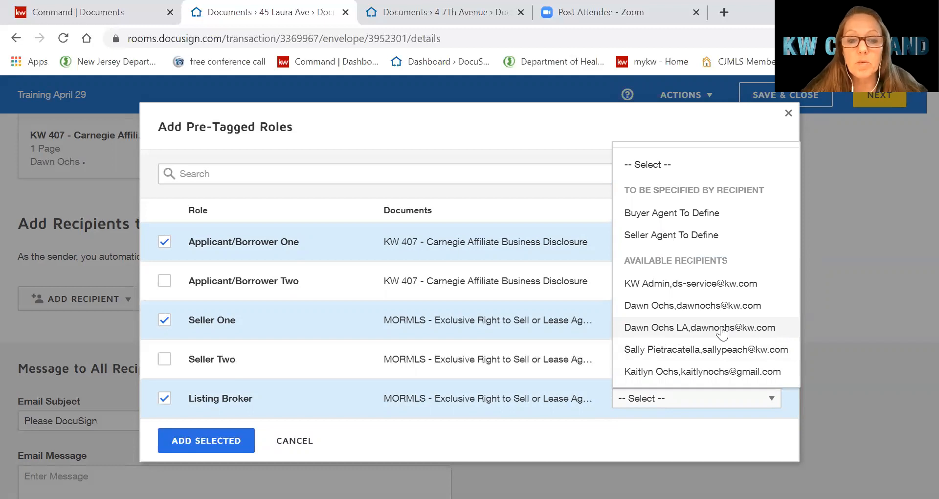
click(701, 327)
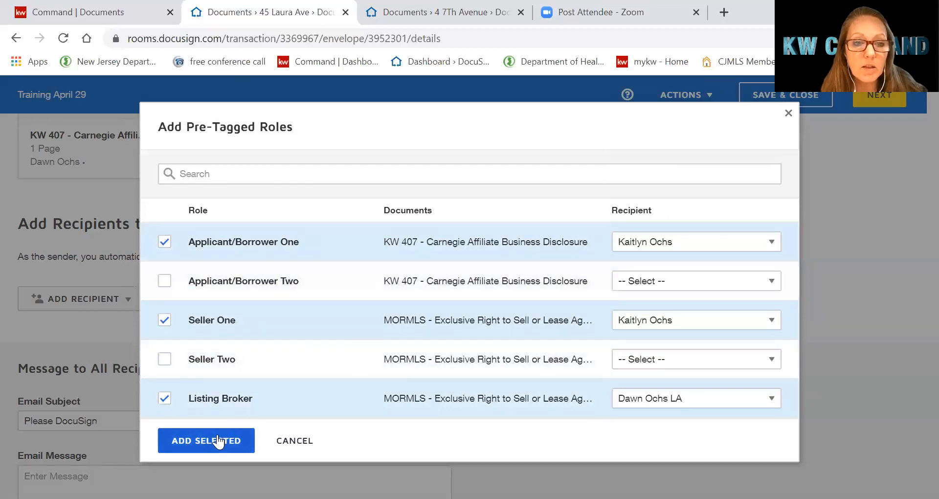
click(207, 440)
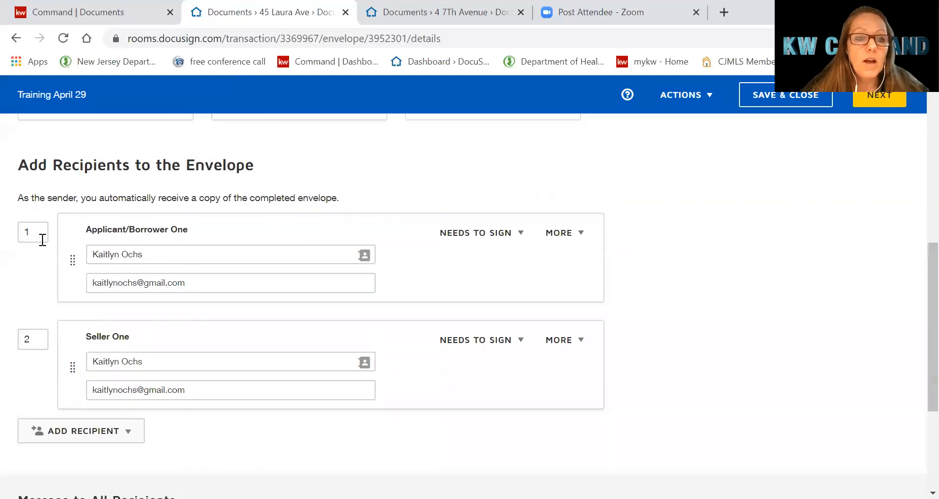
click(81, 430)
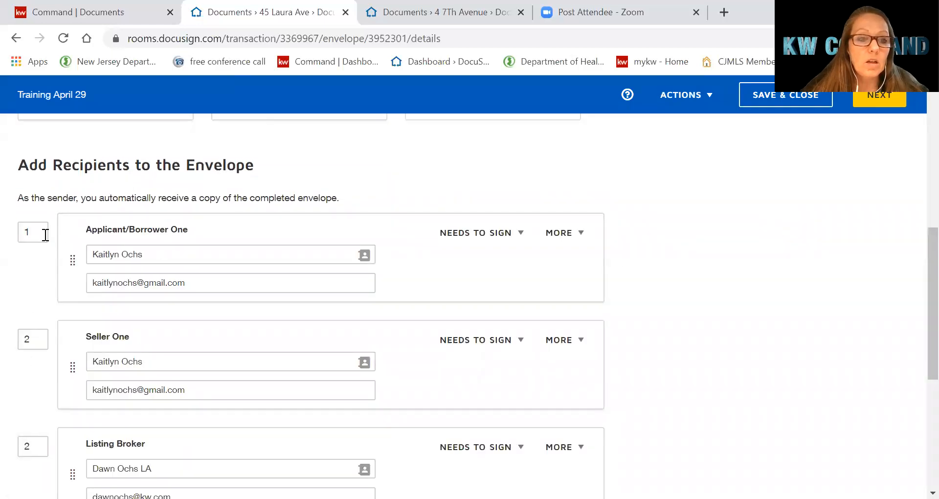
mouse_move(15, 250)
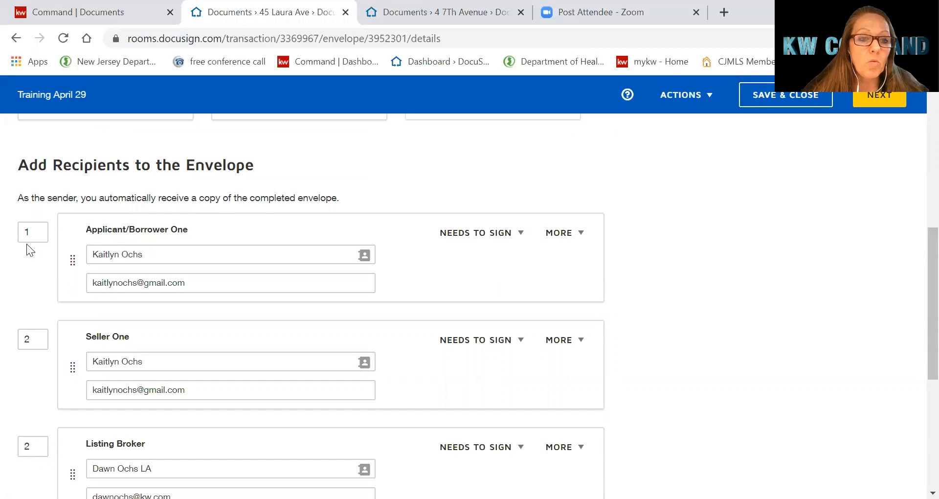
mouse_move(26, 362)
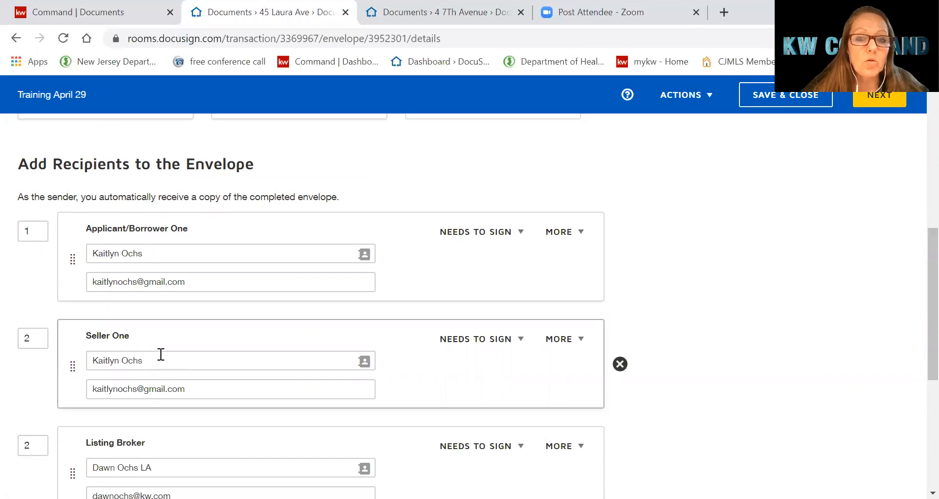
scroll(down, 3)
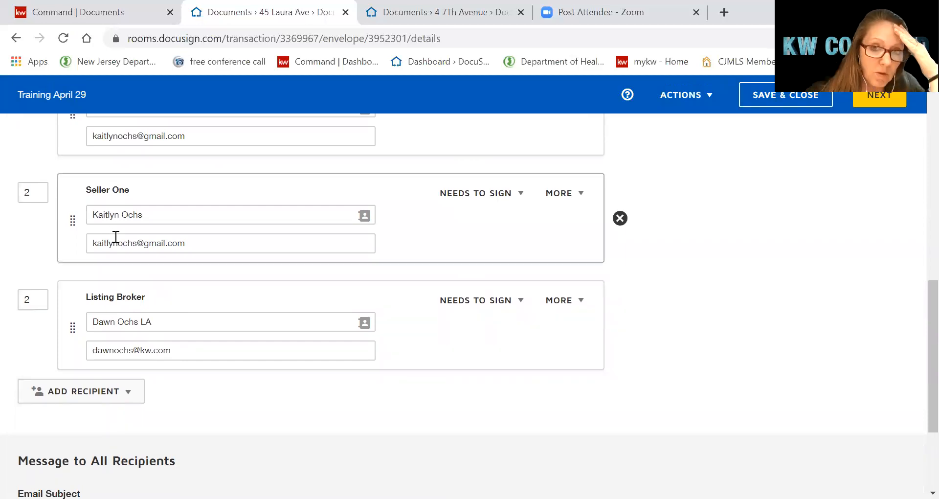
scroll(up, 3)
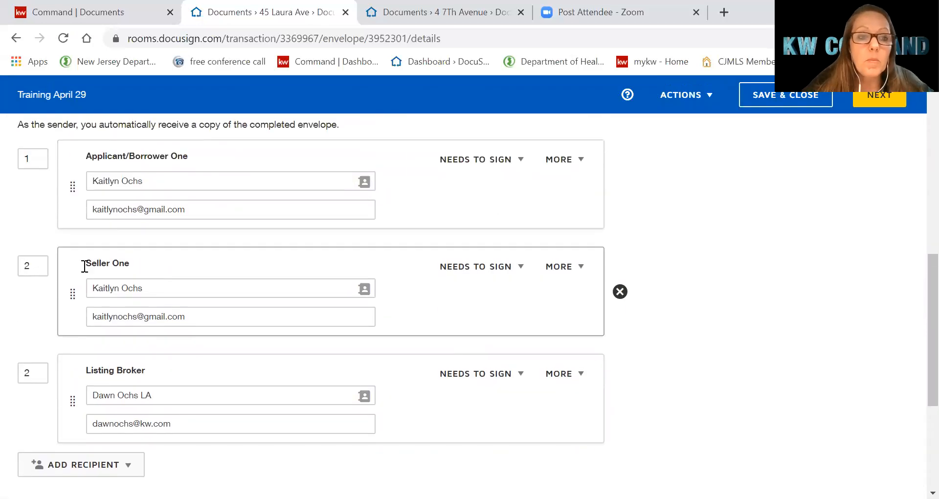
mouse_move(52, 289)
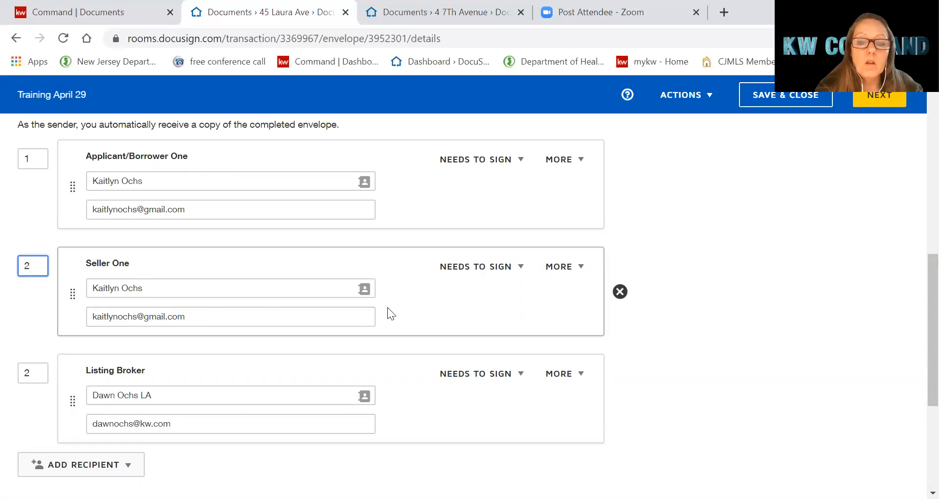
text(1)
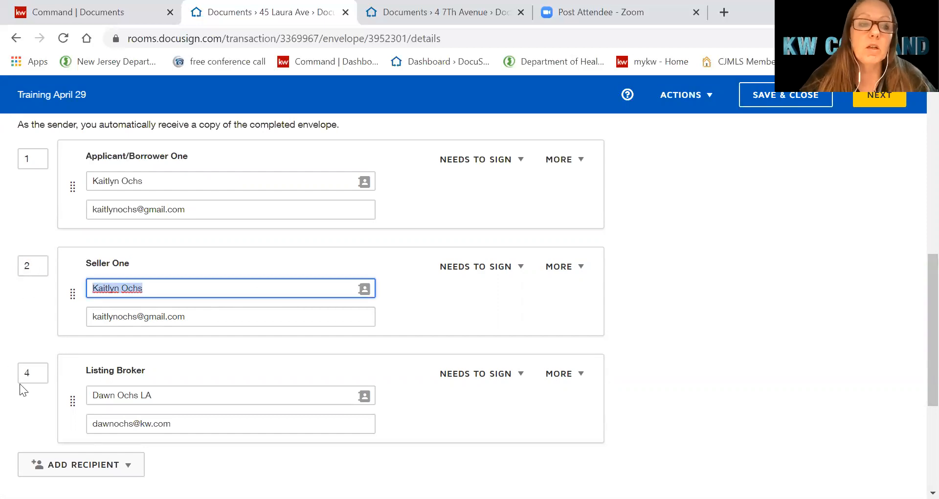
click(32, 373)
text(2)
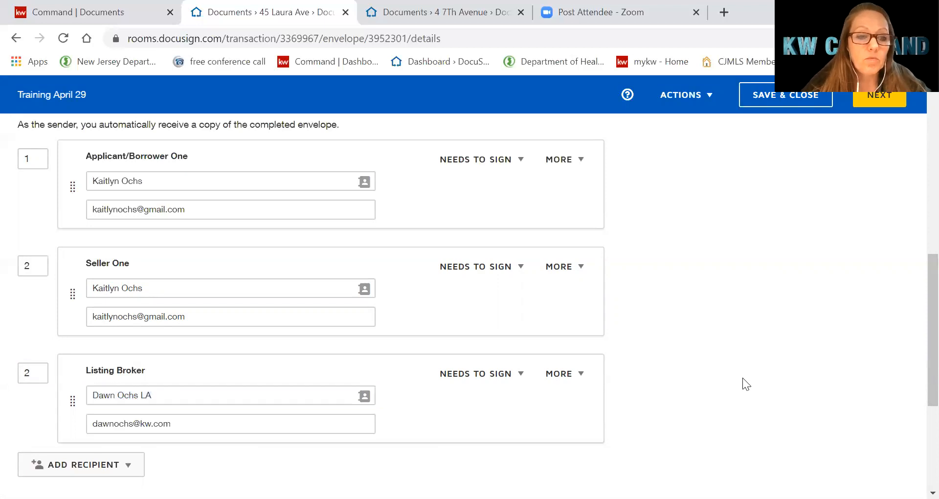
scroll(down, 3)
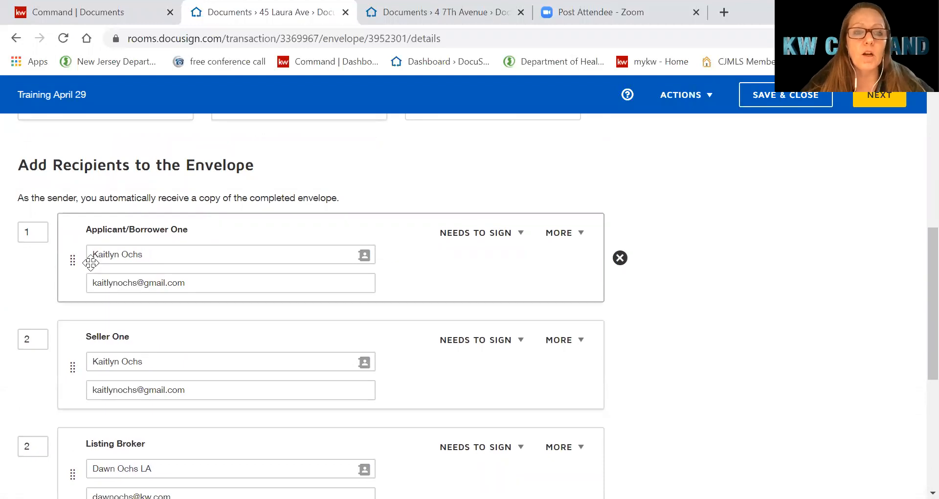
Set the email subject to Listing Documents and the message to 'Please review and sign where indicated'
scroll(down, 3)
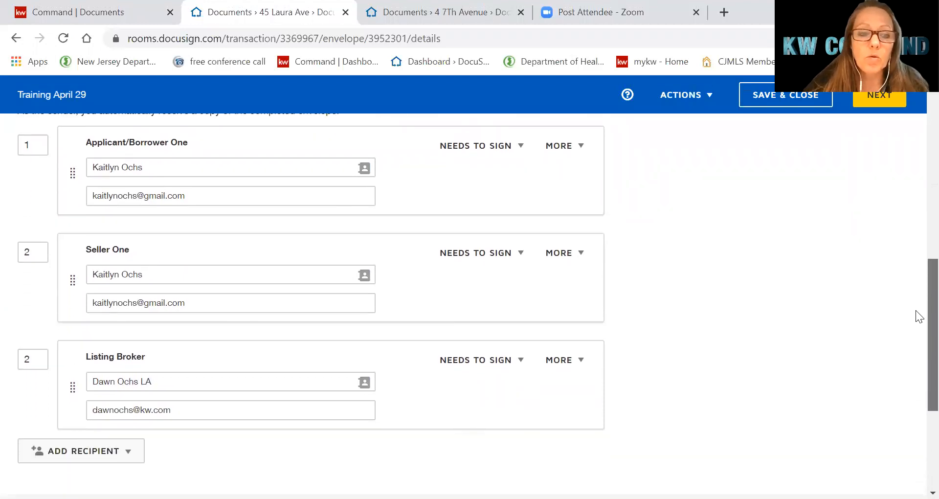
scroll(down, 3)
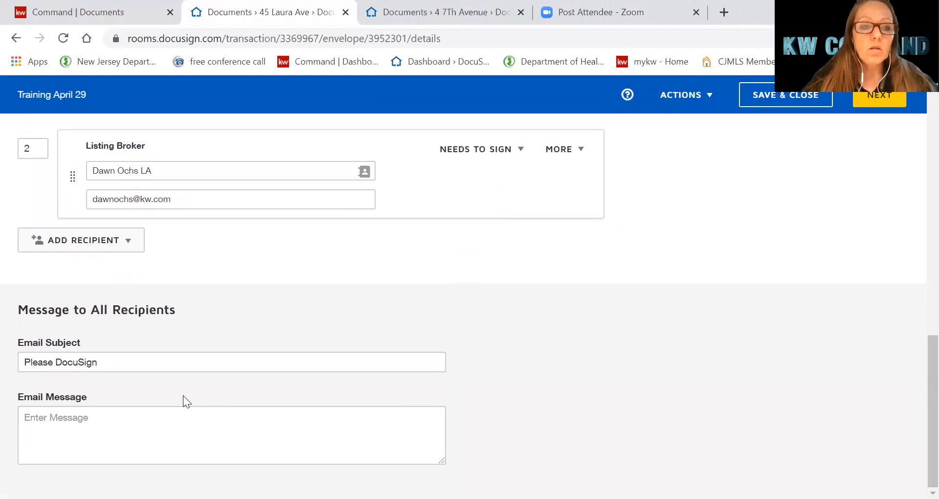
click(123, 362)
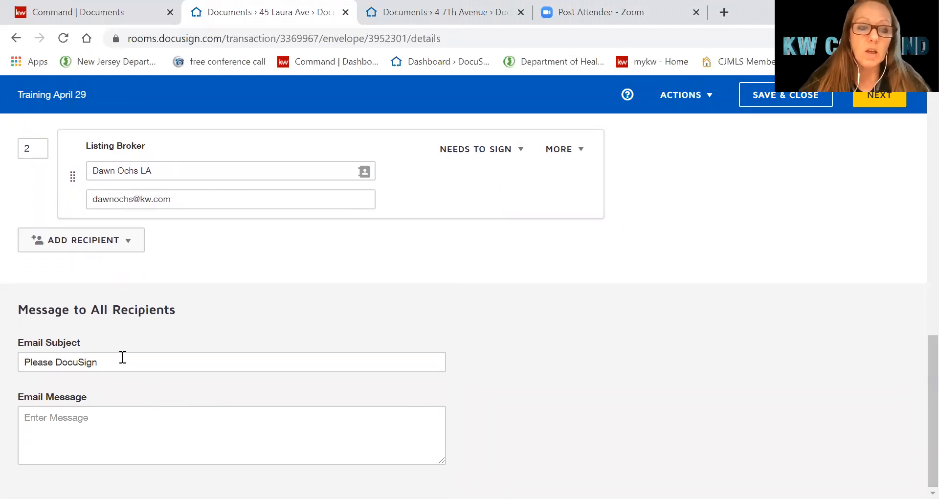
triple_click(61, 362)
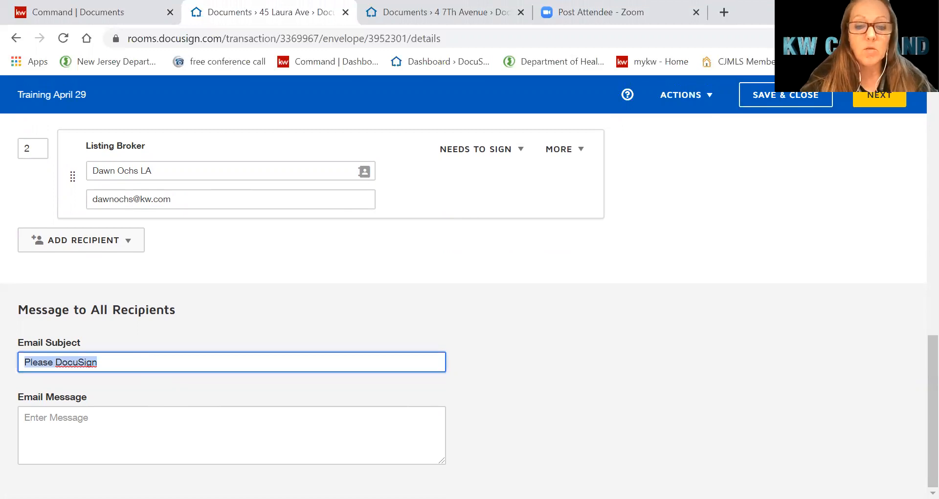
text(Listing Documents)
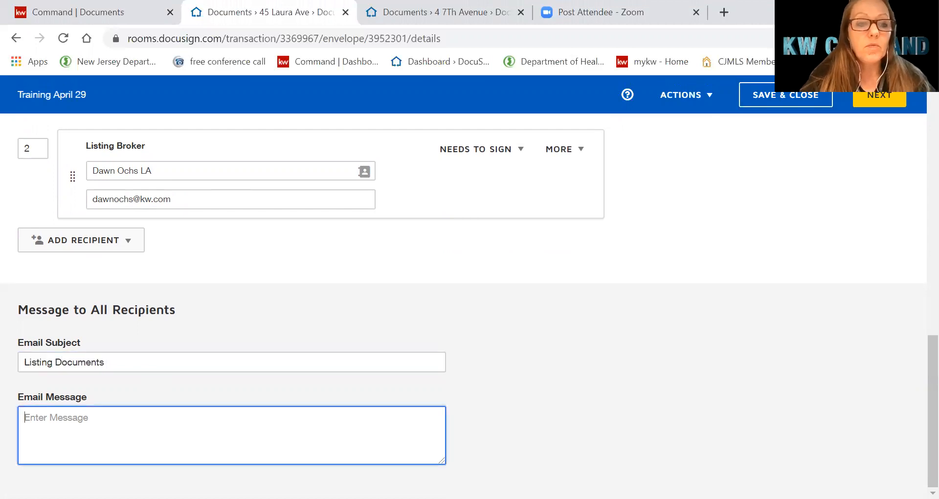
text(Please review and sign)
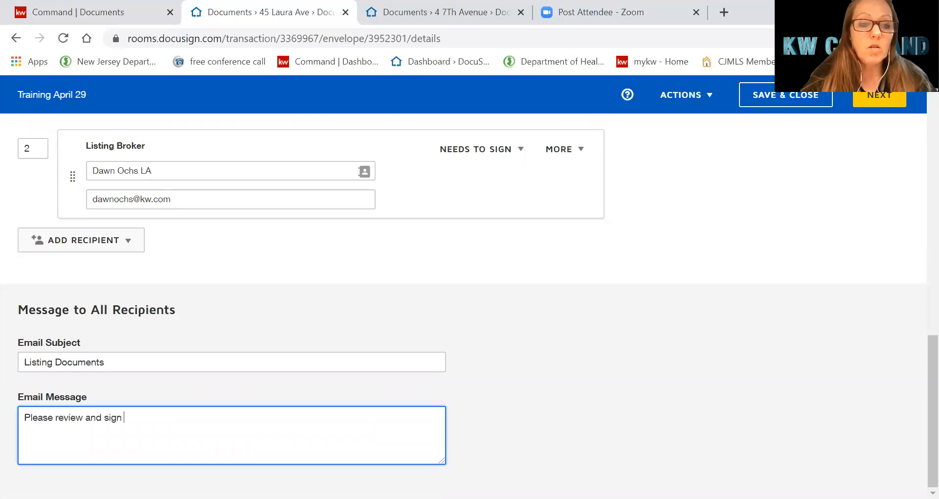
text(where indicated)
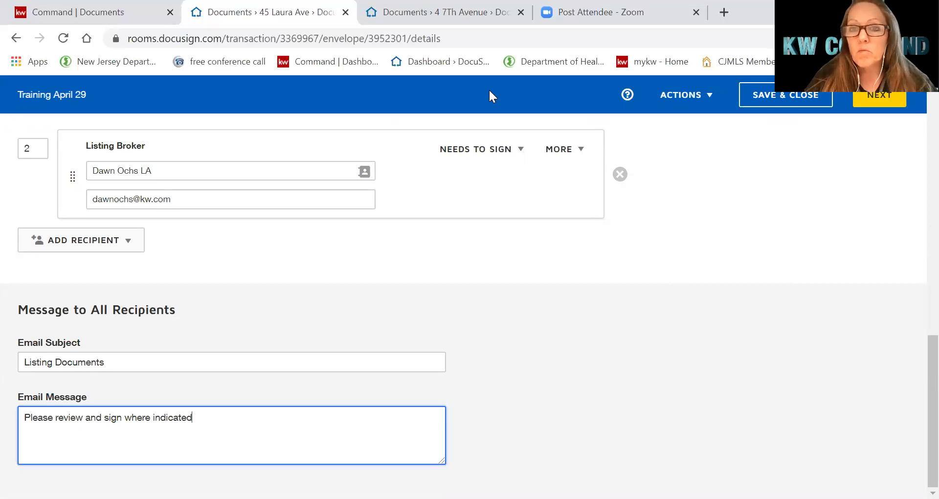
mouse_move(670, 302)
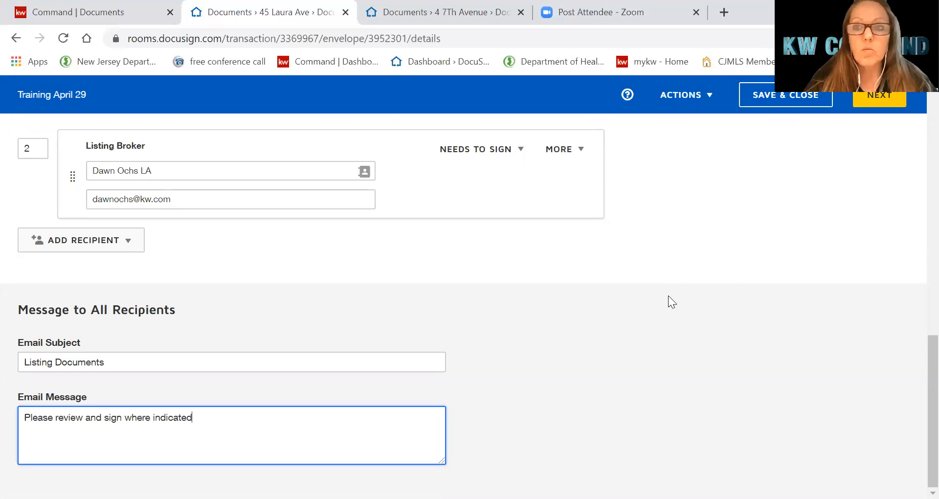
mouse_move(833, 101)
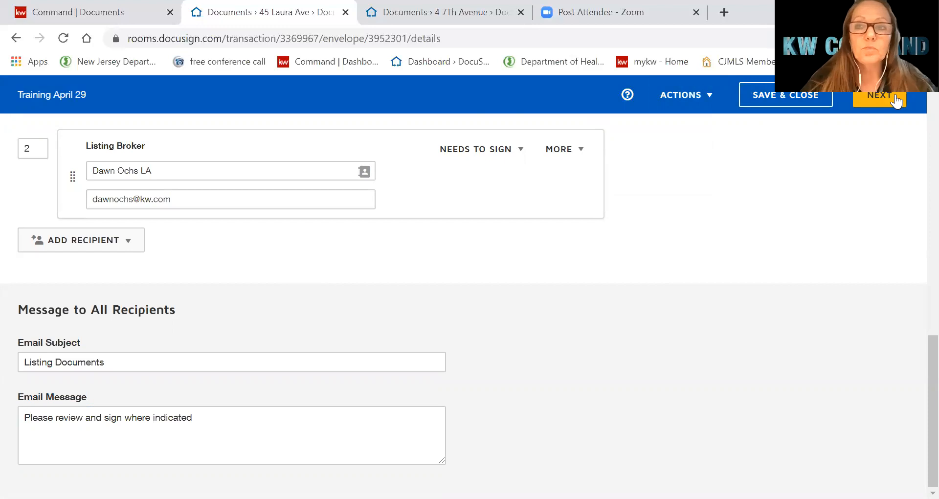
Proceed to field tagging and scroll to the MORMLS agreement's agent and owner signature block
click(880, 95)
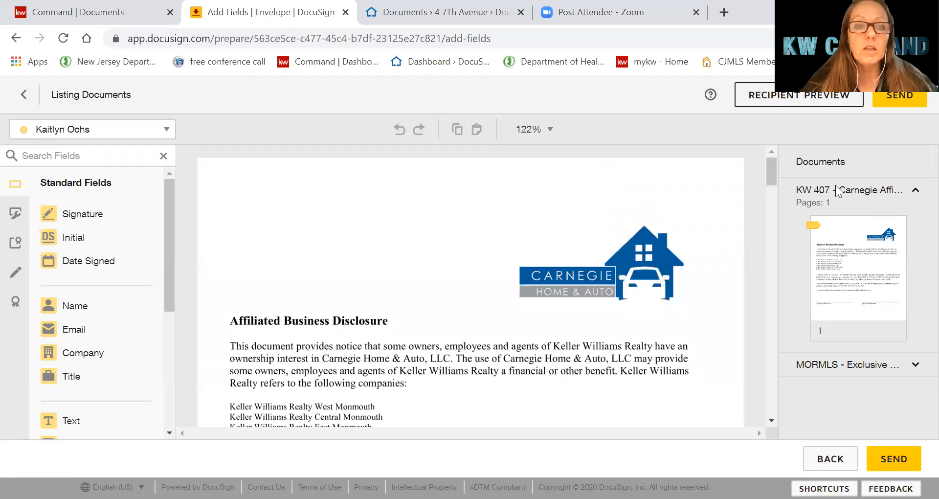
mouse_move(584, 221)
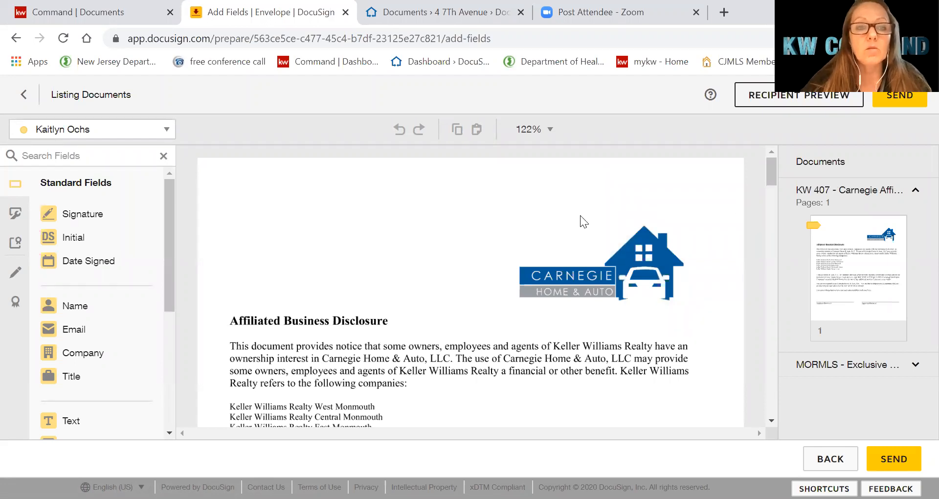
scroll(down, 3)
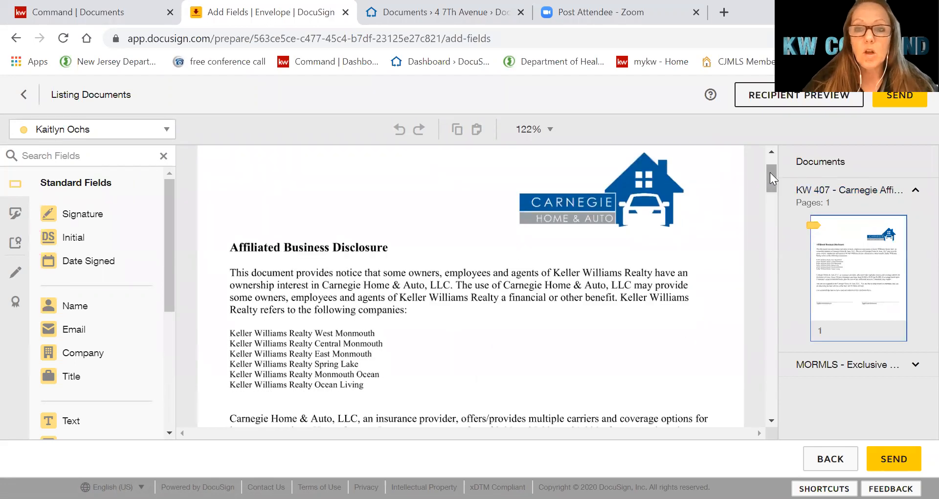
scroll(down, 3)
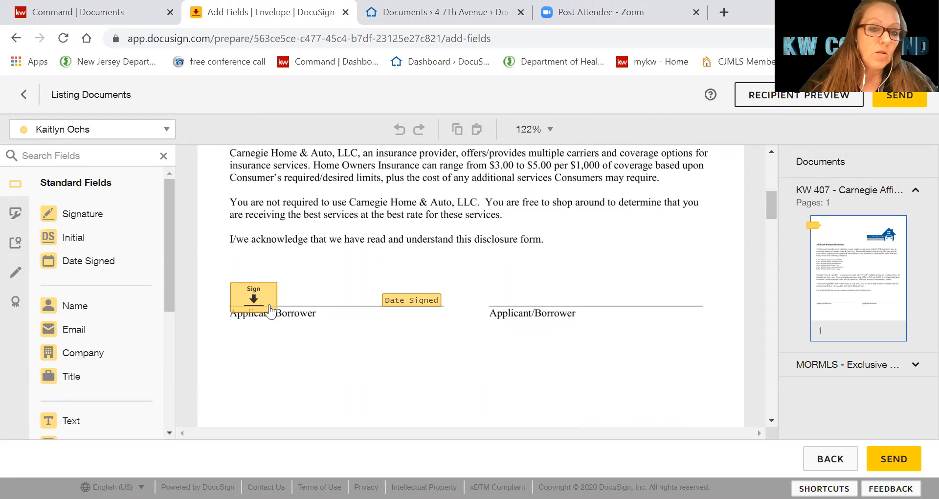
mouse_move(292, 337)
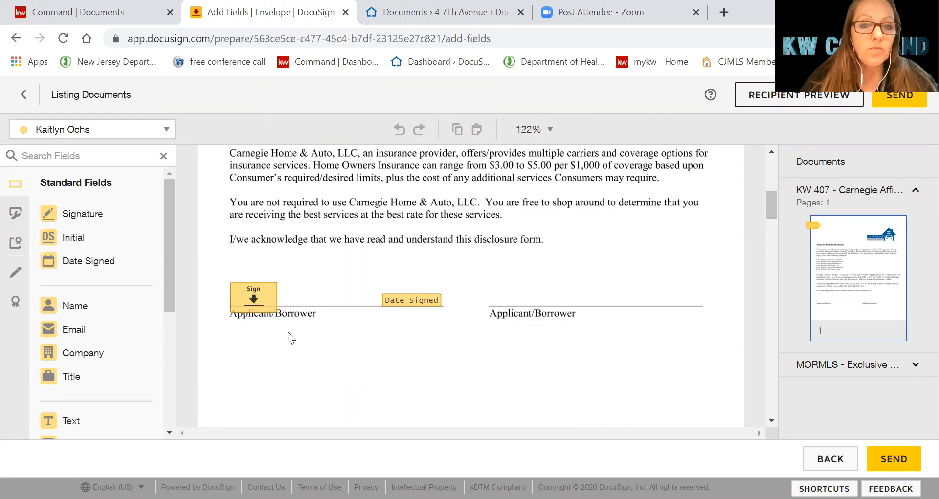
scroll(down, 3)
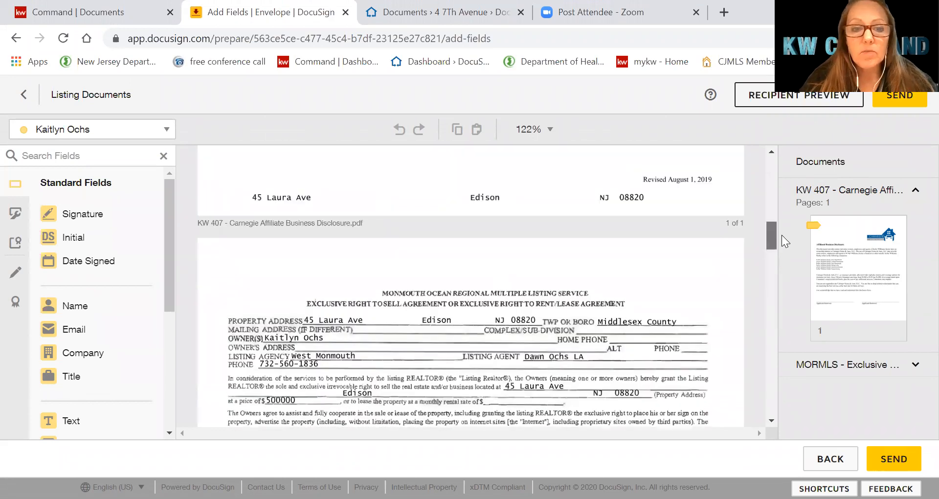
scroll(down, 3)
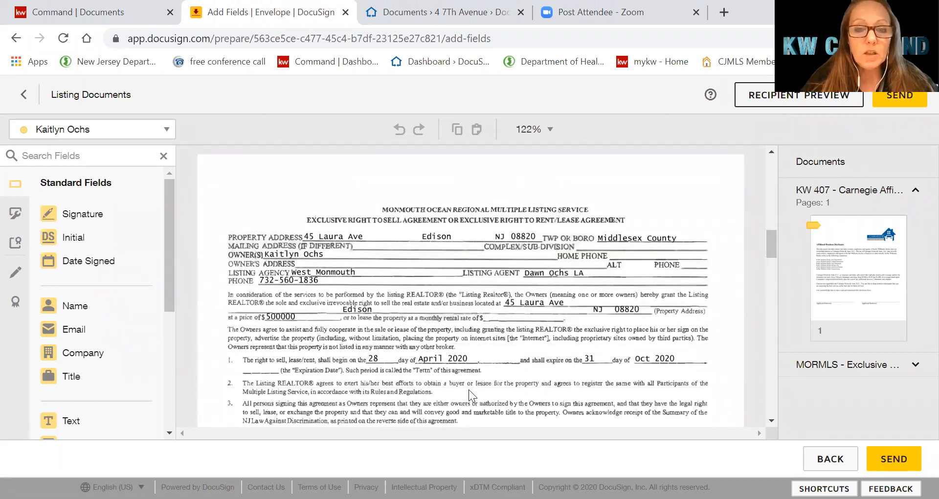
scroll(down, 3)
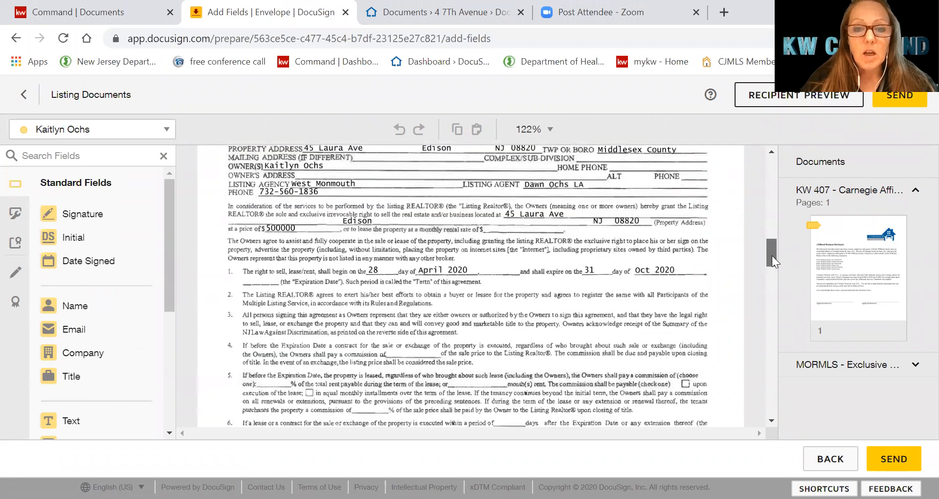
scroll(down, 3)
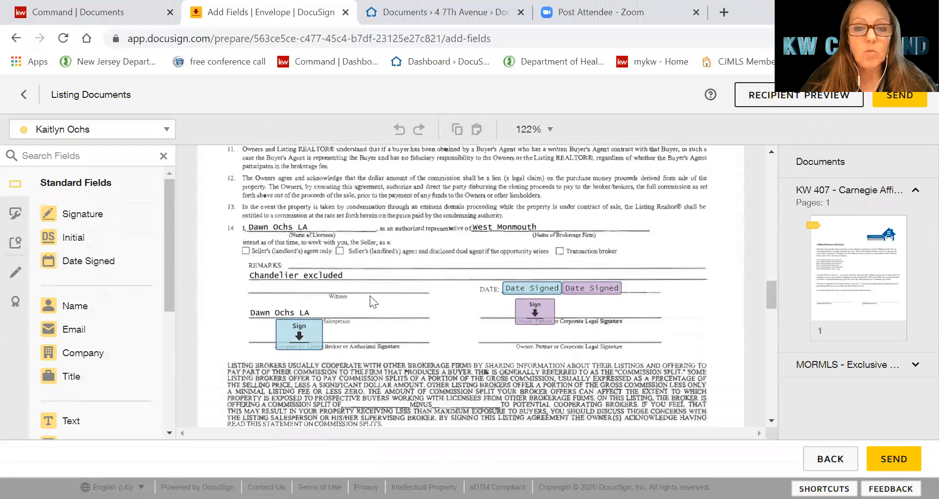
mouse_move(405, 327)
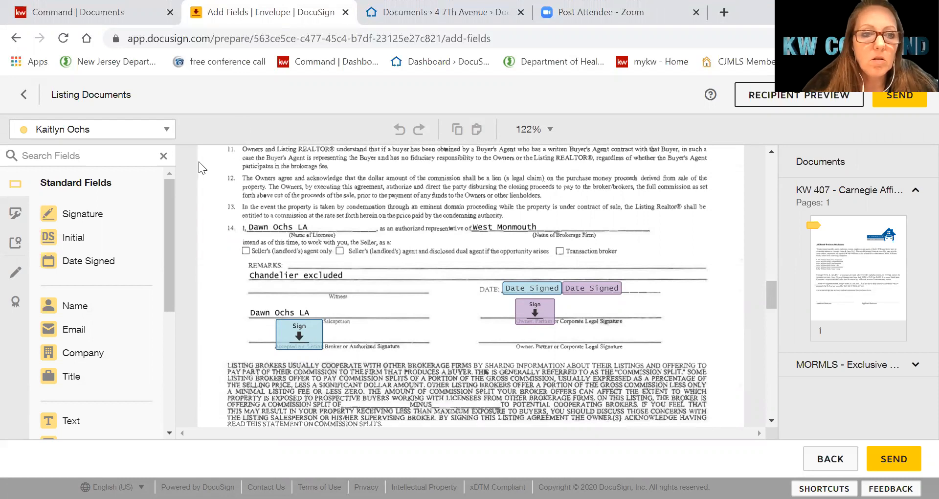
Place a yellow owner Signature field on the owner line and remove the purple Sign and Date fields
click(92, 130)
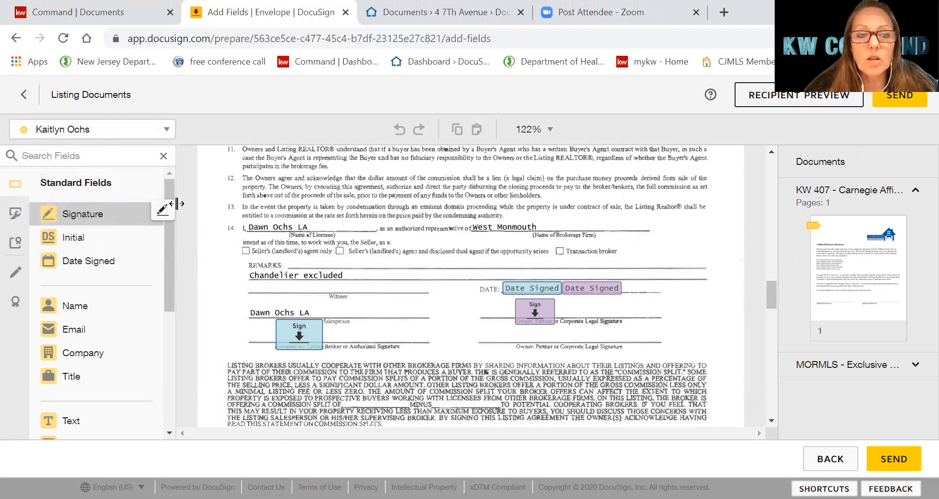
click(489, 319)
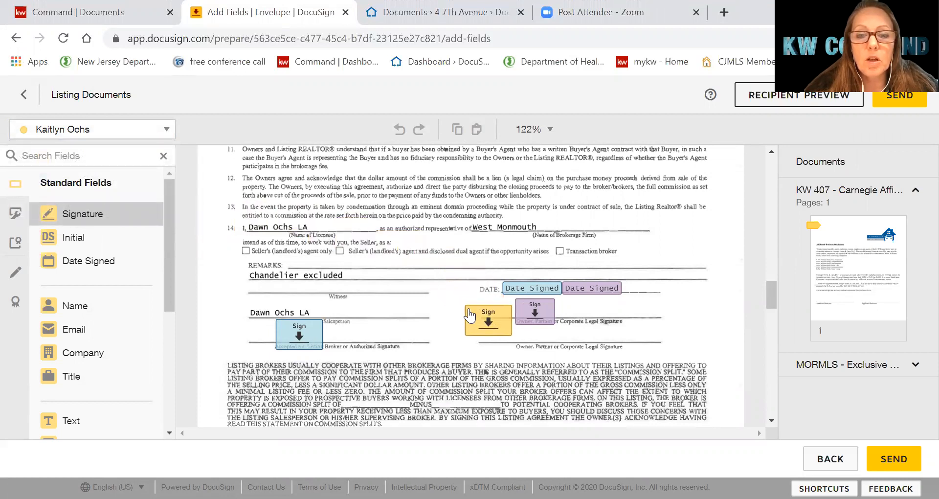
click(487, 319)
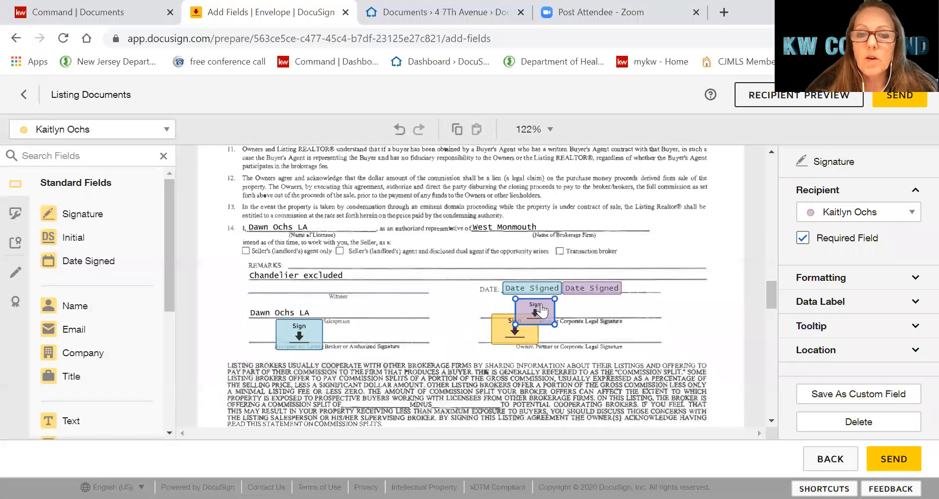
right_click(536, 308)
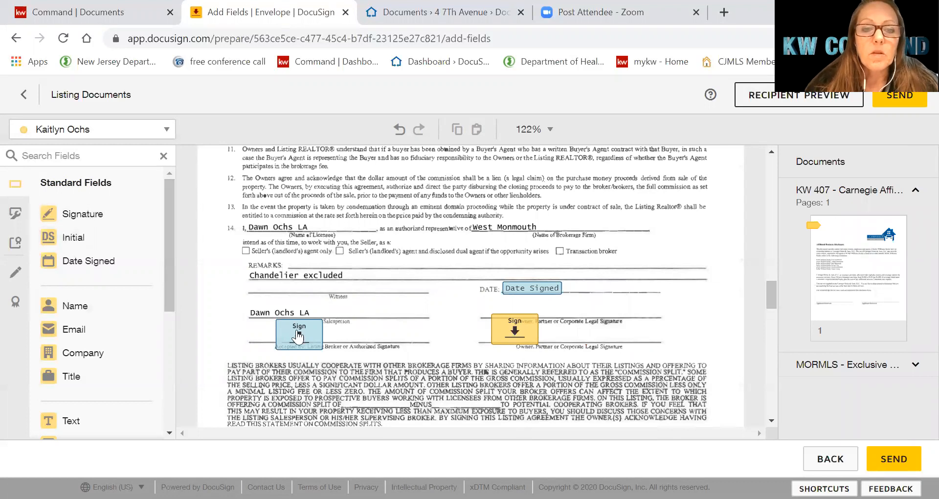
Switch to the purple second-owner recipient and place their Signature field beside Date Signed
click(299, 335)
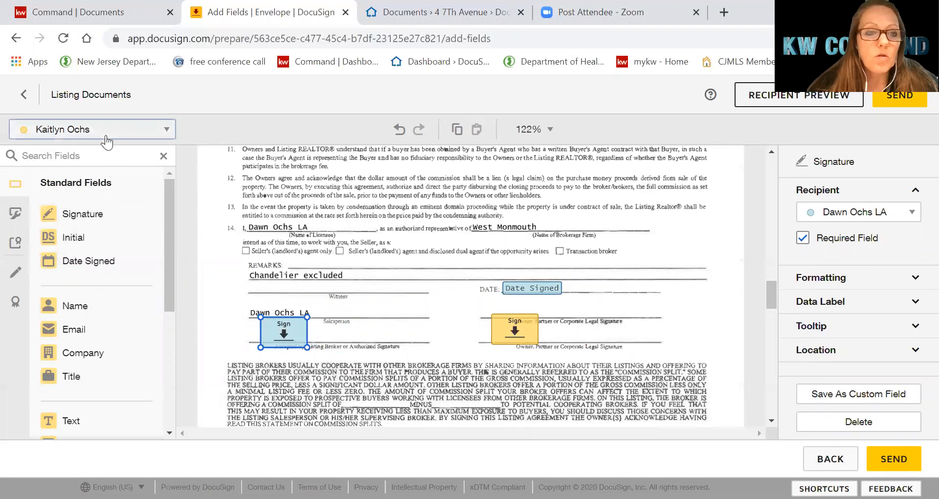
click(92, 129)
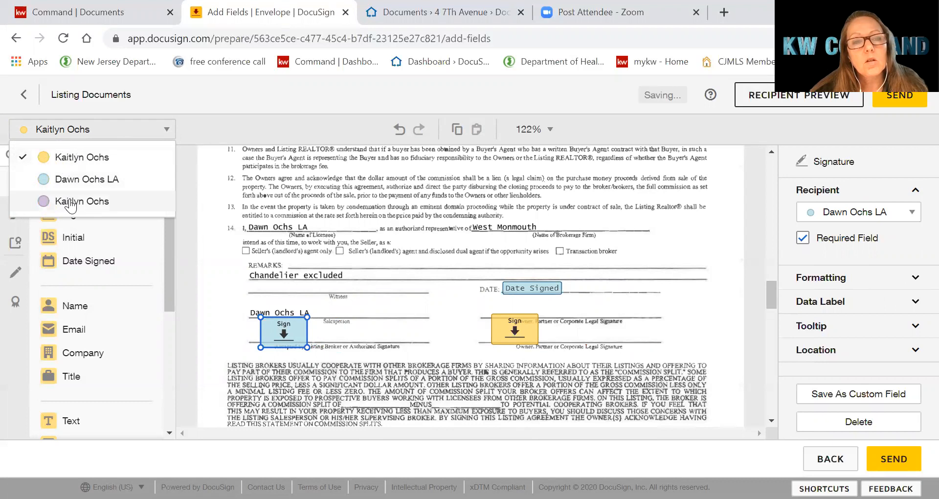
click(82, 201)
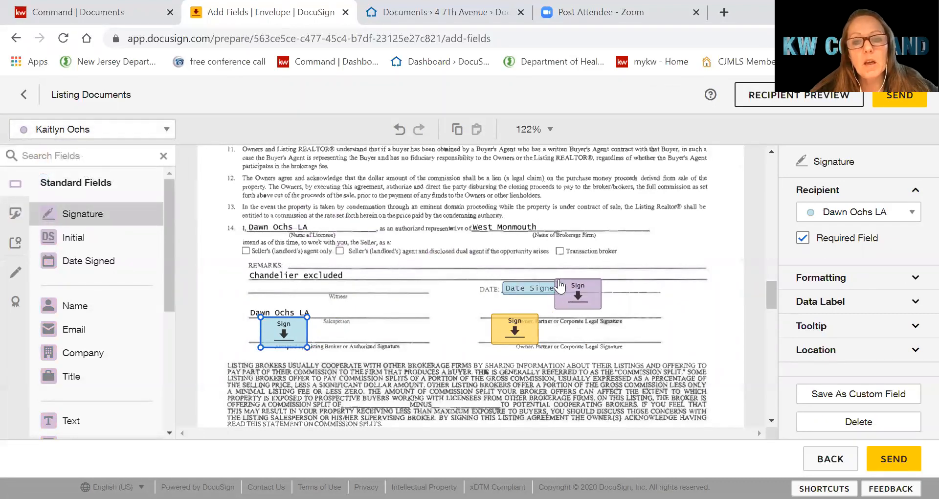
click(578, 296)
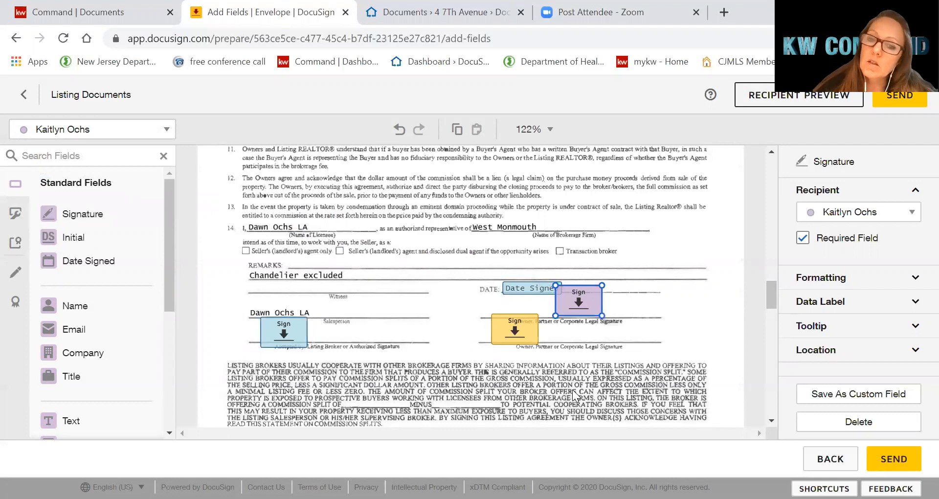
mouse_move(692, 258)
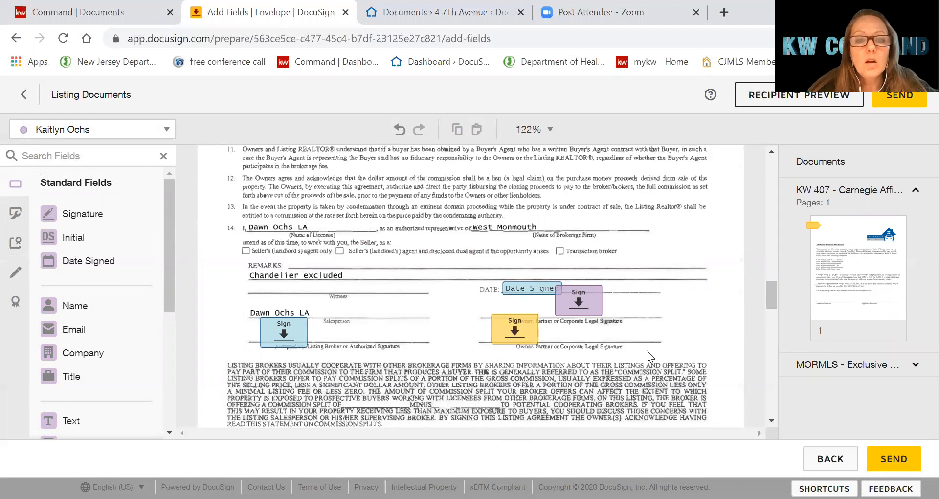
mouse_move(549, 319)
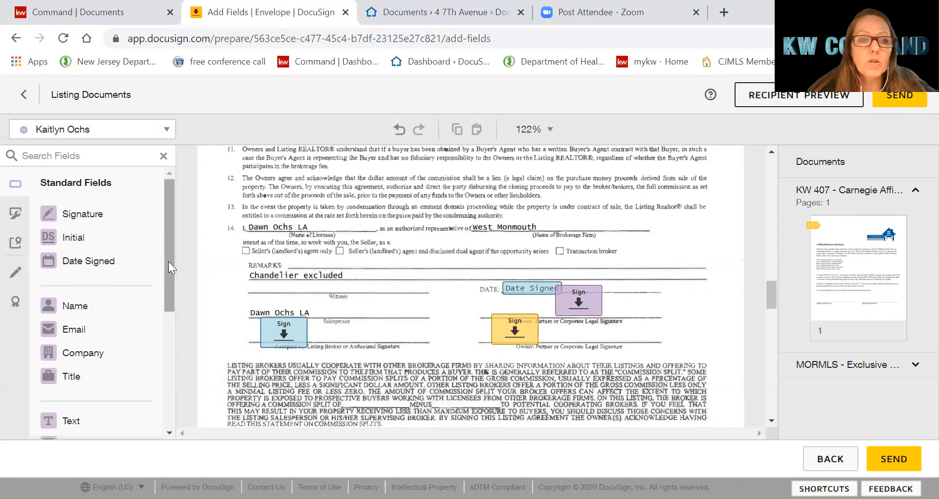
mouse_move(473, 378)
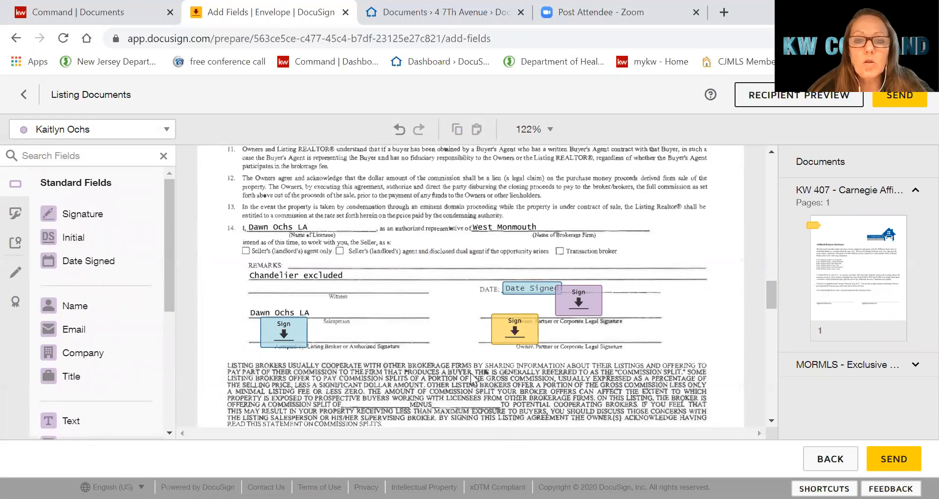
mouse_move(774, 302)
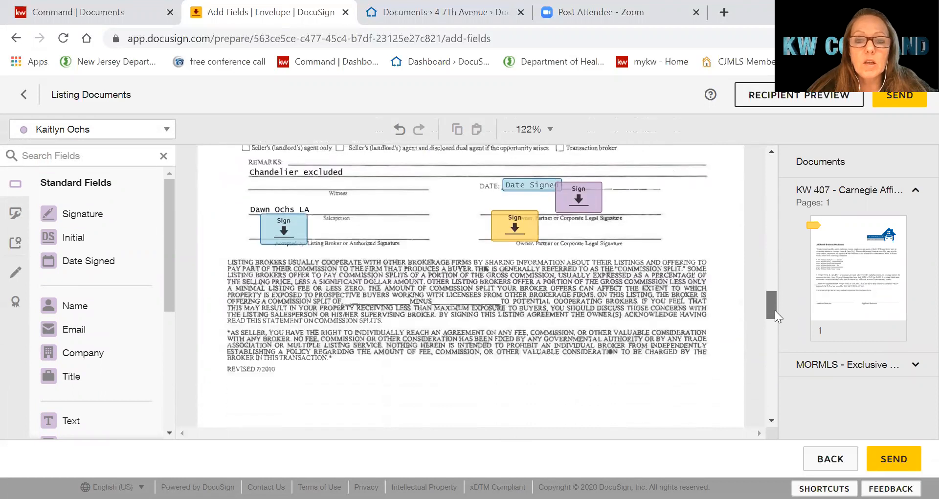
scroll(down, 3)
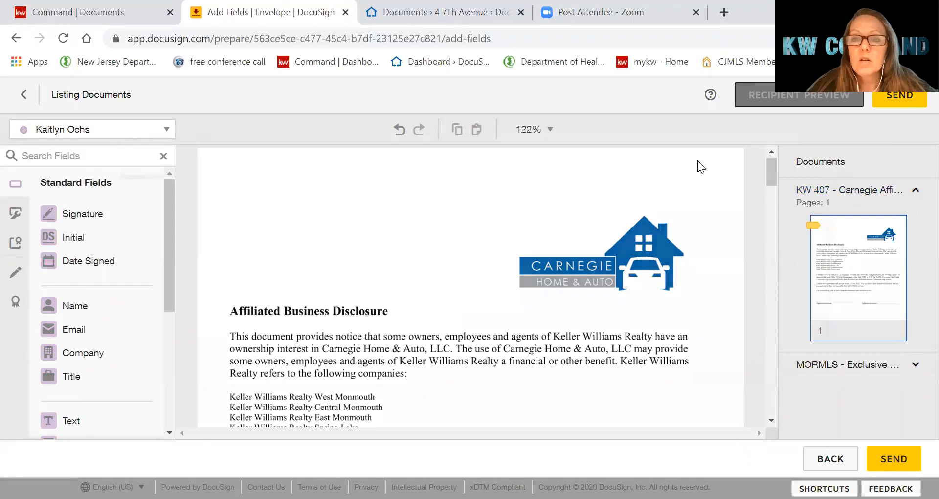
Open Recipient Preview and compare the tablet, phone and desktop signer layouts
click(798, 95)
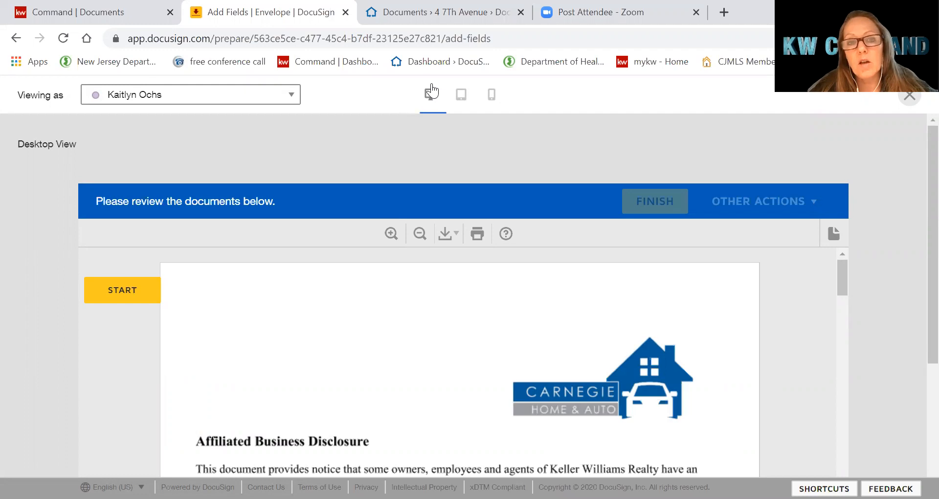
mouse_move(460, 96)
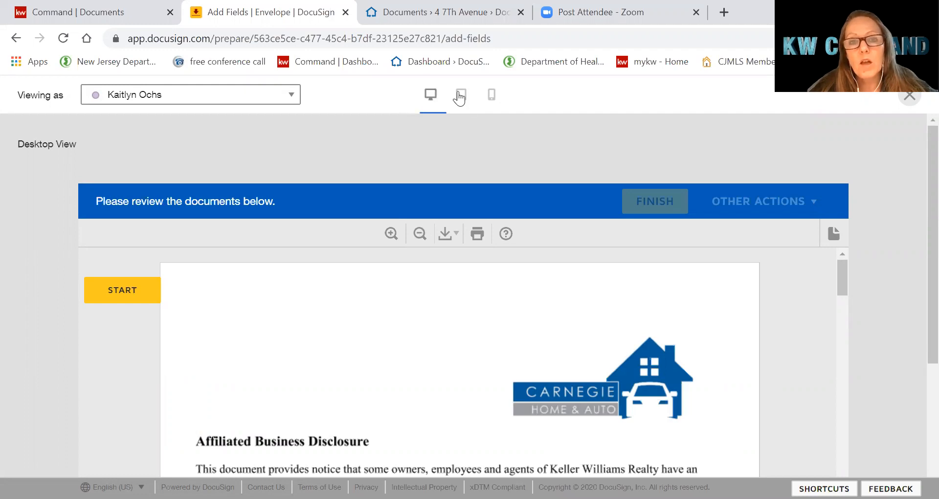
click(460, 95)
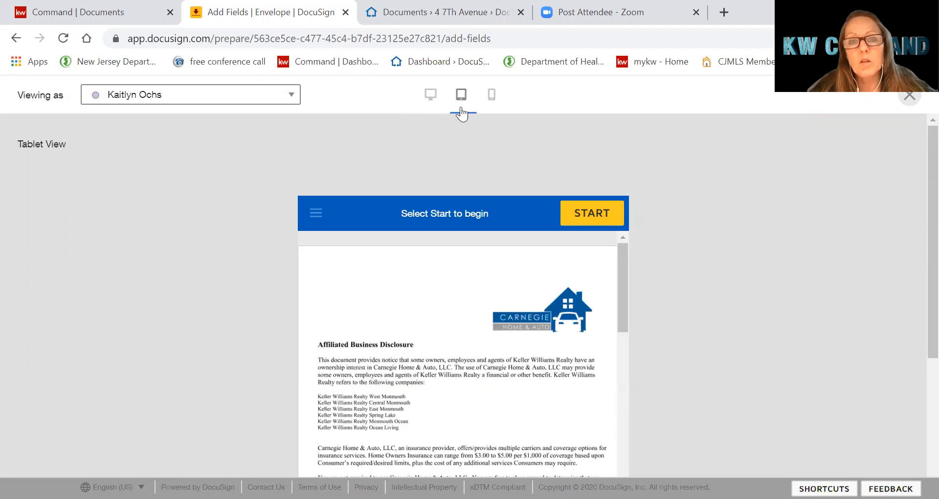
click(461, 94)
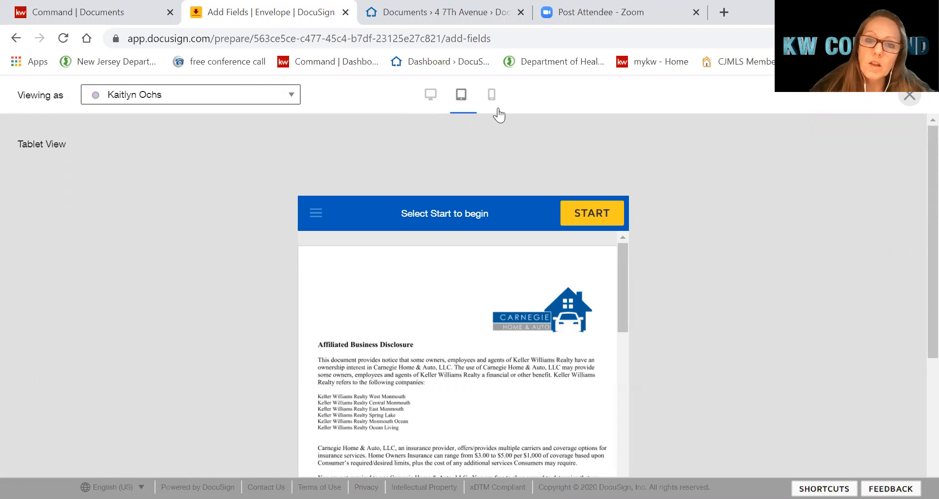
click(492, 95)
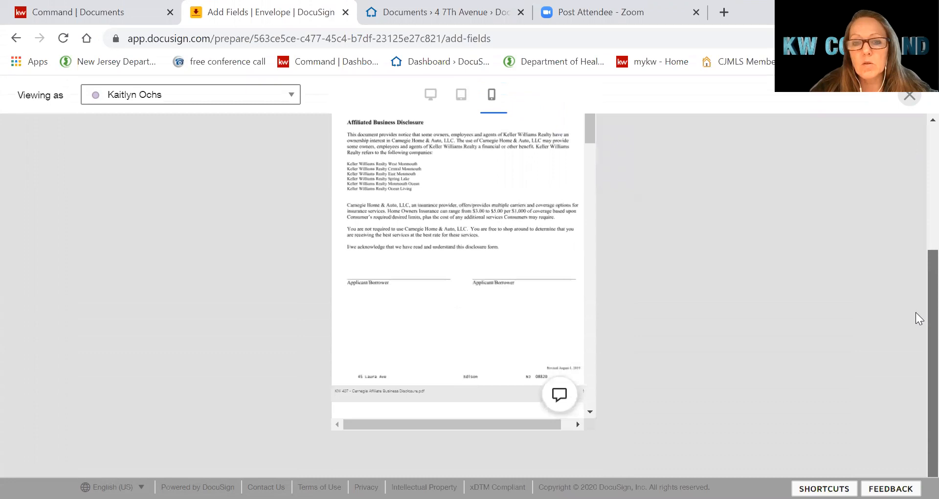
click(430, 95)
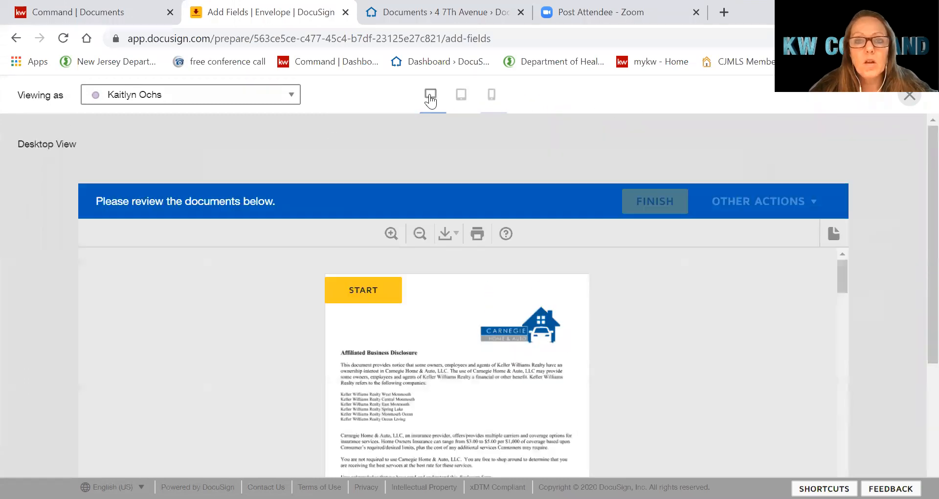